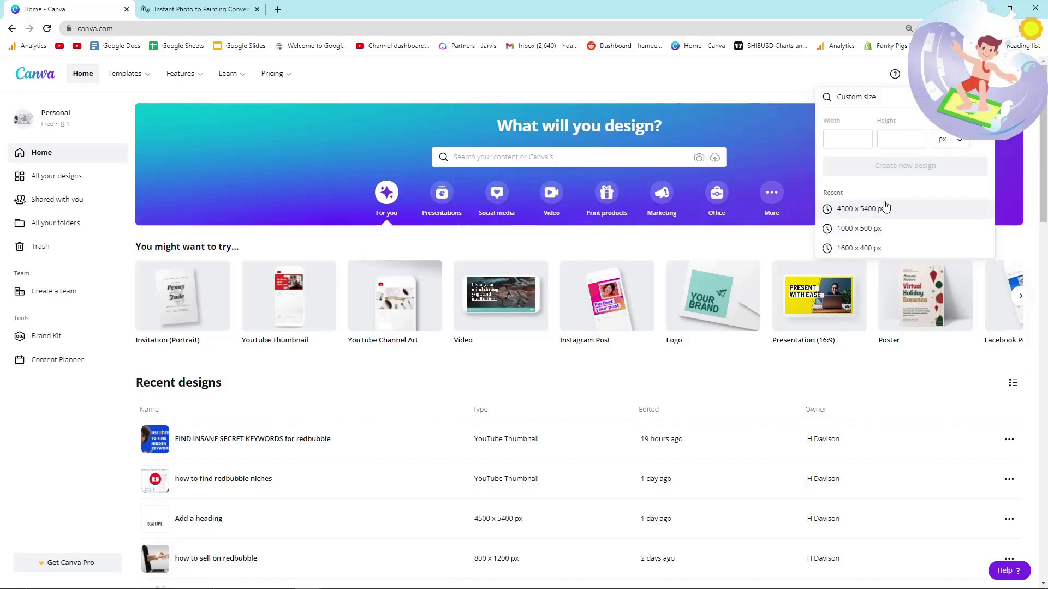
Start a blank 4500 × 5400 px Canva design and switch to the Instapainting page
left_click(862, 208)
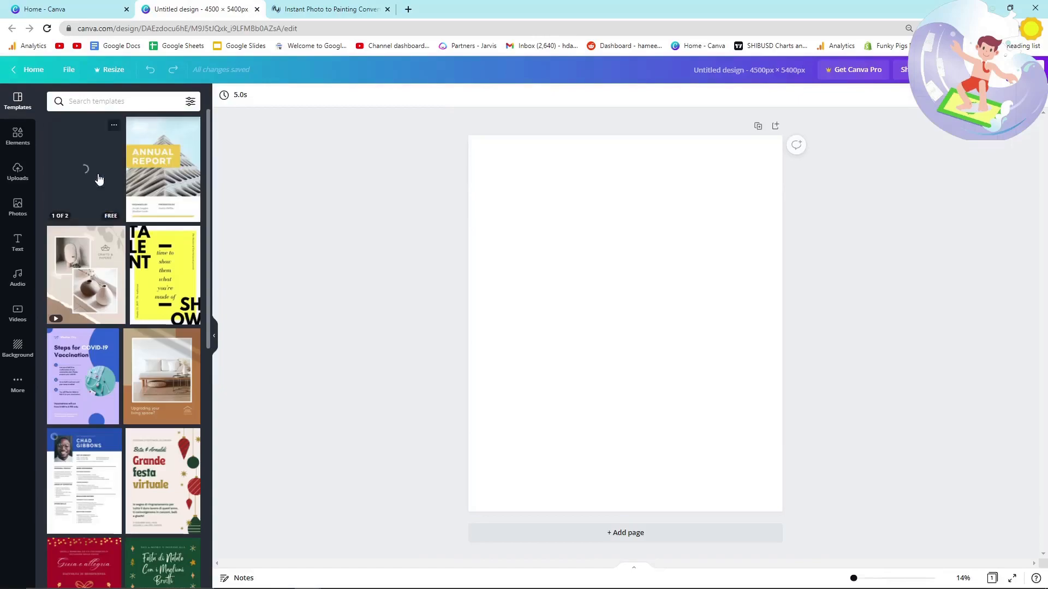
left_click(328, 9)
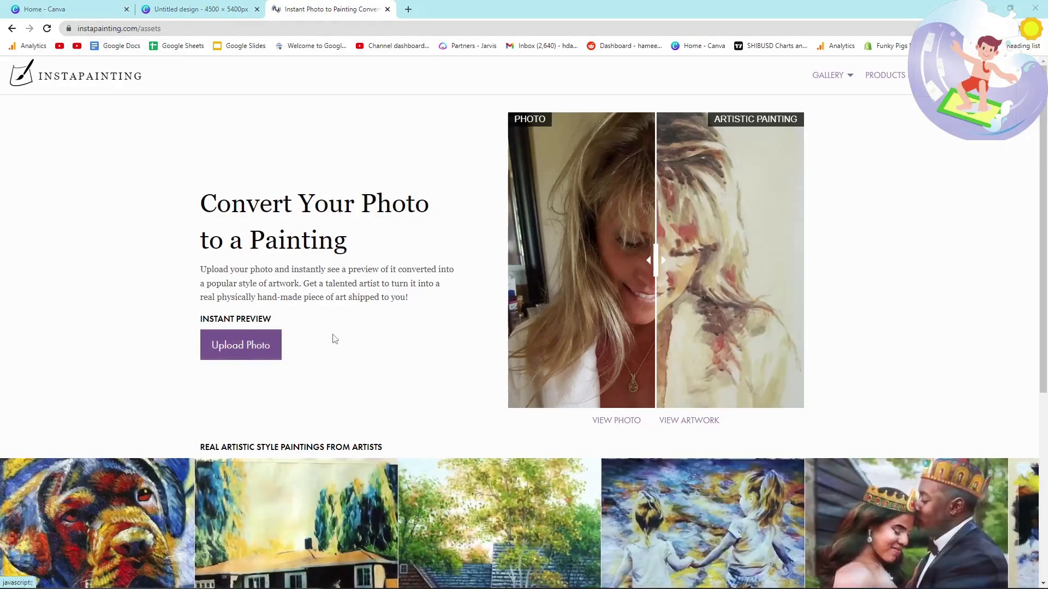
Upload the 'does this work' design and preview it in the Composition painting style
left_click(240, 345)
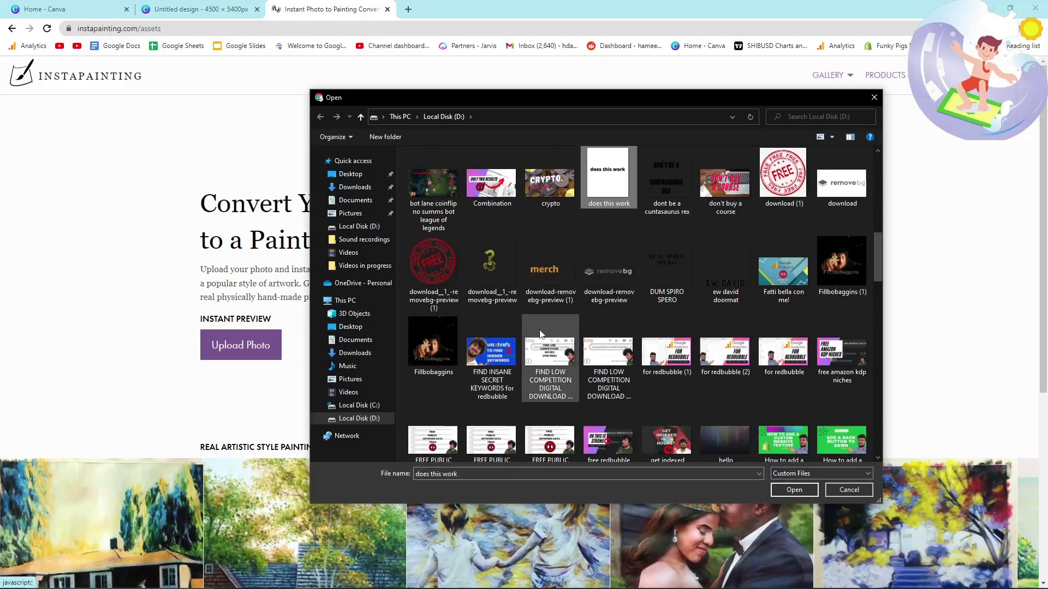
left_click(794, 490)
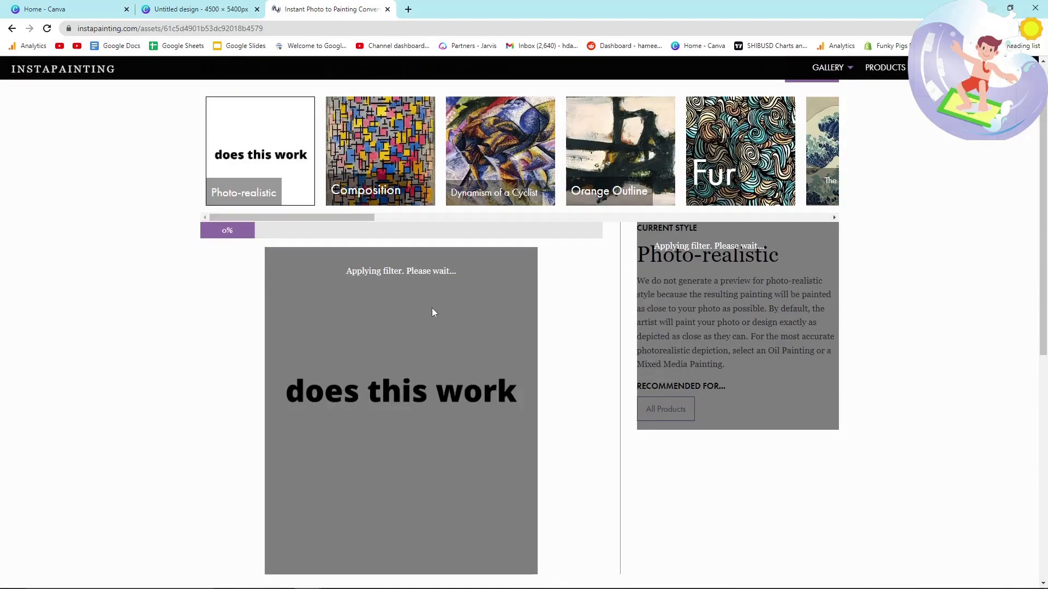
scroll("down", 3)
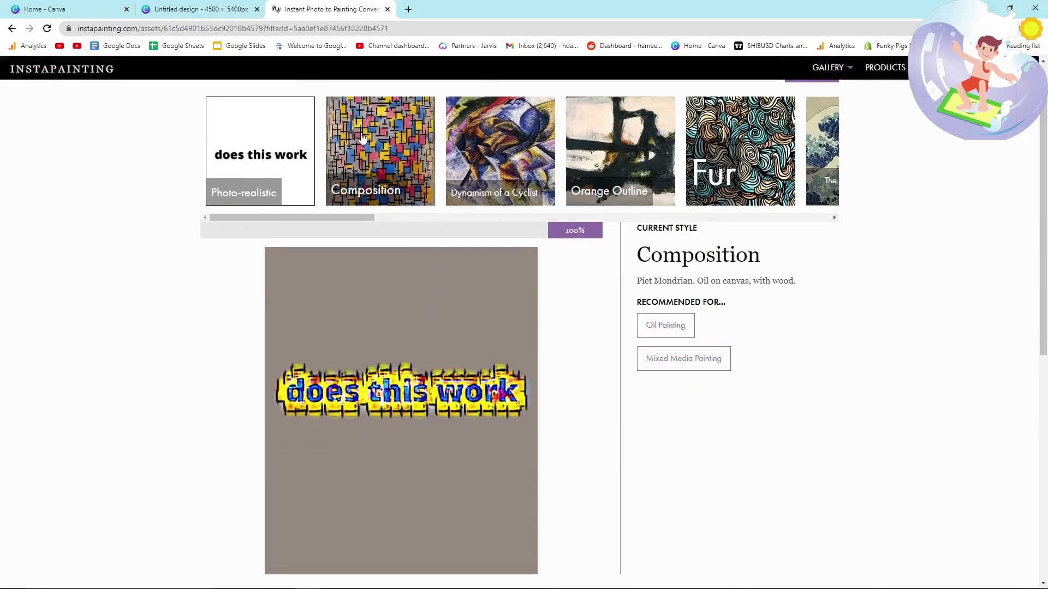
scroll("down", 3)
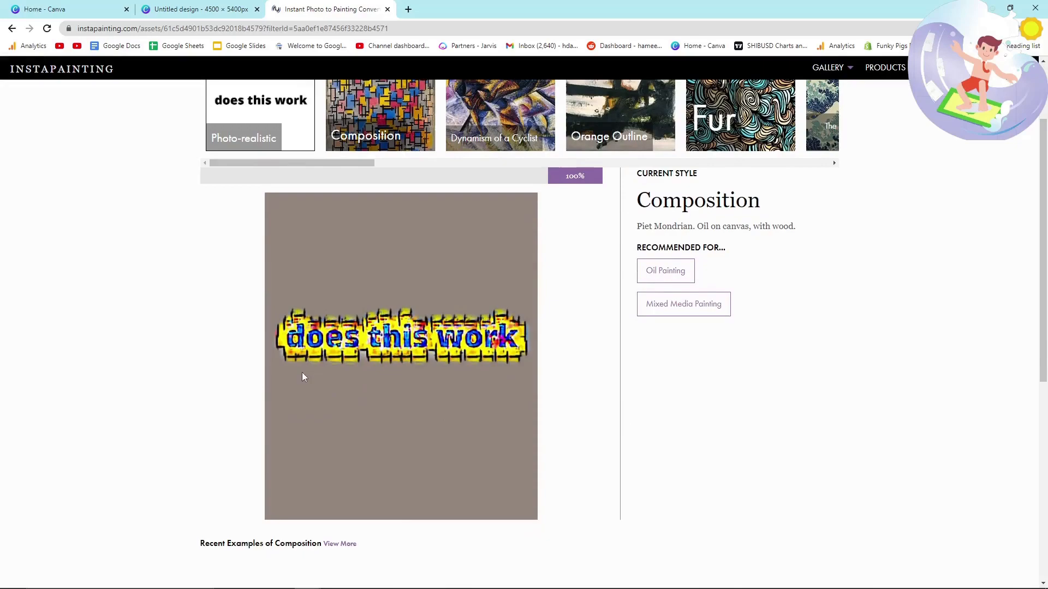
scroll("down", 3)
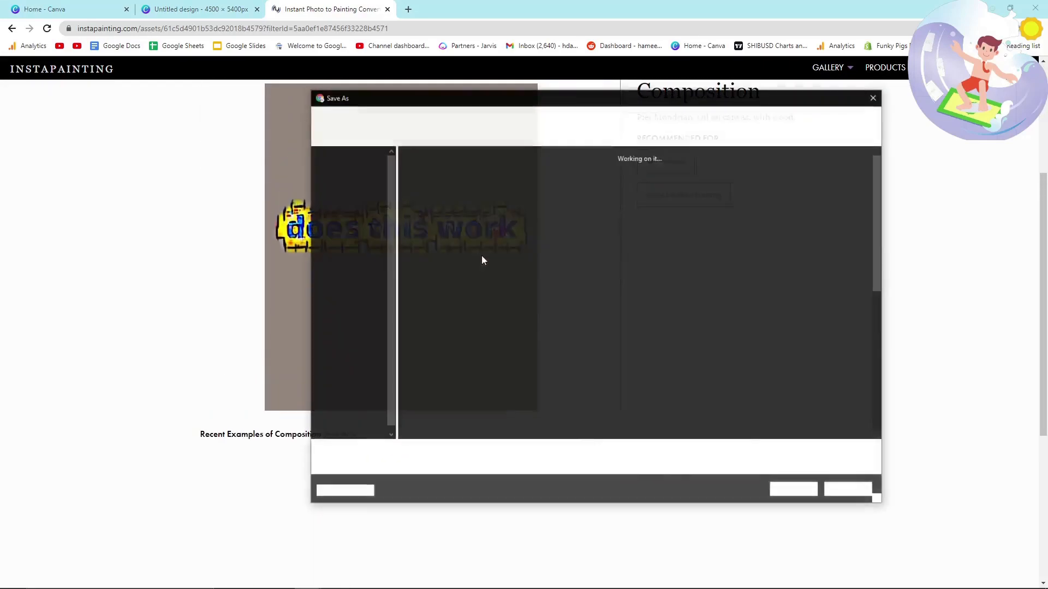
Go to remove.bg/upload in a new tab and upload the downloaded painted JPG for background removal
left_click(537, 8)
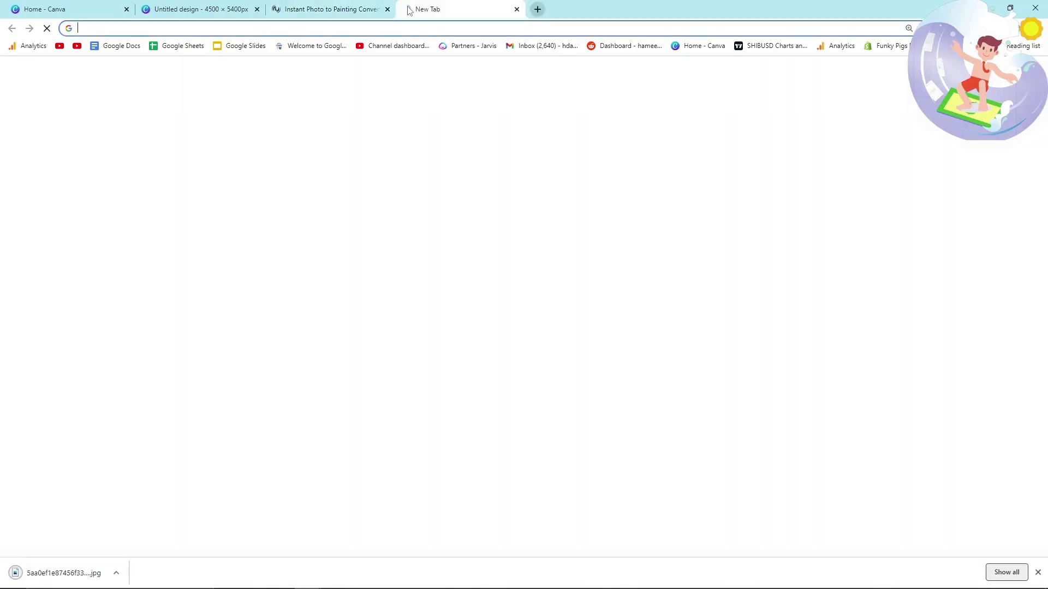
type("remove.bg/upload")
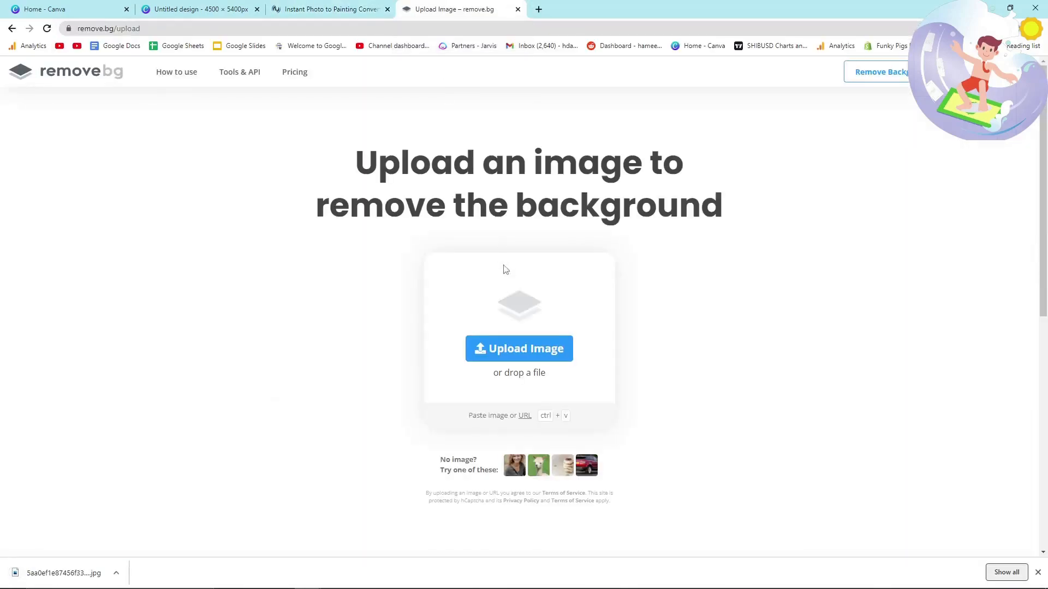
left_click(519, 349)
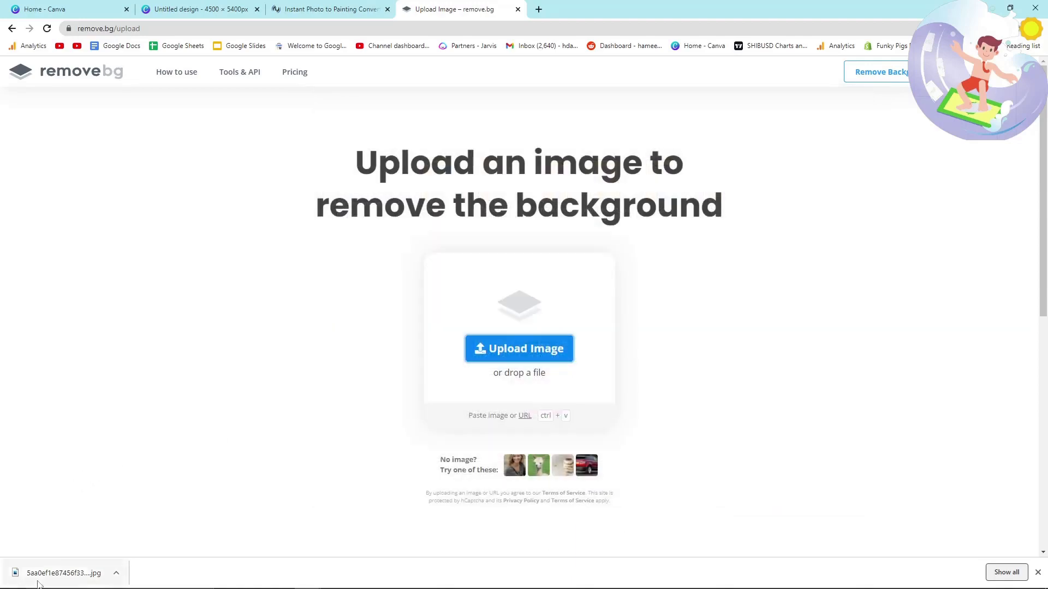
left_click(519, 348)
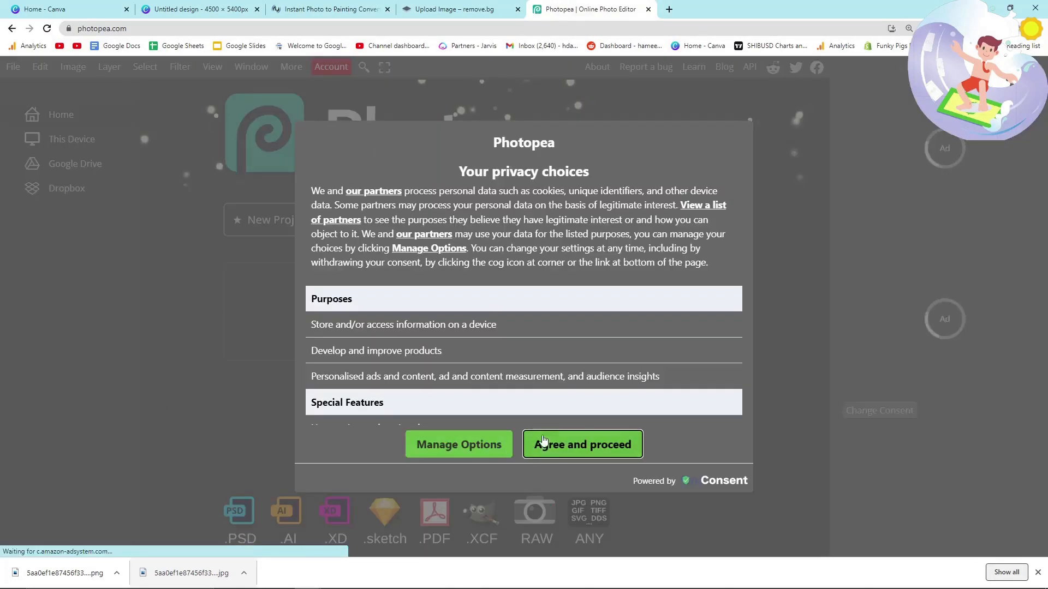
Create a transparent 4500 × 5400 Photopea canvas and place the cut-out painted text, enlarged
left_click(12, 66)
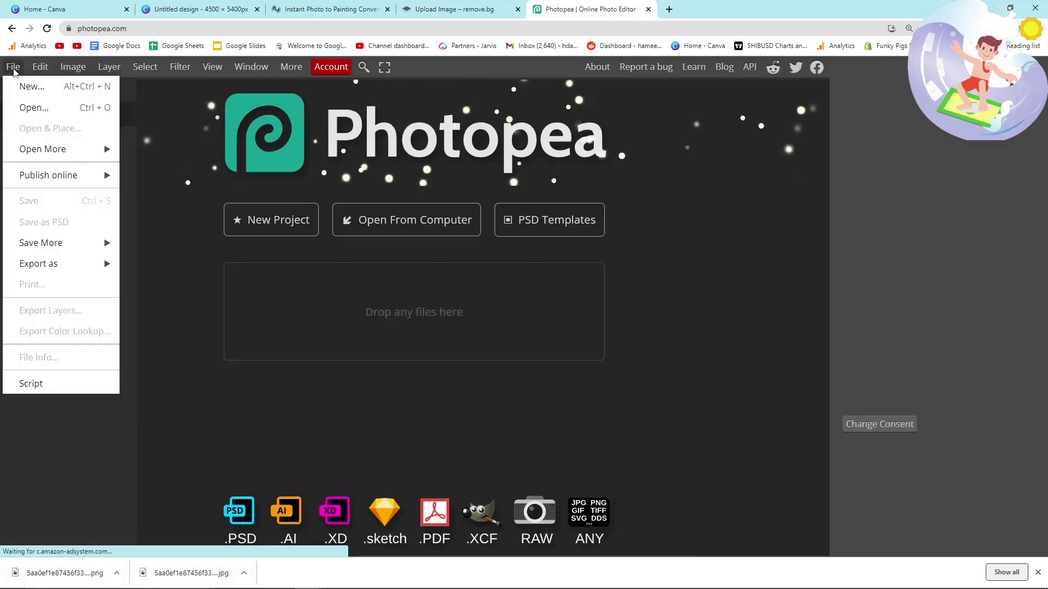
left_click(30, 85)
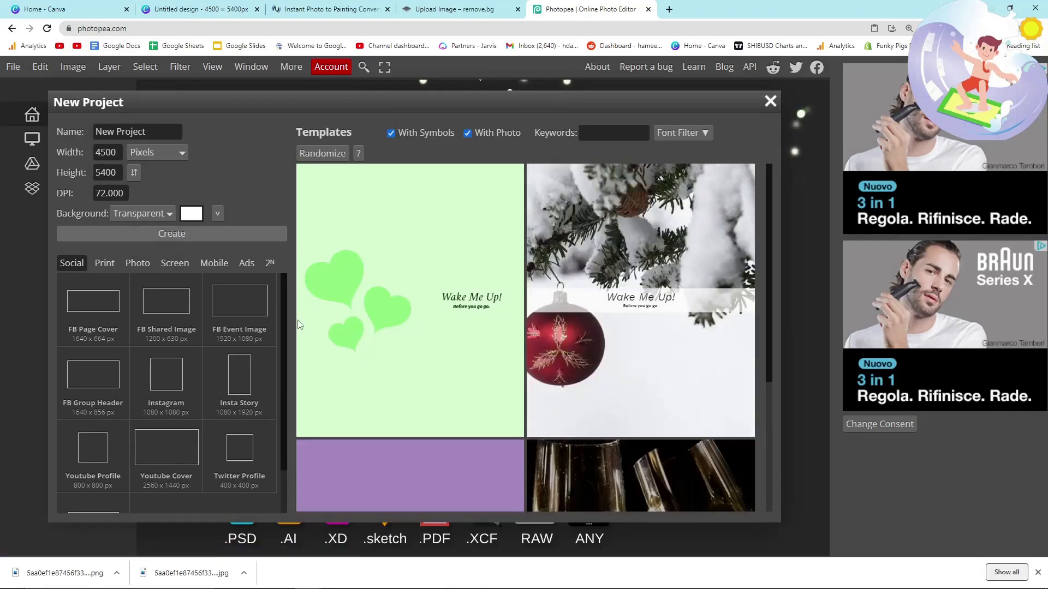
left_click(171, 234)
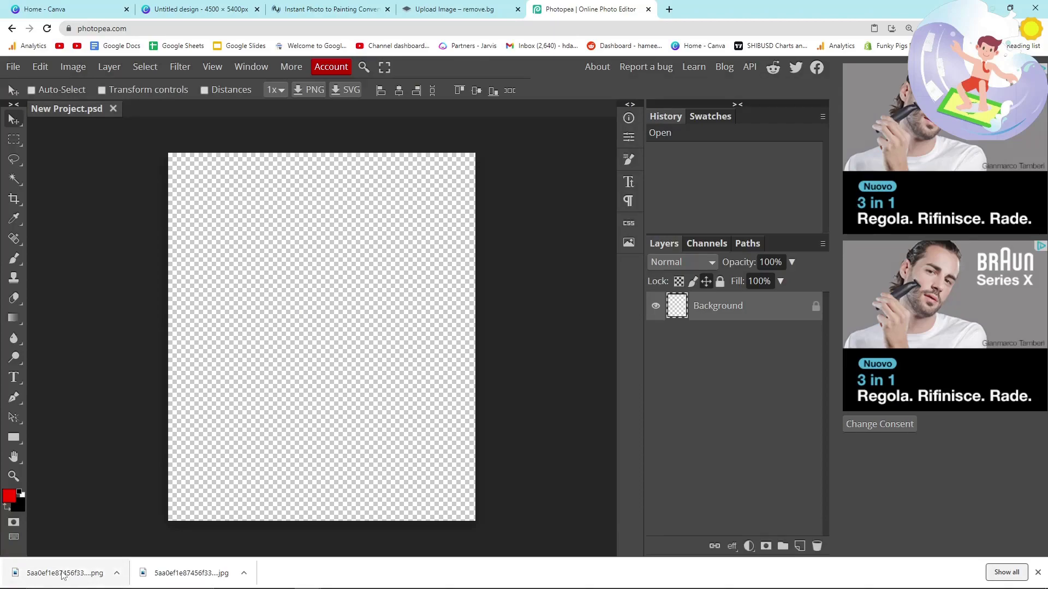
left_click(64, 573)
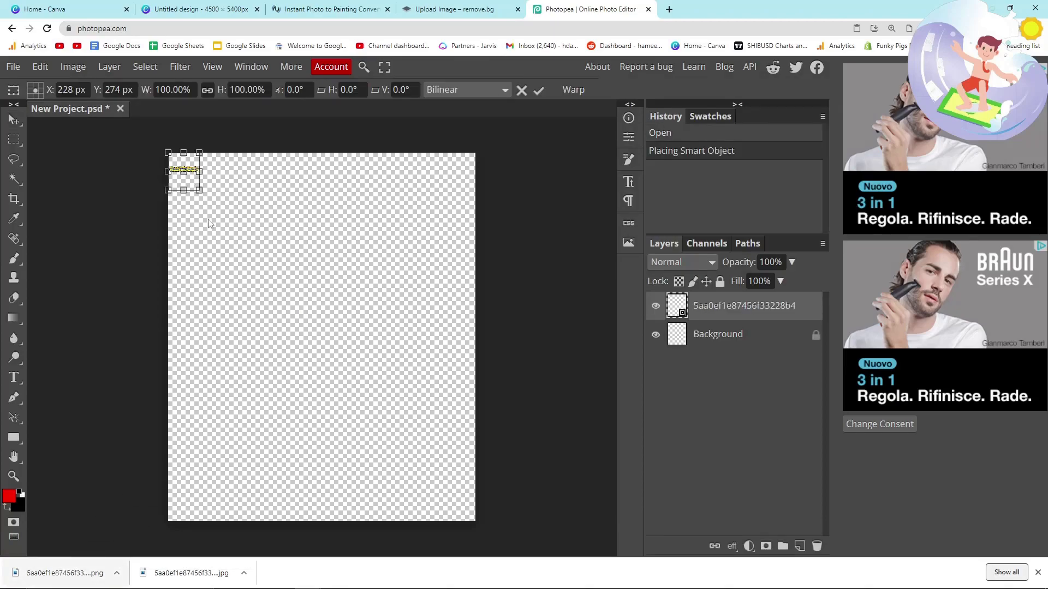
left_click_drag(198, 189, 466, 485)
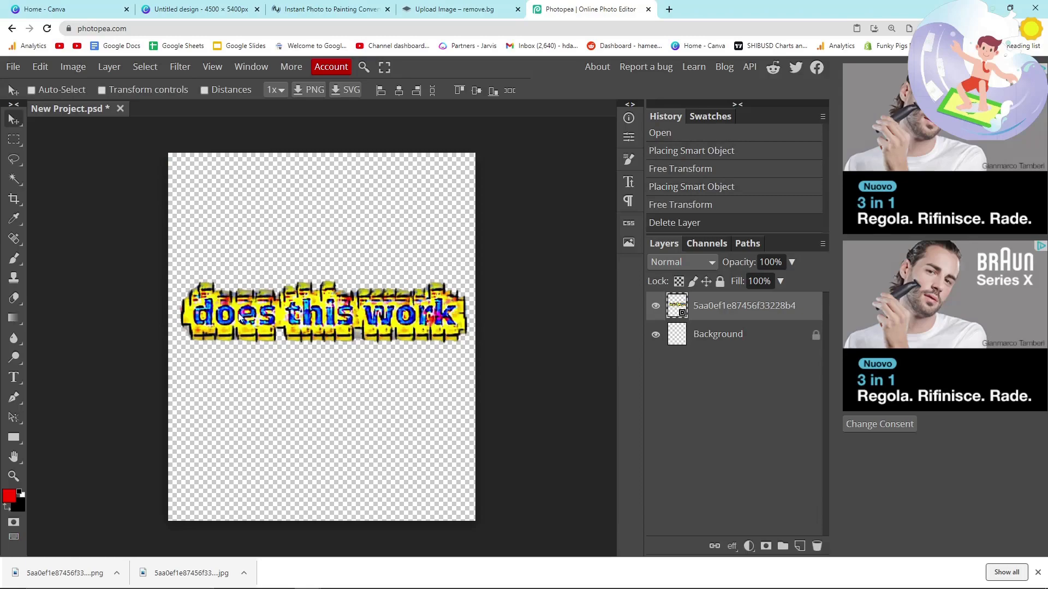
mouse_move(138, 185)
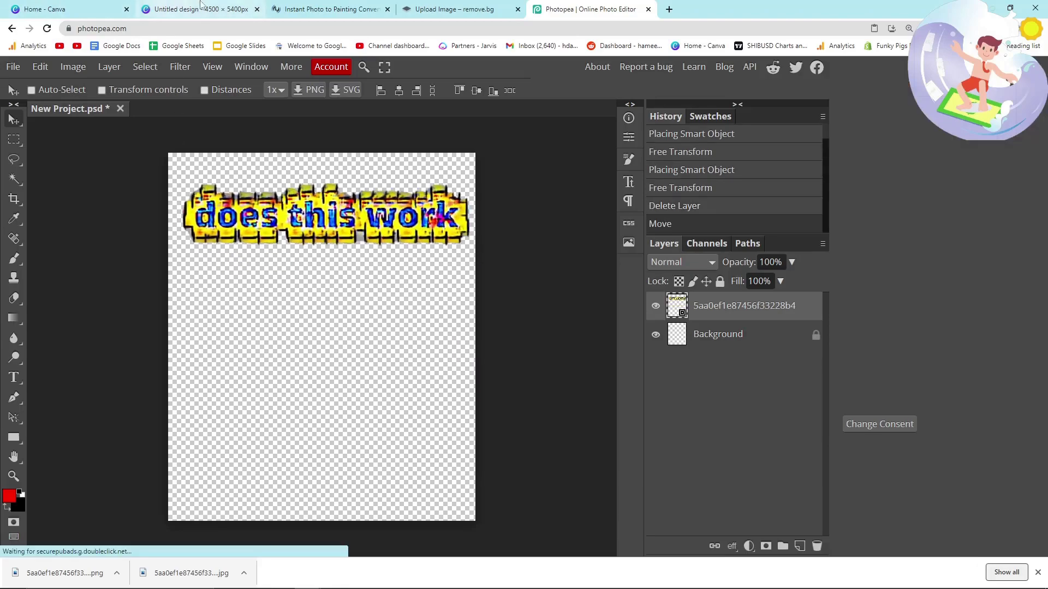
Preview the design in the Fur painting style, then return to the blank Canva design
left_click(327, 9)
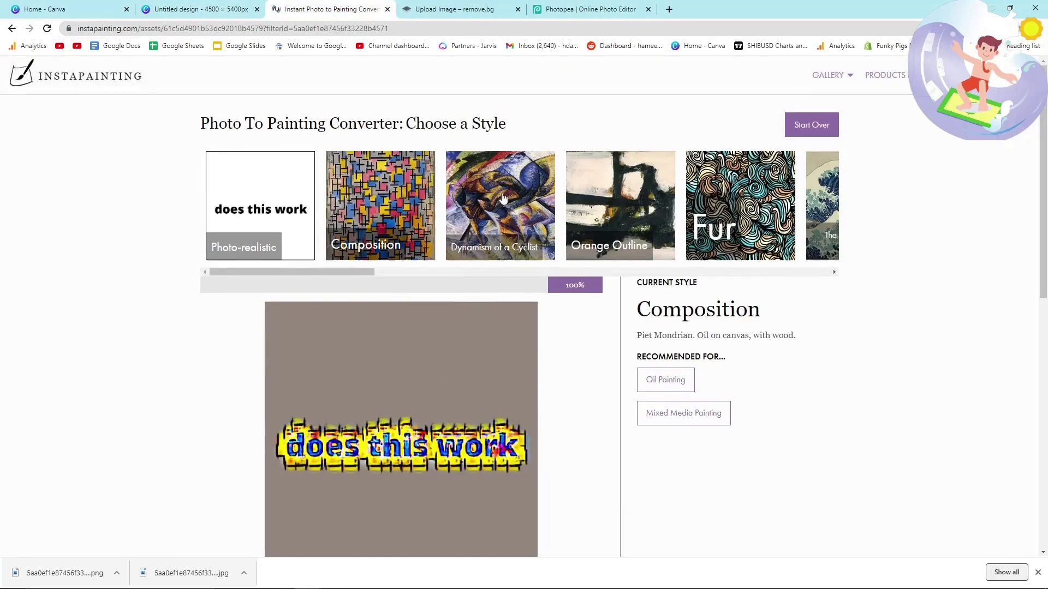
left_click(620, 206)
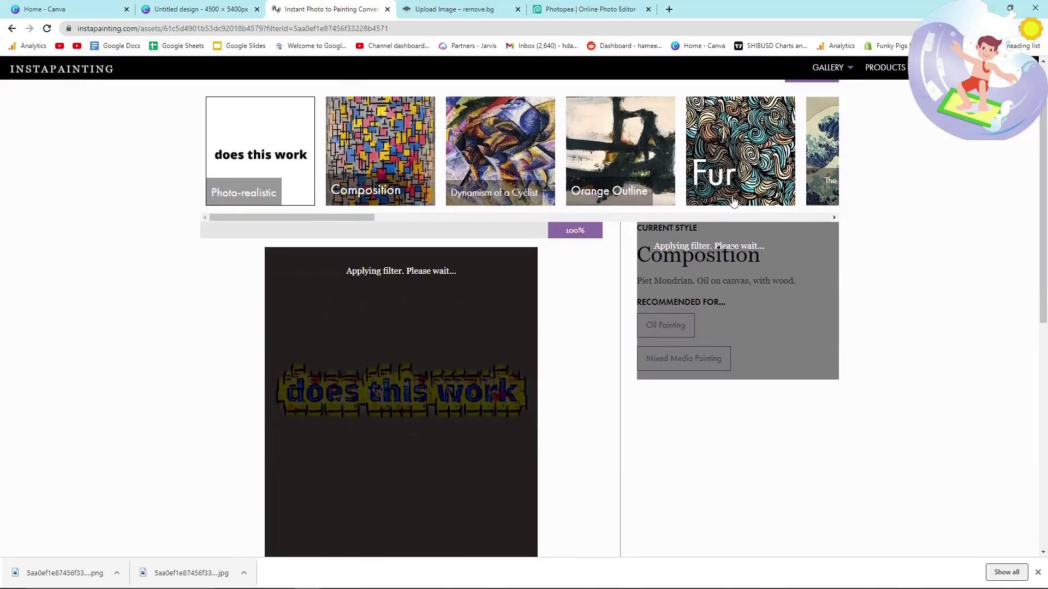
left_click(740, 151)
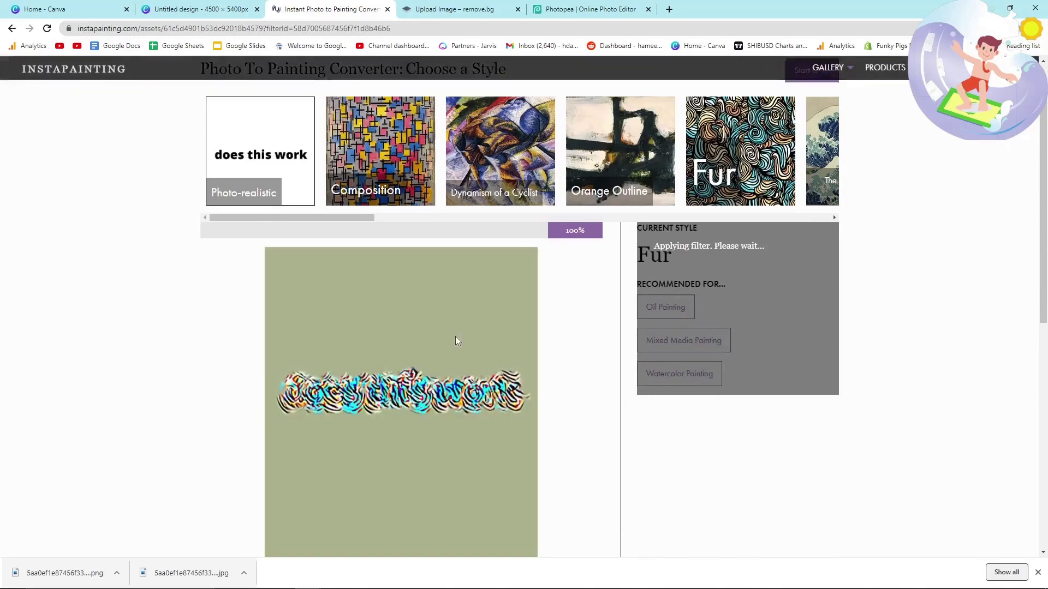
left_click(199, 9)
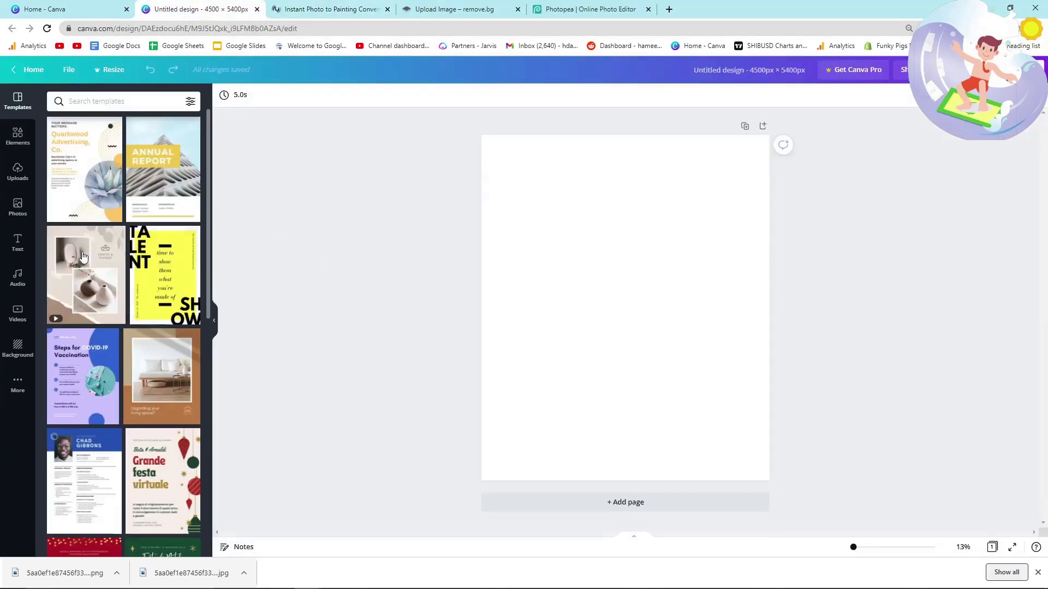
Add tan square shapes from the Elements library to the design
left_click(17, 136)
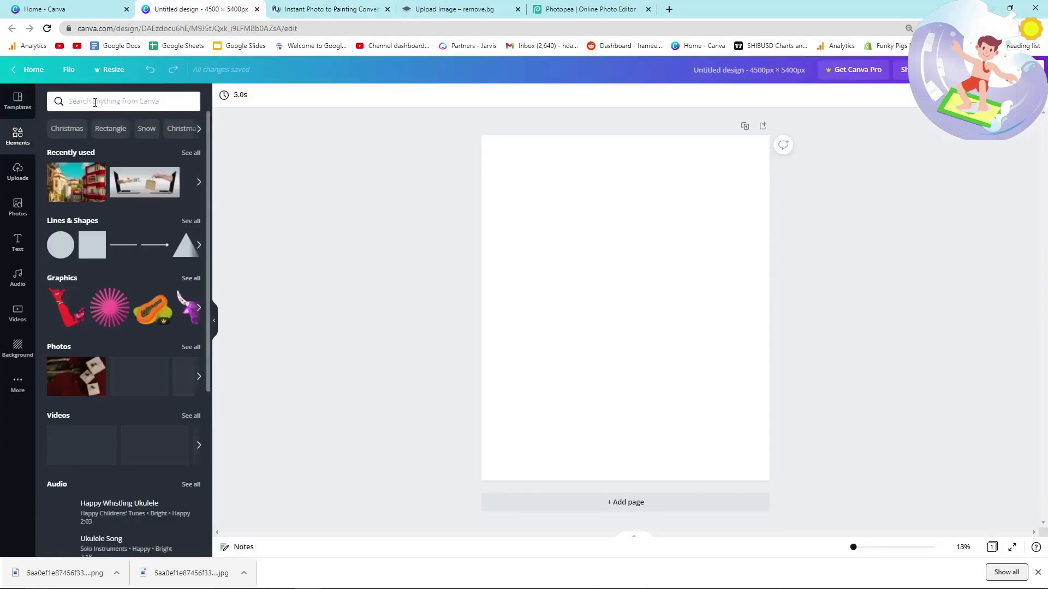
left_click(91, 244)
type("pattern design example")
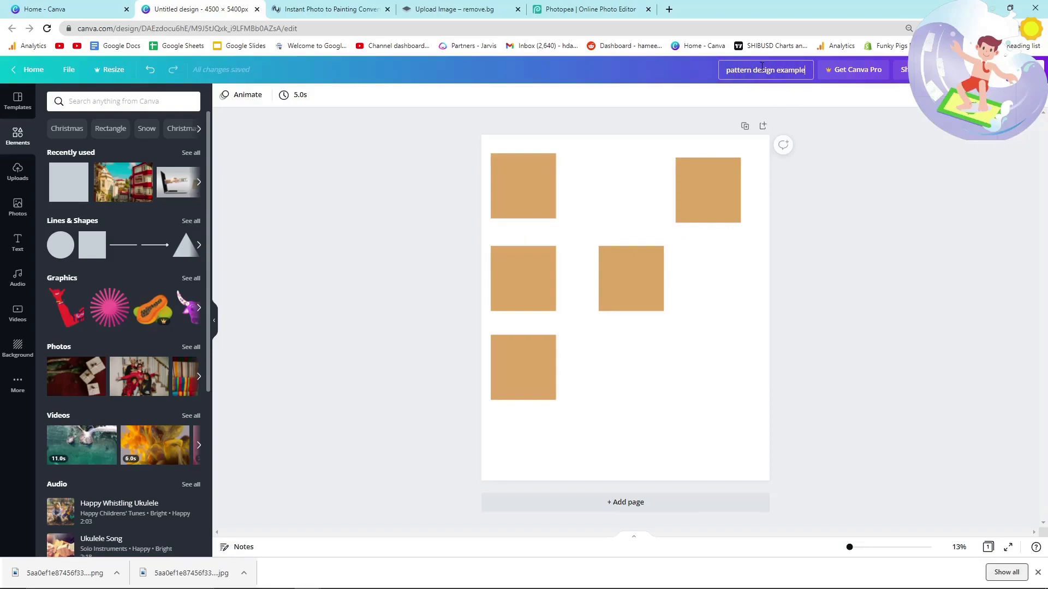
Download 'pattern design example' as a PNG and switch to the remove.bg page
left_click(906, 70)
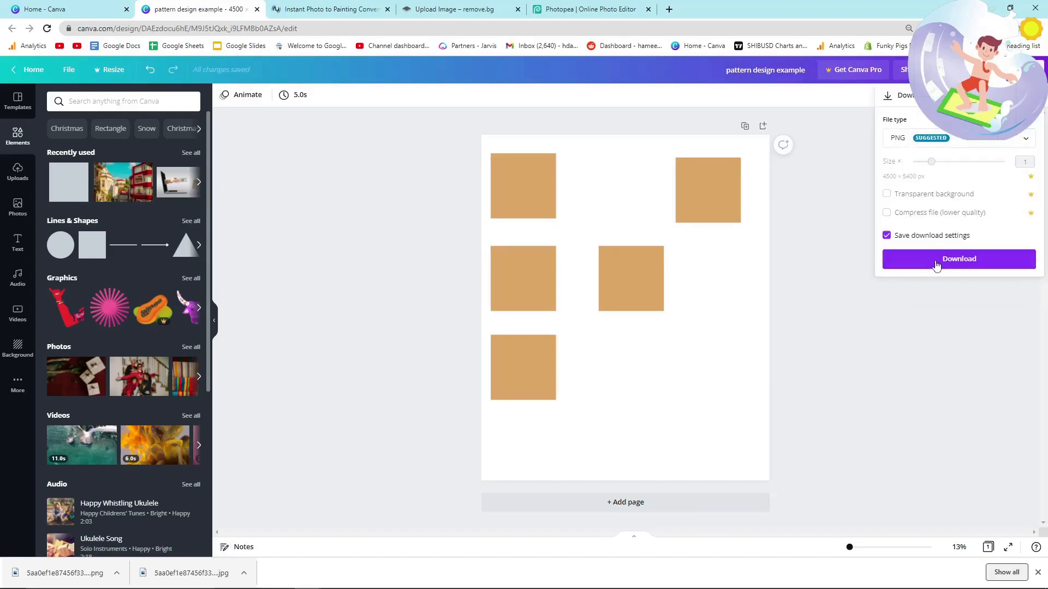
left_click(958, 258)
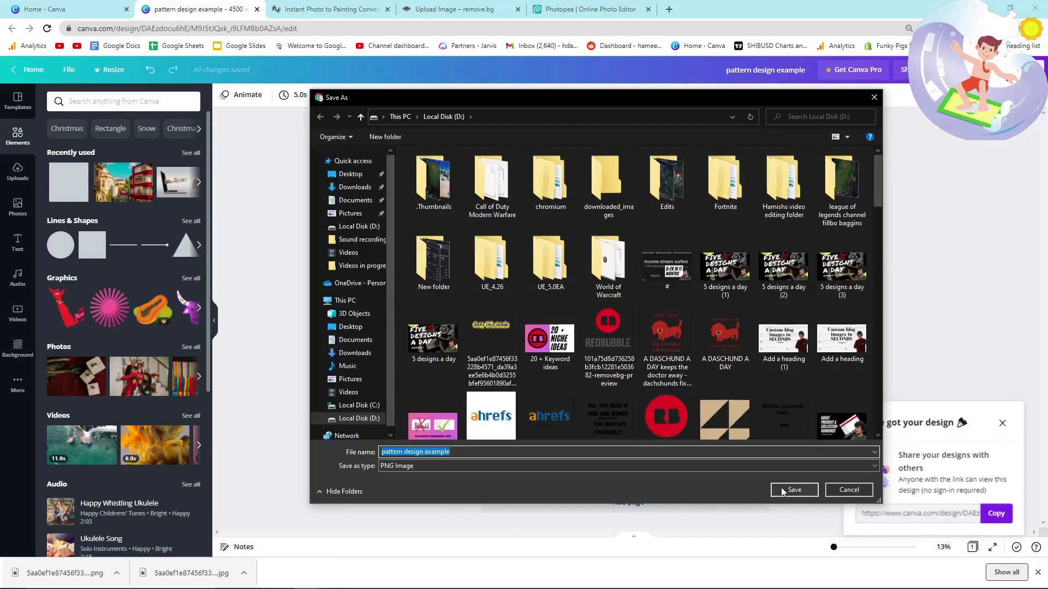
left_click(794, 490)
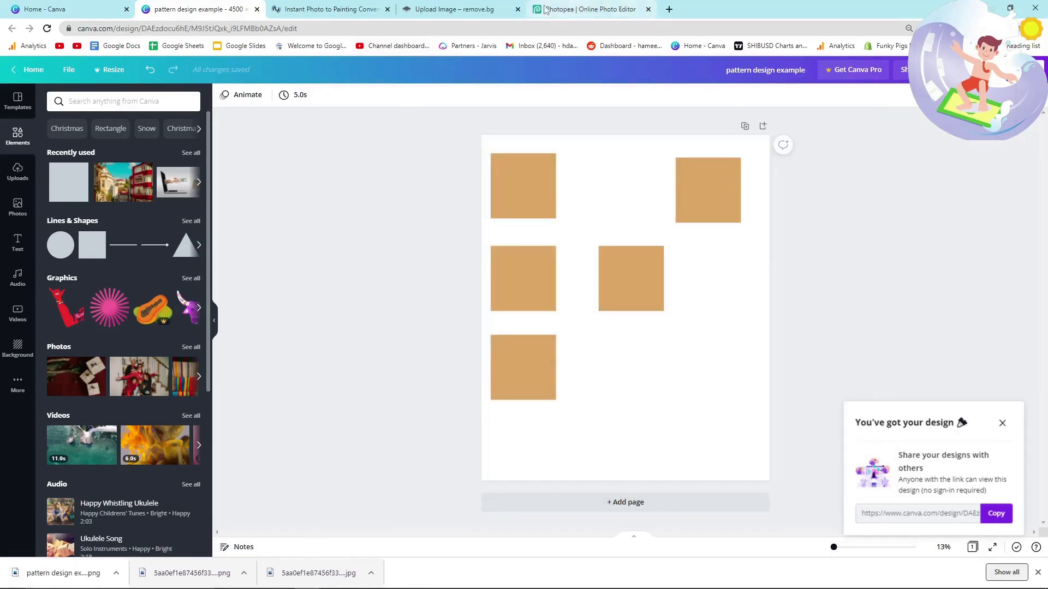
left_click(460, 9)
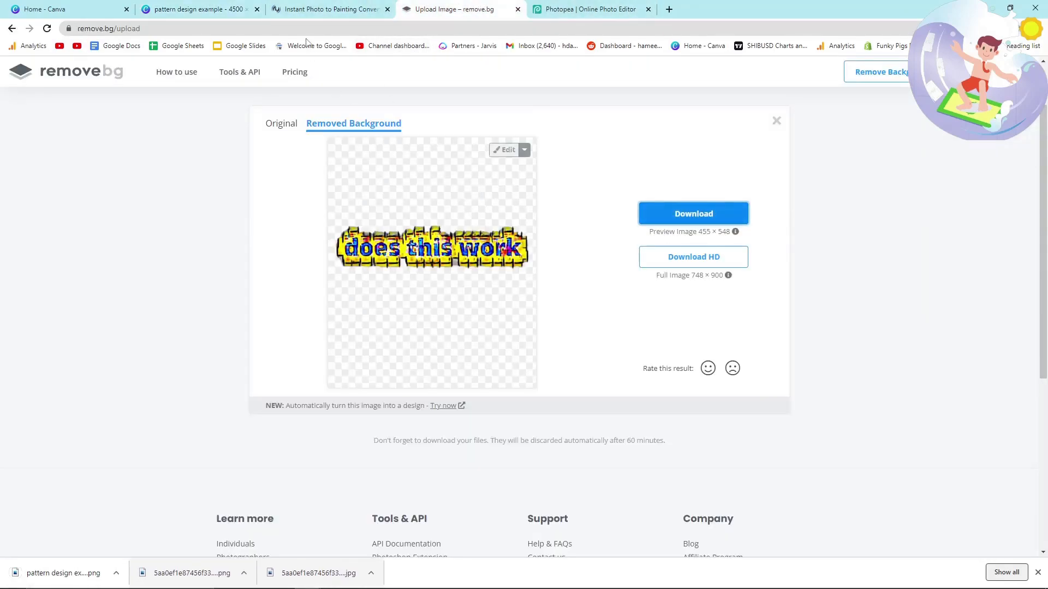
Upload the 'pattern design example' PNG to Instapainting for conversion
left_click(328, 8)
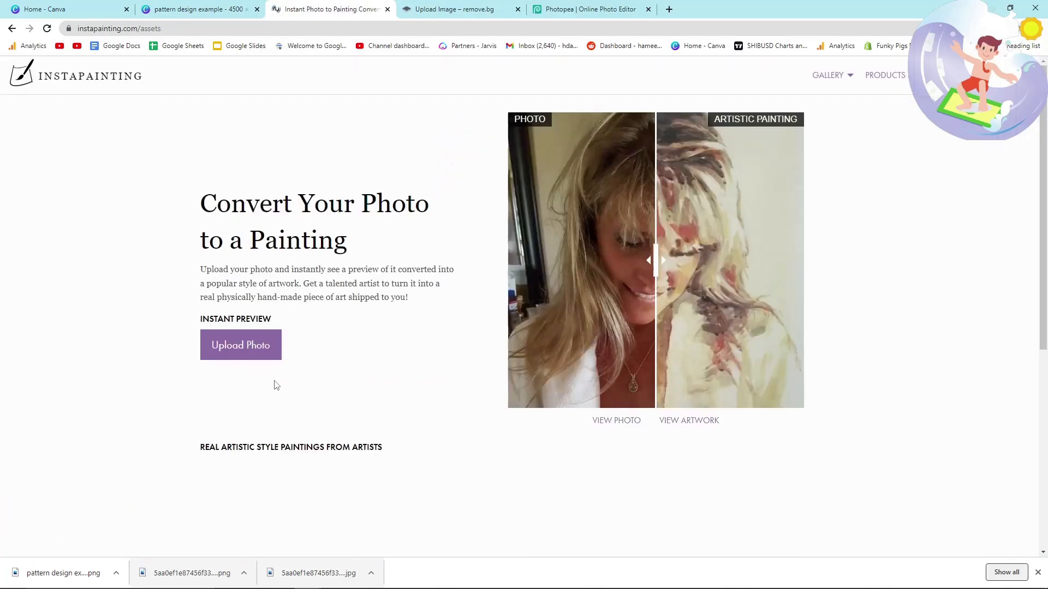
left_click(240, 345)
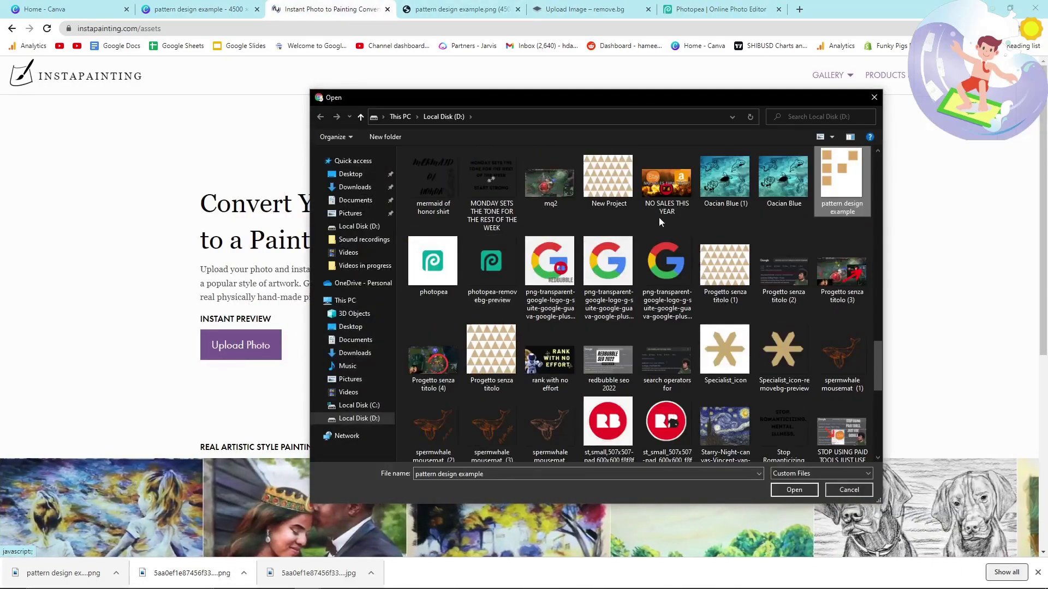
left_click(793, 490)
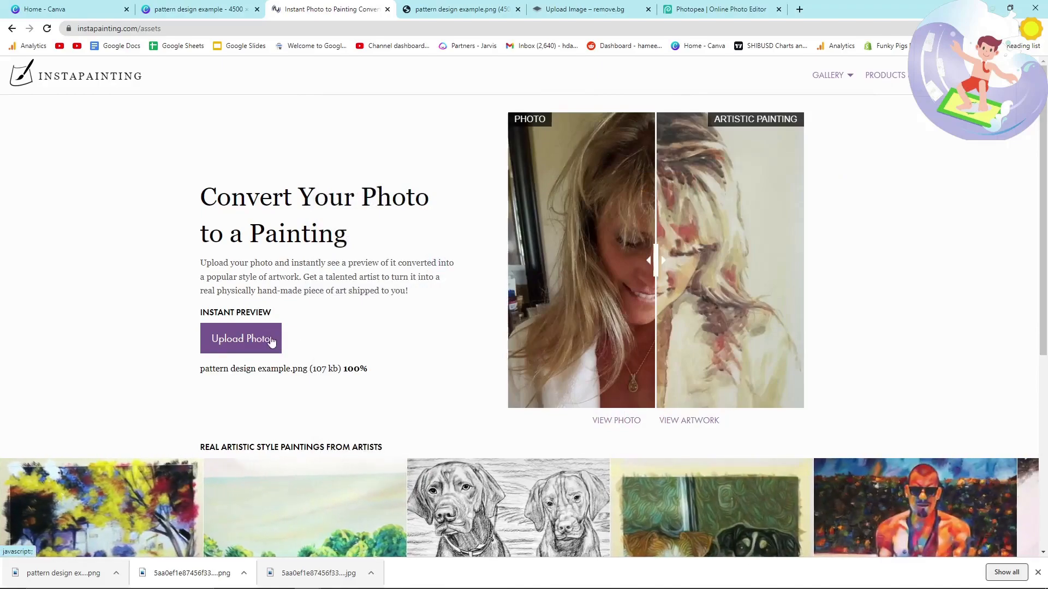
Preview the square pattern in Composition, Fur and Drowning Girl styles, then return to Canva
left_click(240, 339)
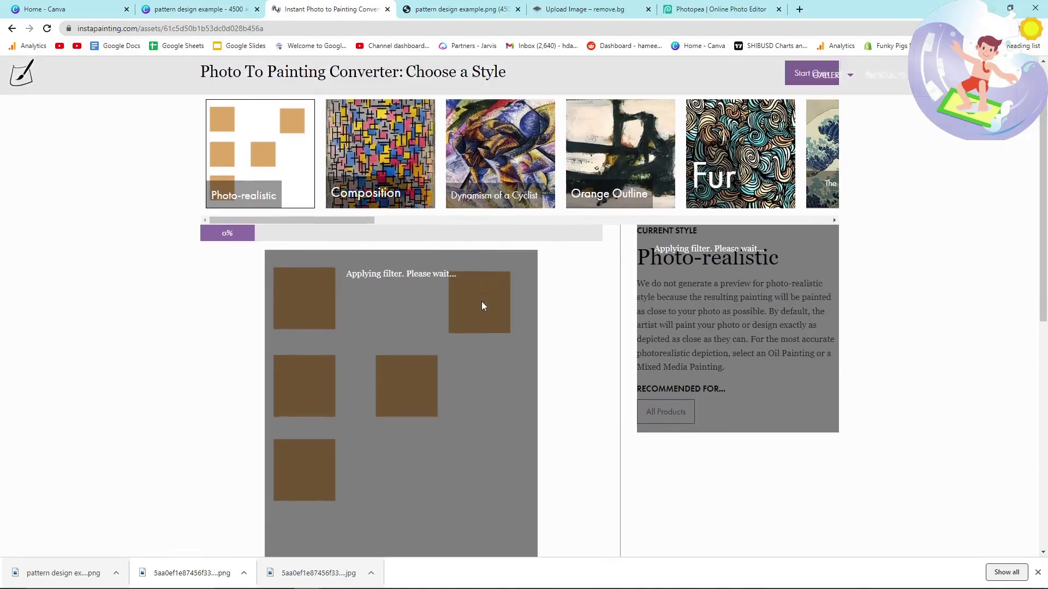
scroll("down", 3)
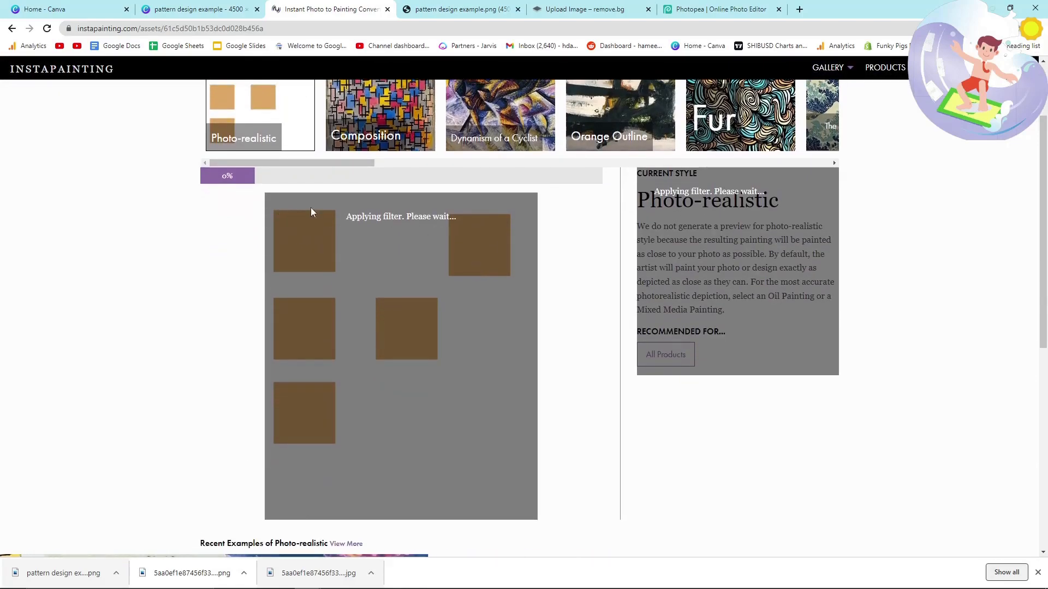
left_click(379, 113)
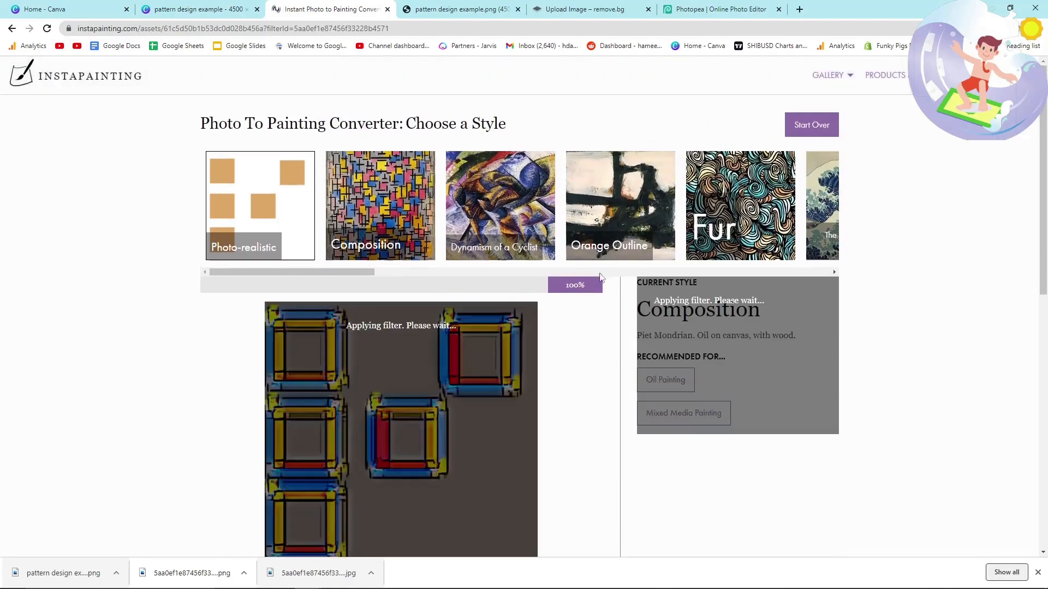
scroll("down", 3)
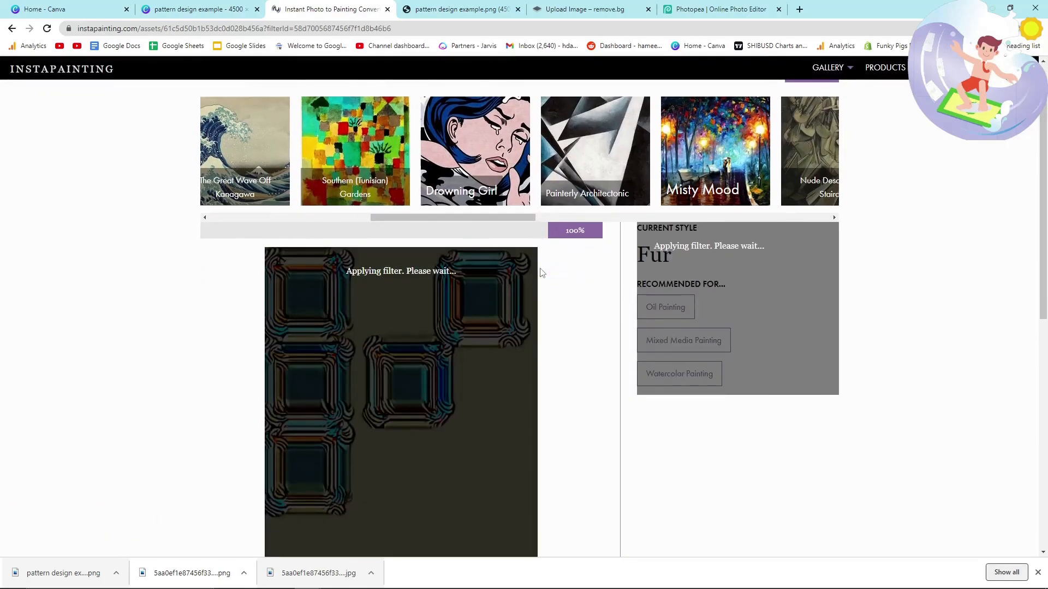
scroll("down", 3)
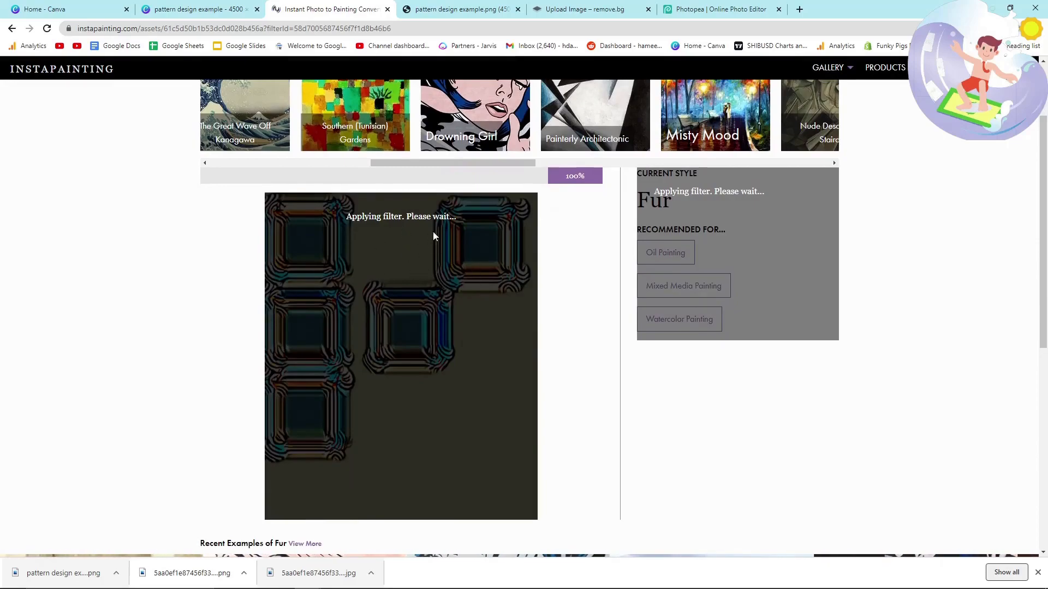
left_click(475, 206)
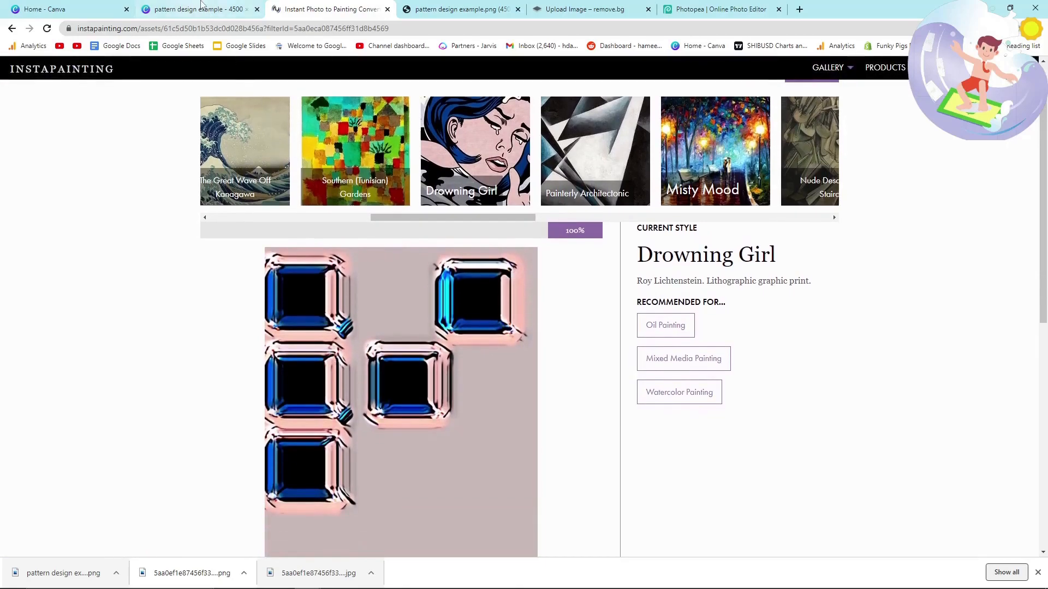
left_click(194, 9)
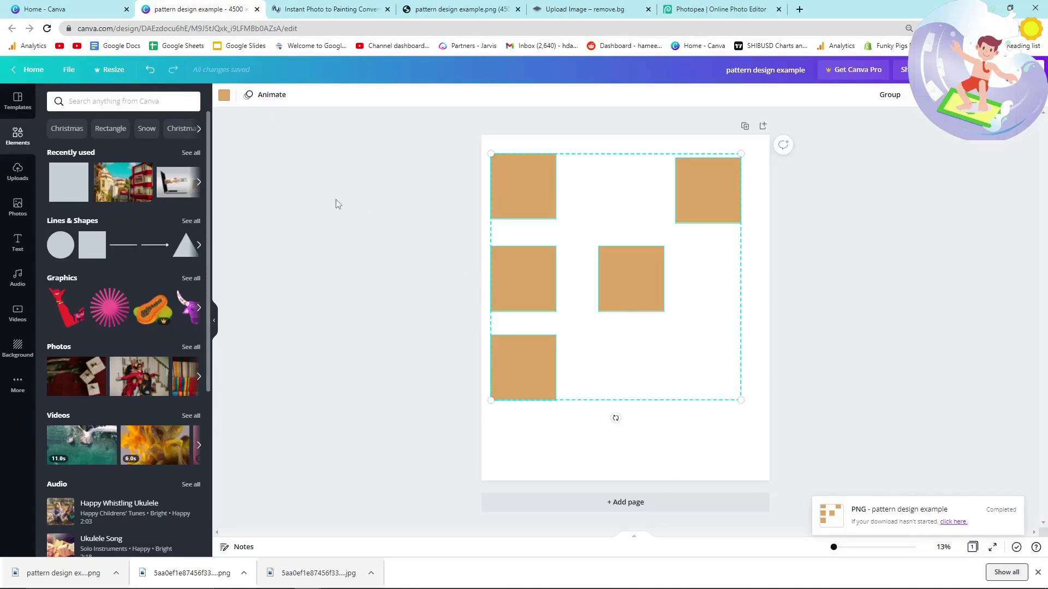
Search Elements for 'face', swap the squares for a smiley graphic, and download it as PNG
type("f")
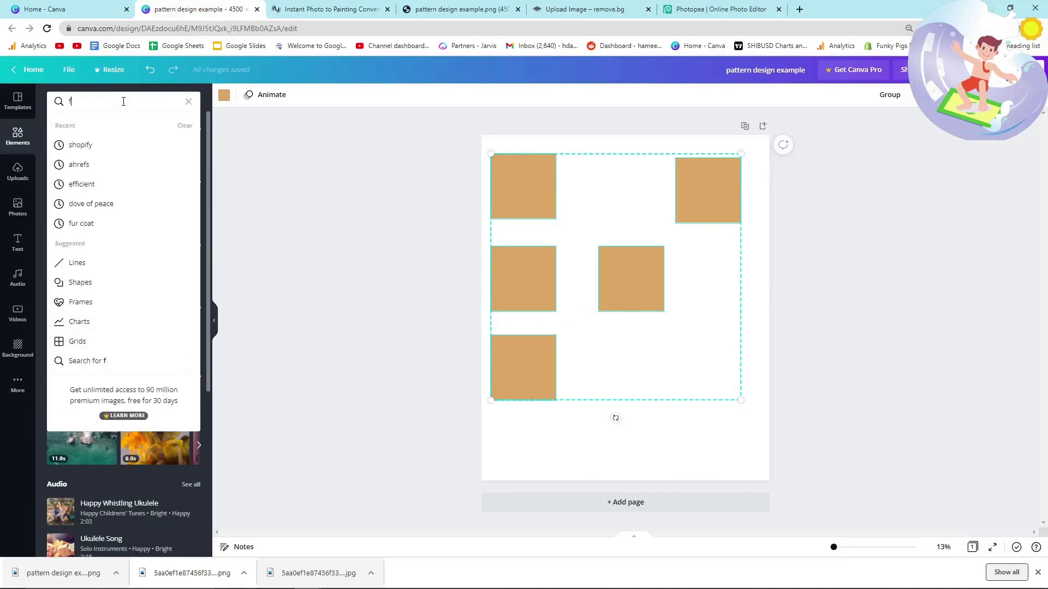
type("ace")
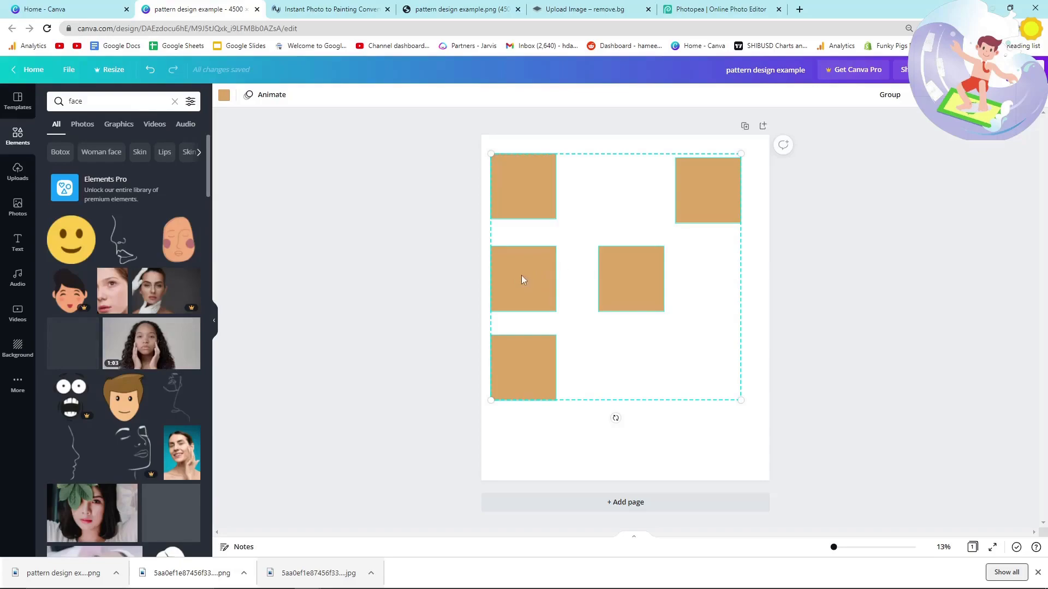
left_click(523, 278)
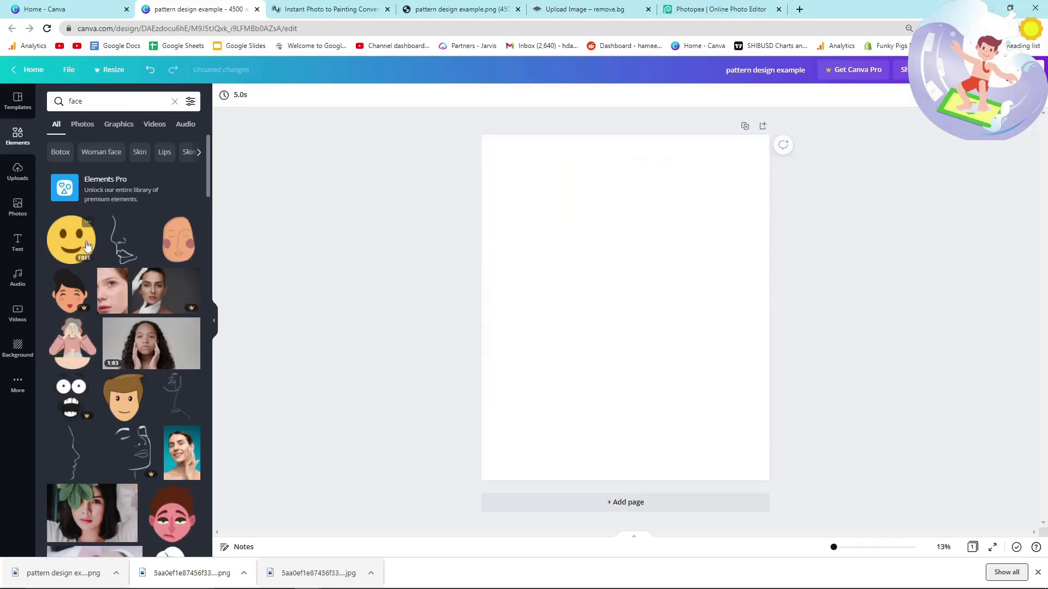
left_click(71, 239)
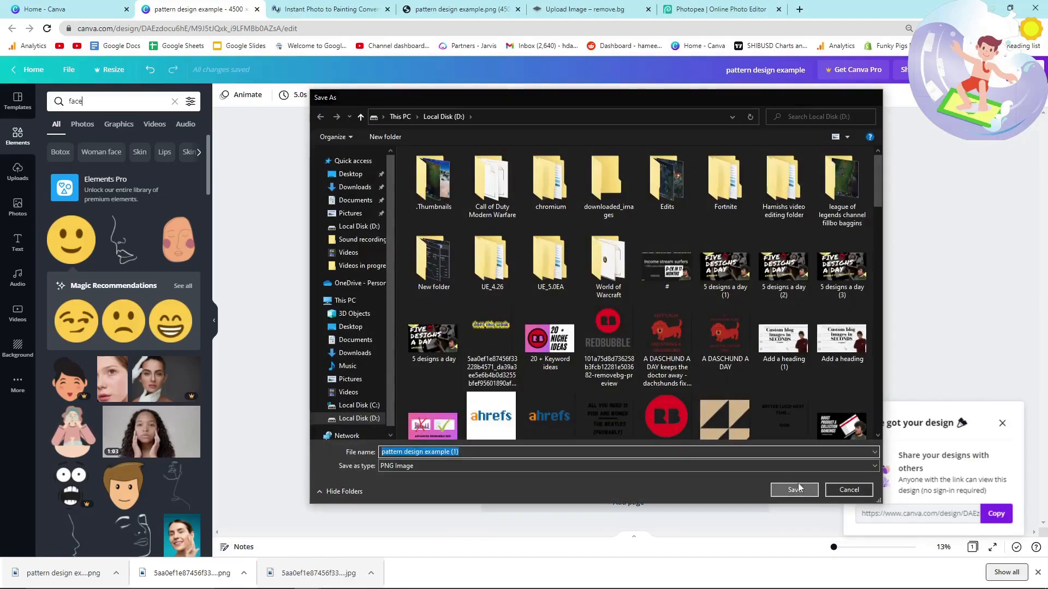
left_click(327, 9)
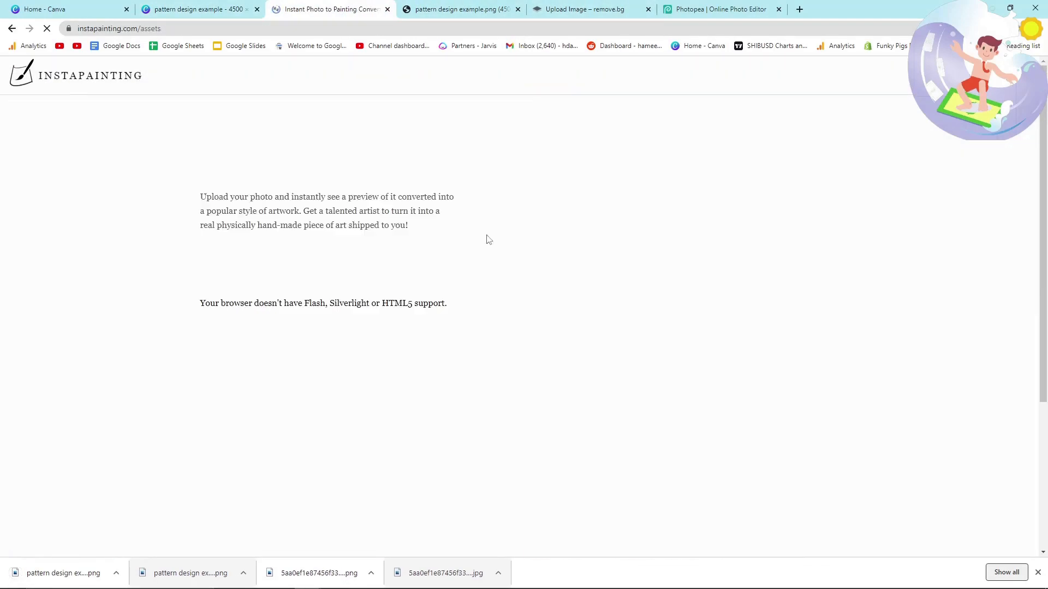
Upload the smiley design 'pattern design example (1)' to Instapainting for conversion
left_click(240, 345)
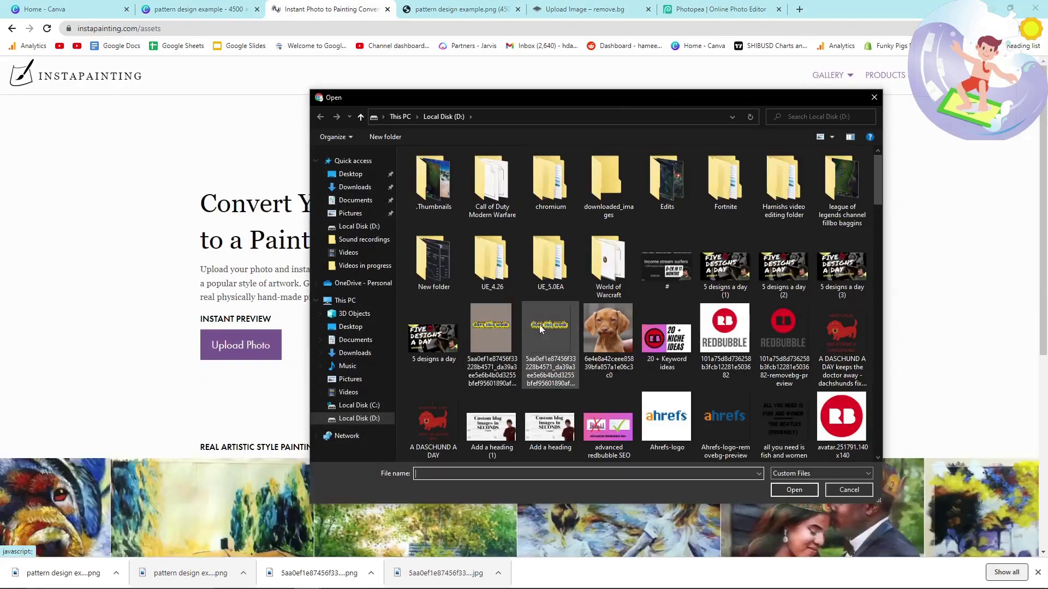
left_click(842, 177)
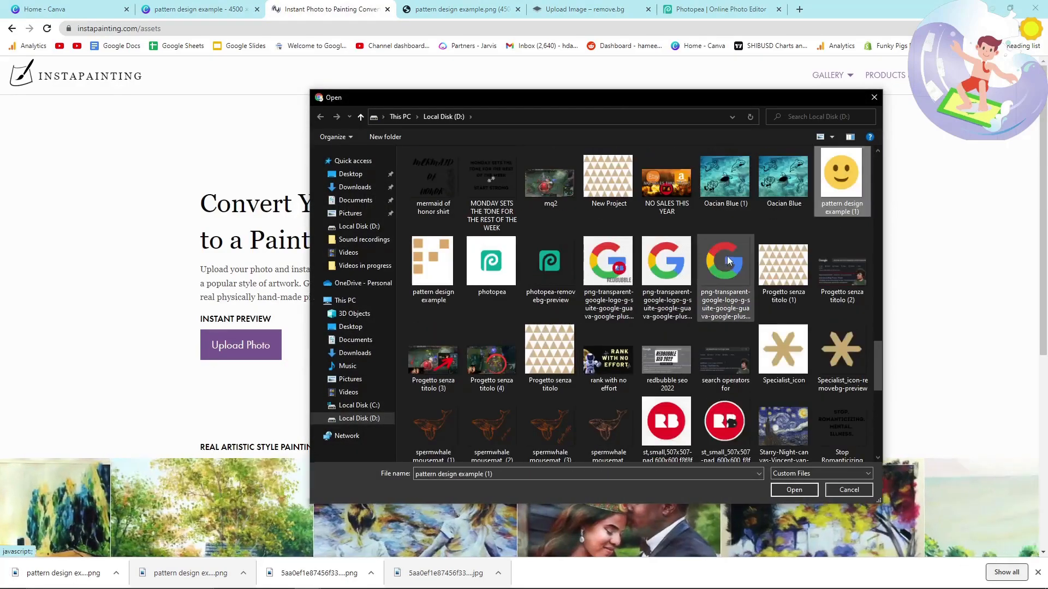
left_click(794, 491)
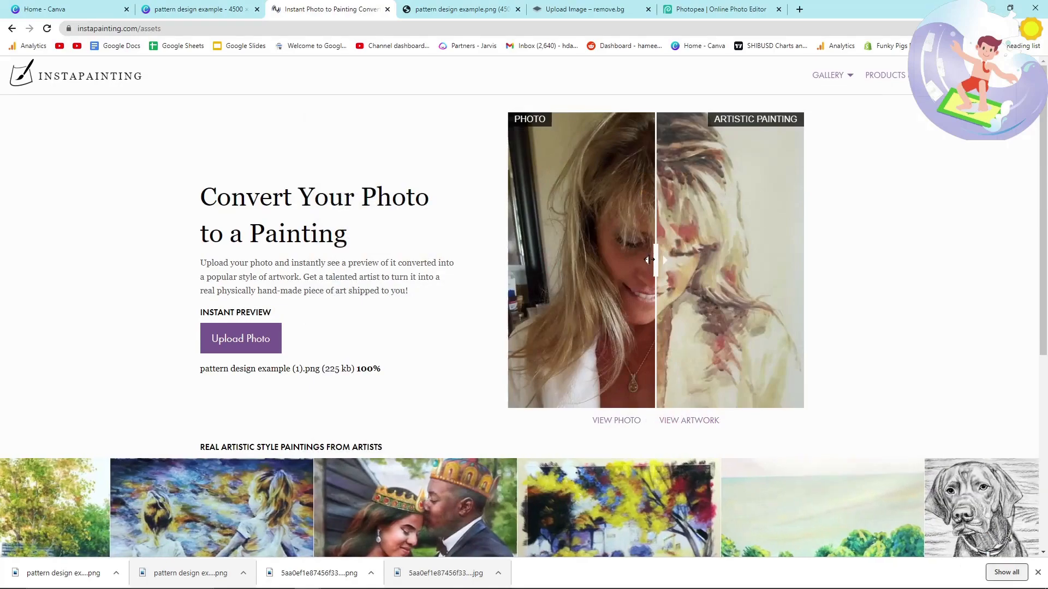
scroll("right", 3)
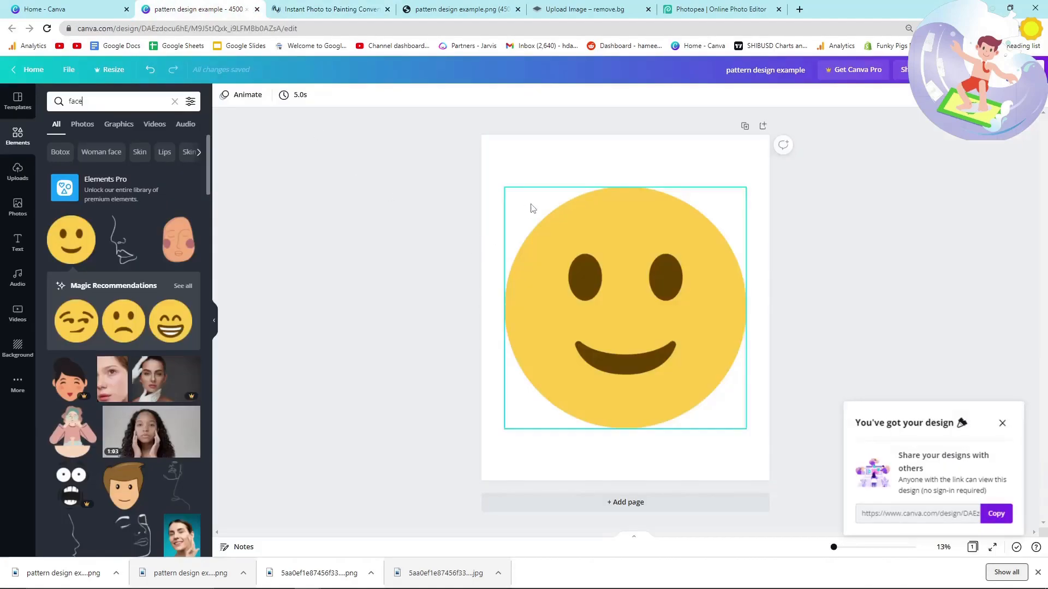
Preview the smiley in the Composition and Dynamism of a Cyclist painting styles
left_click(330, 9)
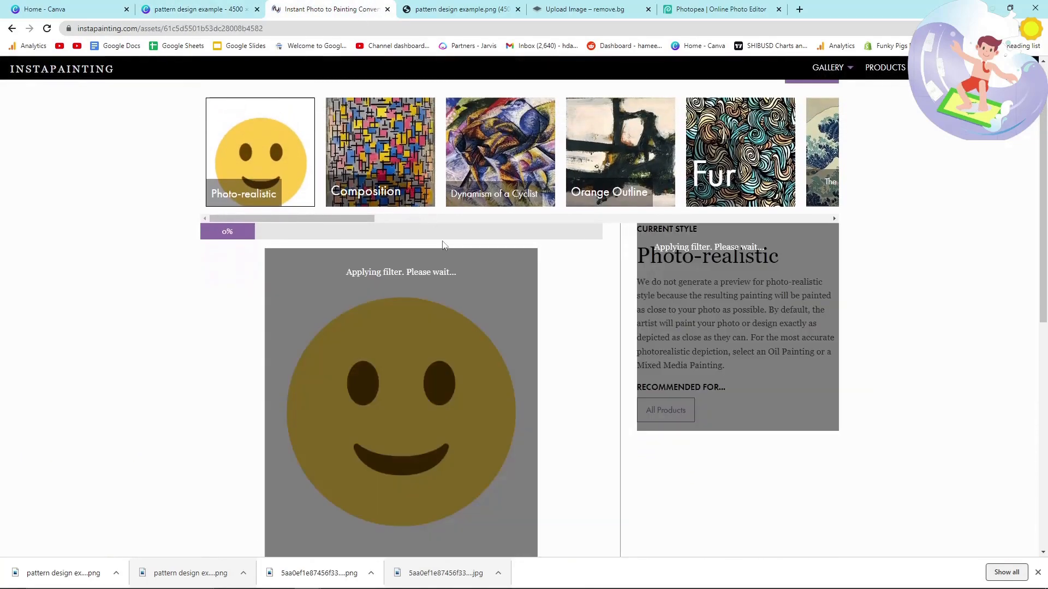
mouse_move(414, 288)
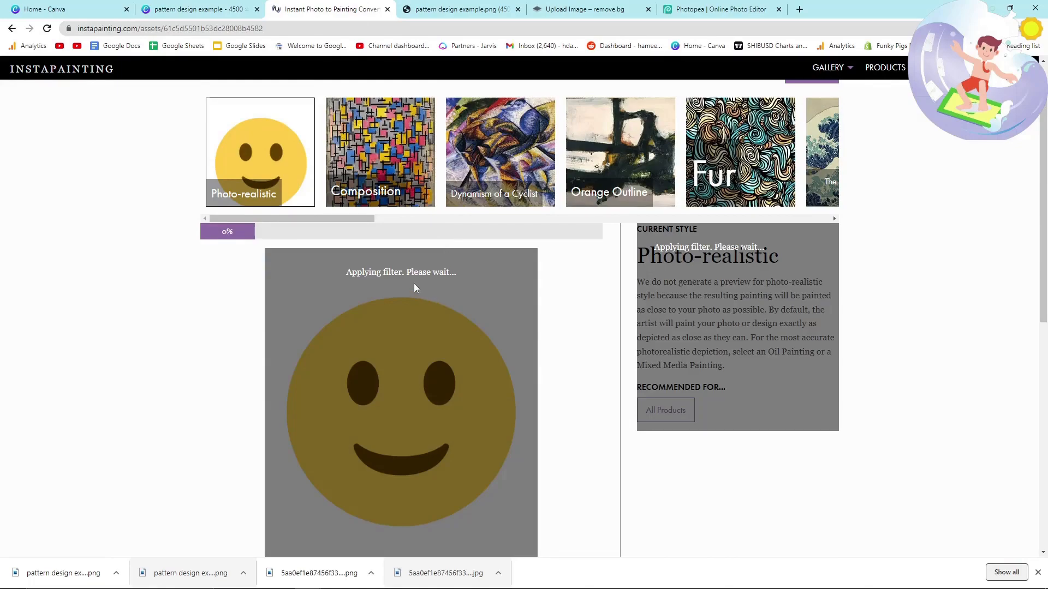
scroll("down", 3)
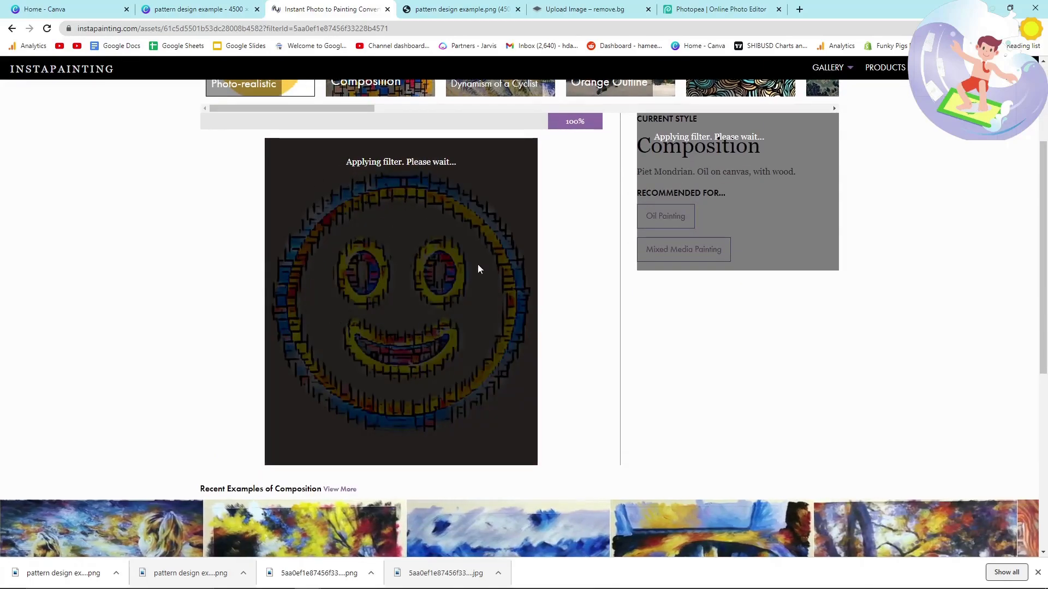
left_click(499, 75)
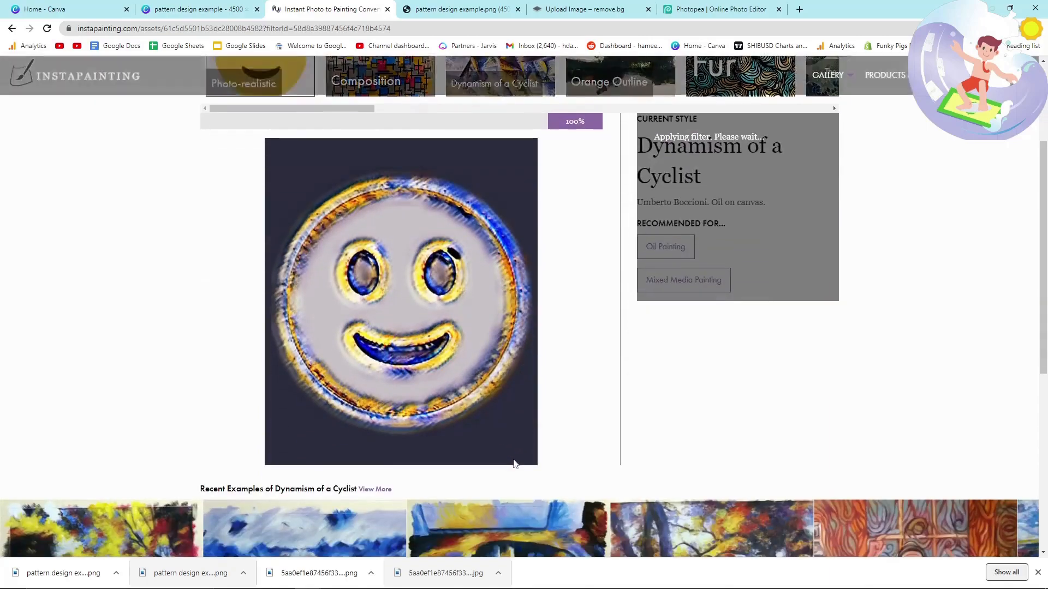
scroll("up", 3)
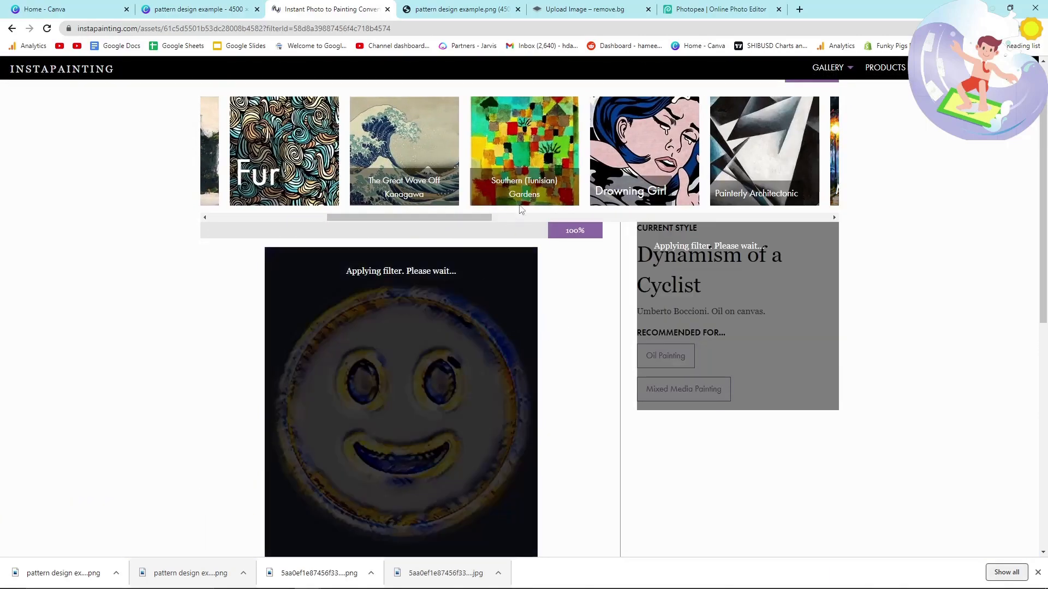
scroll("down", 3)
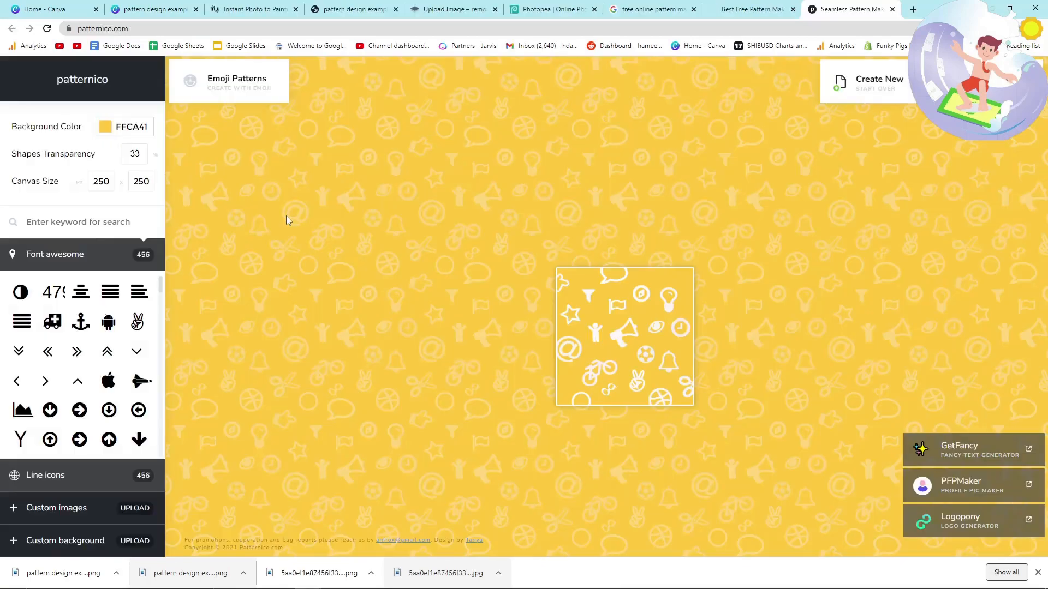
mouse_move(501, 293)
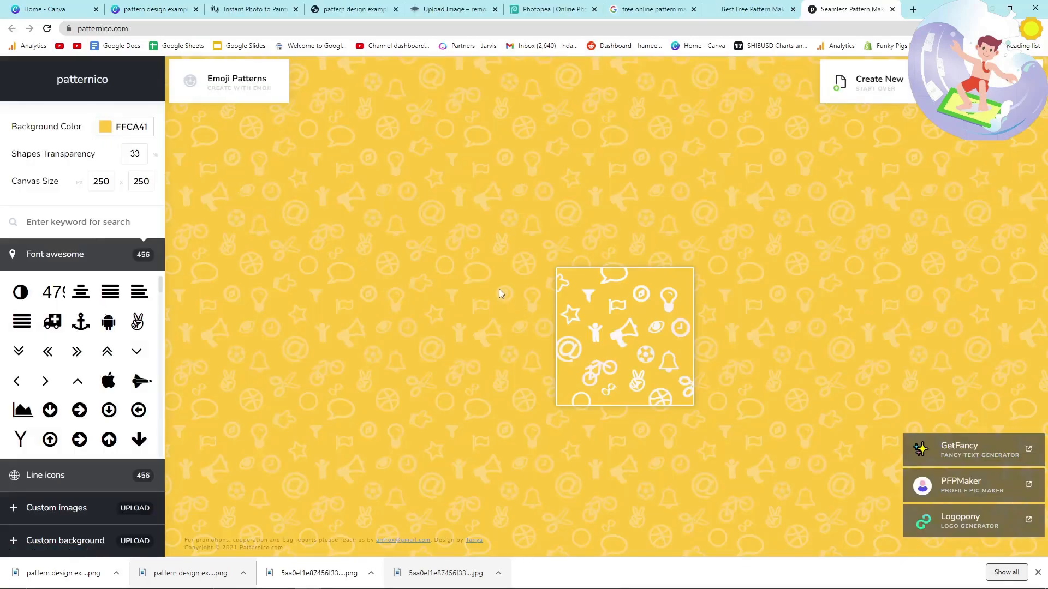
mouse_move(559, 272)
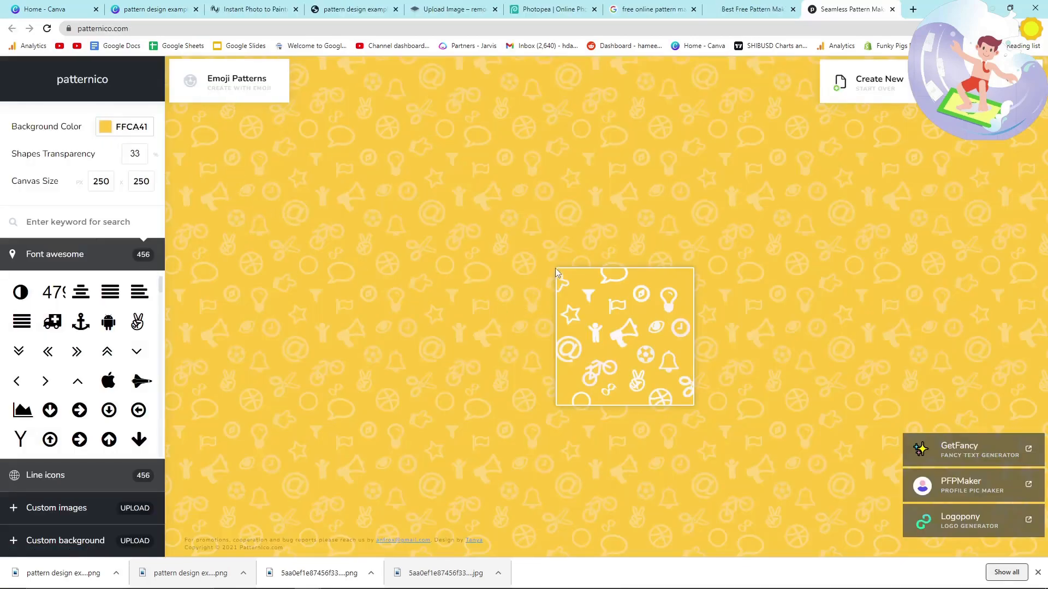
Replace the tile's selected icon with the Font awesome anchor so it repeats across the pattern
left_click(624, 337)
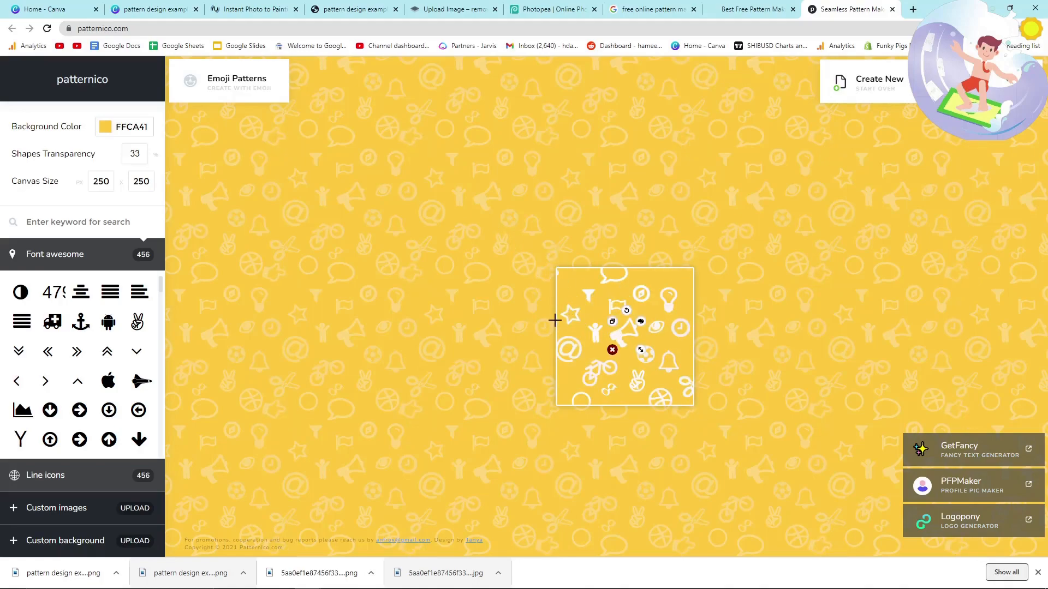
mouse_move(555, 285)
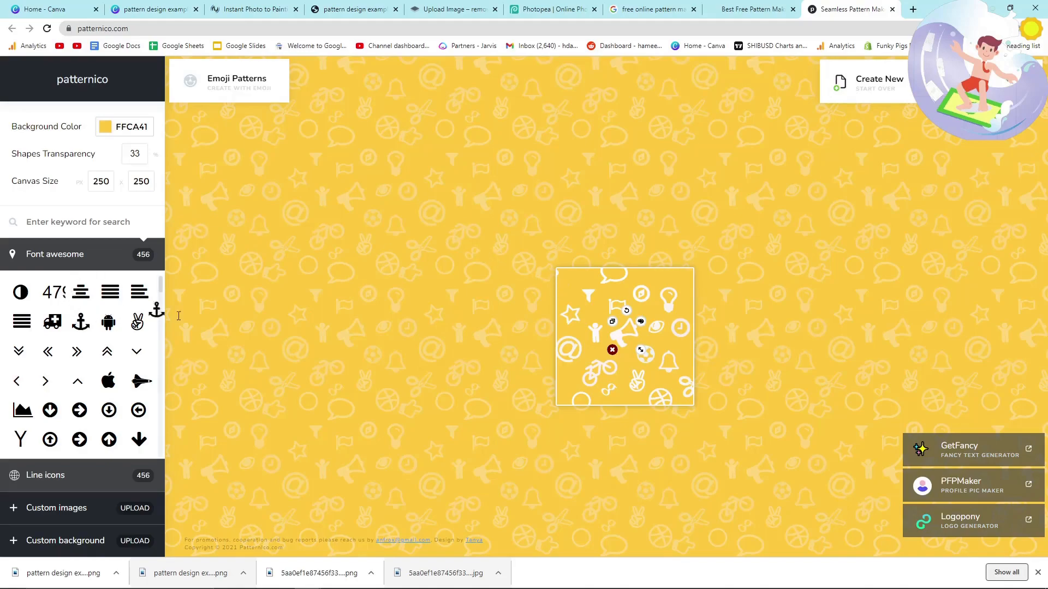
left_click(80, 321)
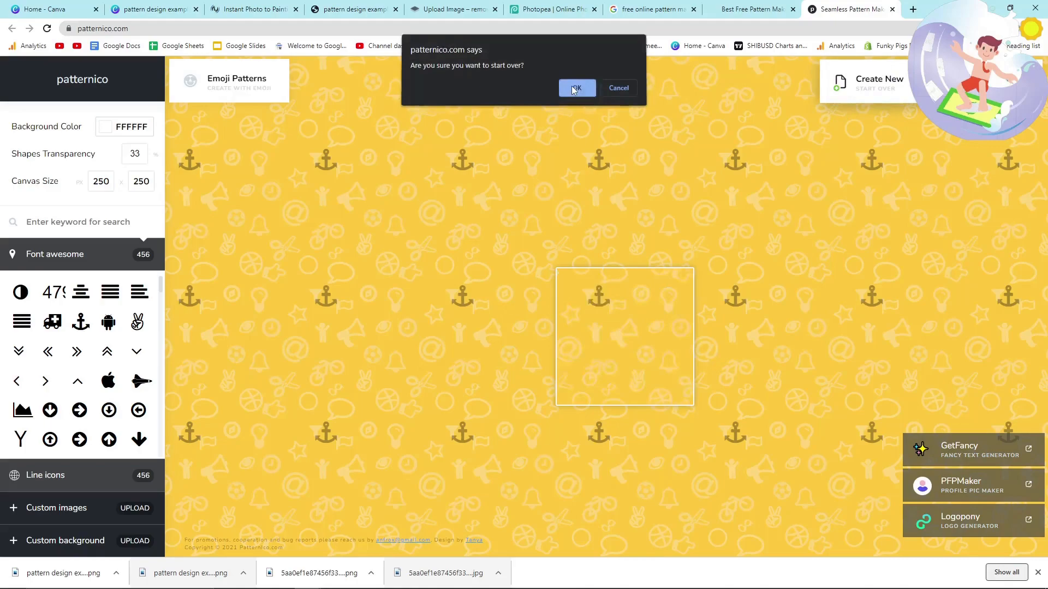
Place anchor, apple, jet and Y-shaped Font awesome icons across the white tile
left_click(576, 88)
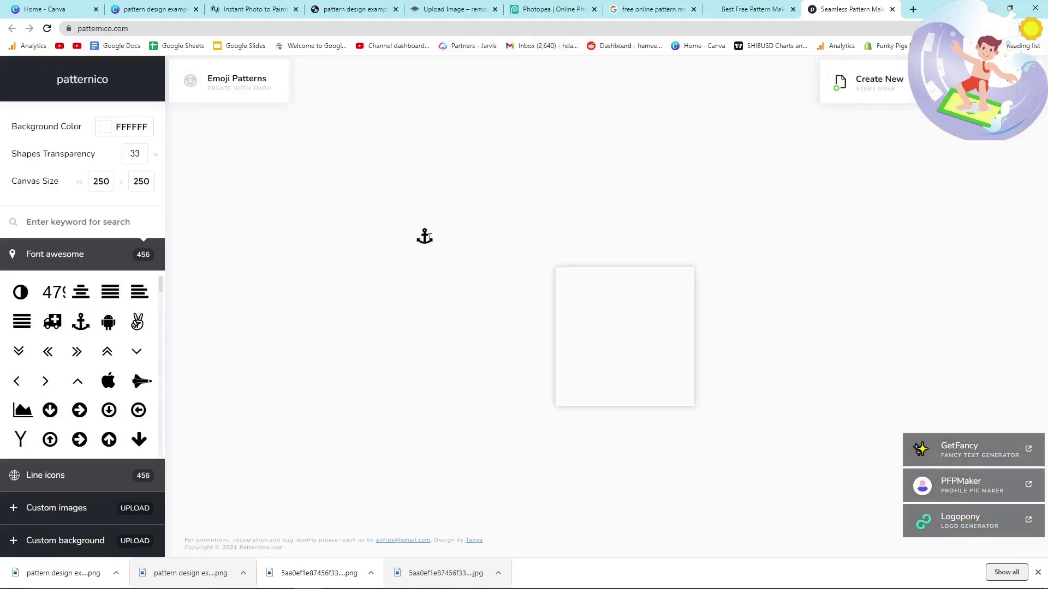
left_click(80, 321)
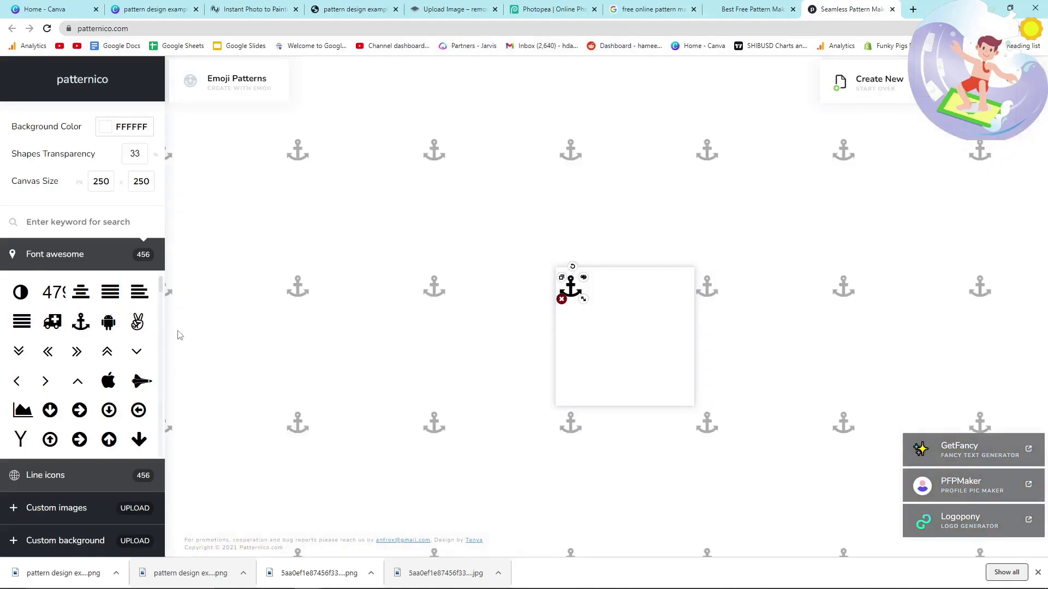
left_click(108, 381)
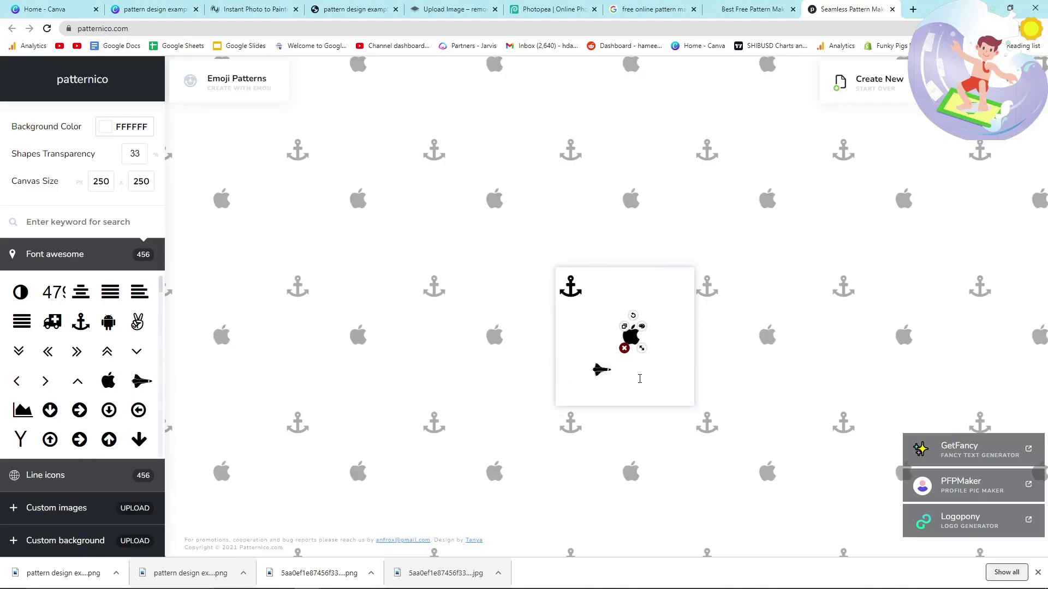
left_click(141, 381)
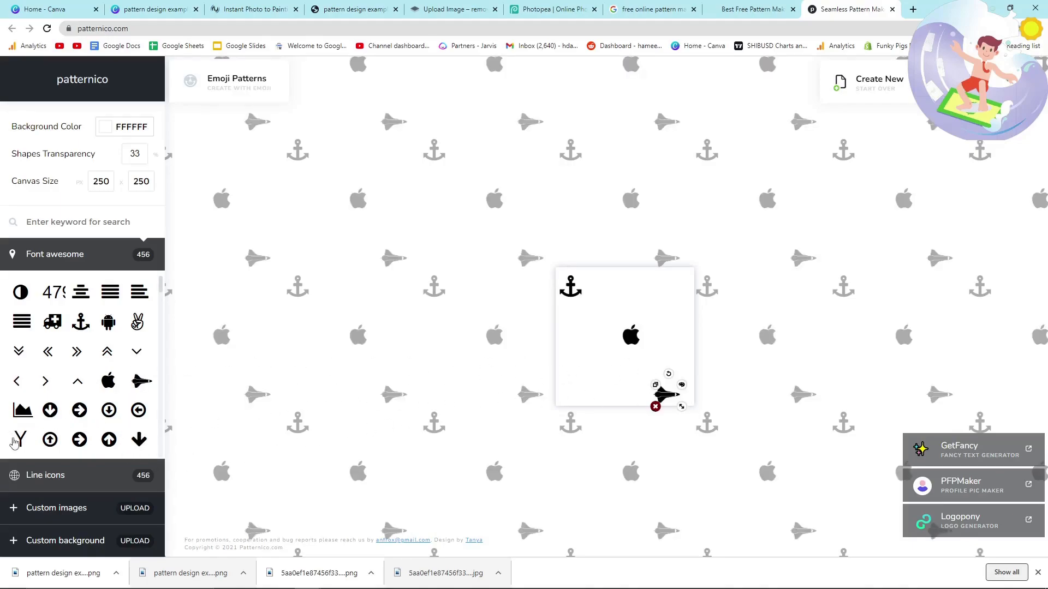
left_click(19, 439)
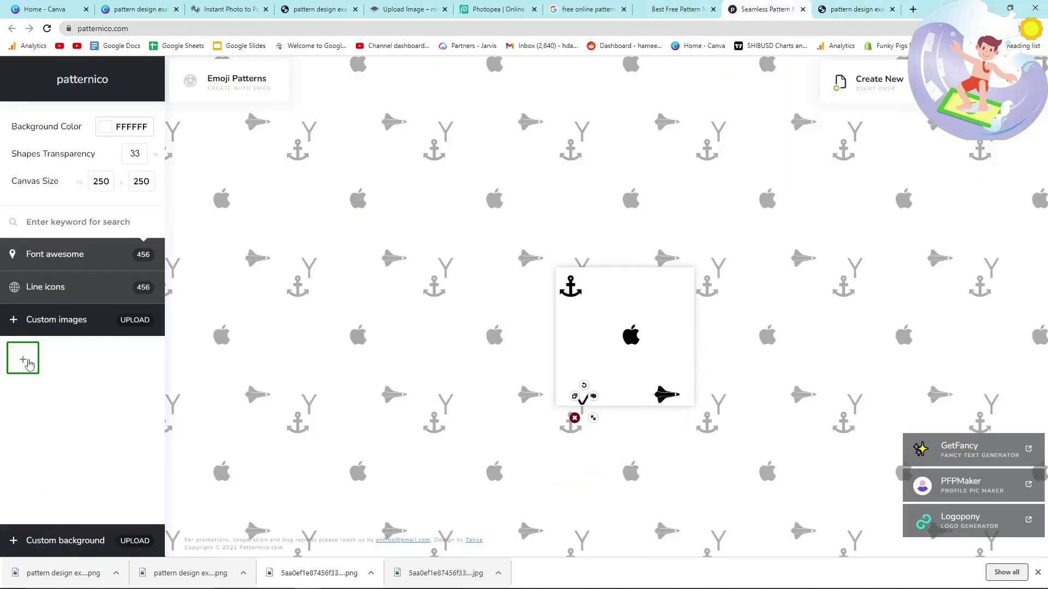
Upload the smiley image 'pattern design example (1)' as a custom image into the tile
left_click(22, 360)
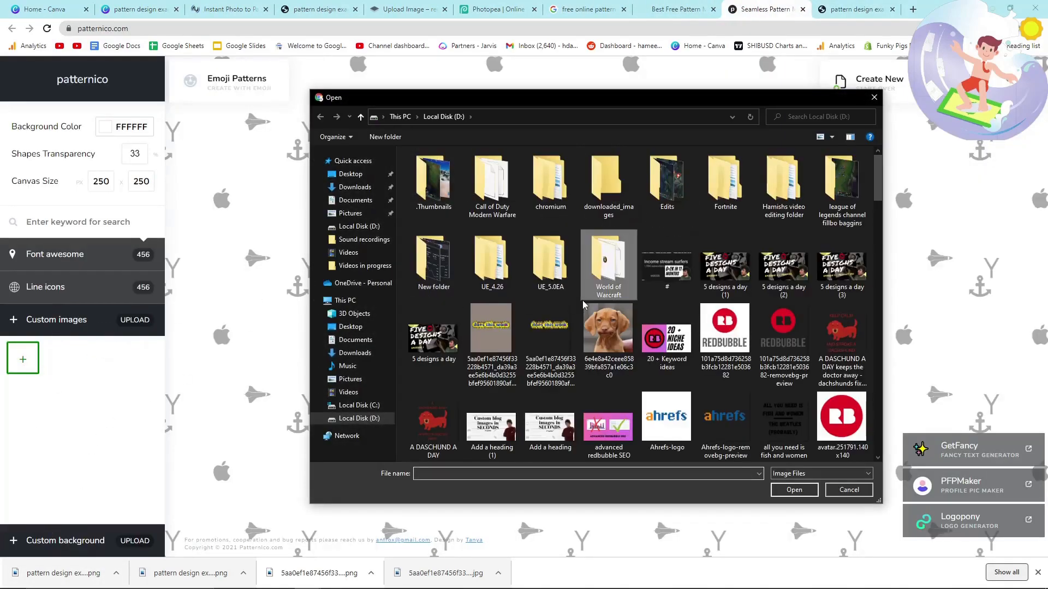
left_click(549, 180)
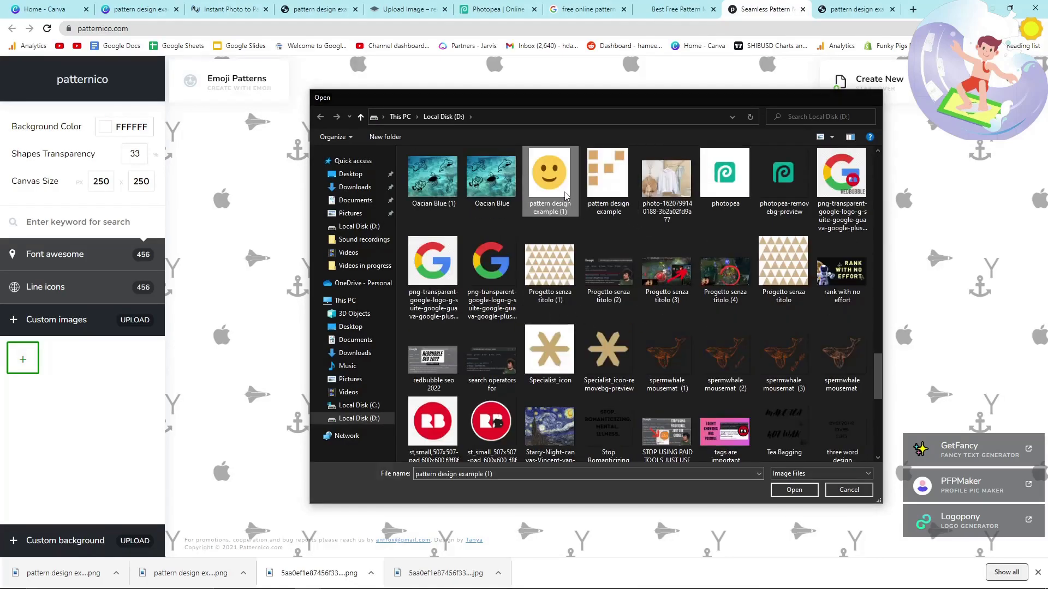
left_click(793, 490)
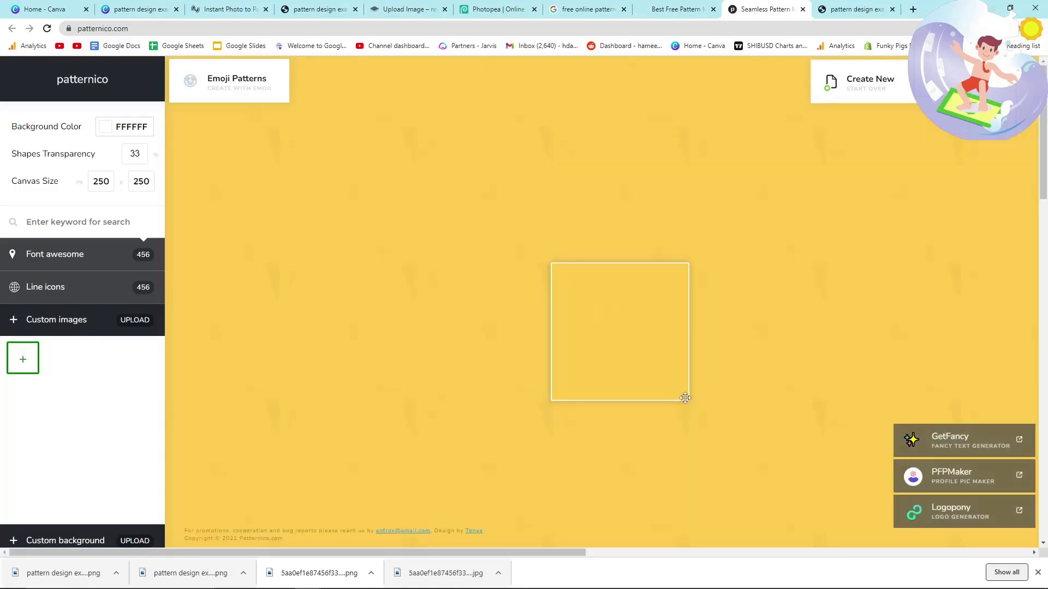
mouse_move(607, 302)
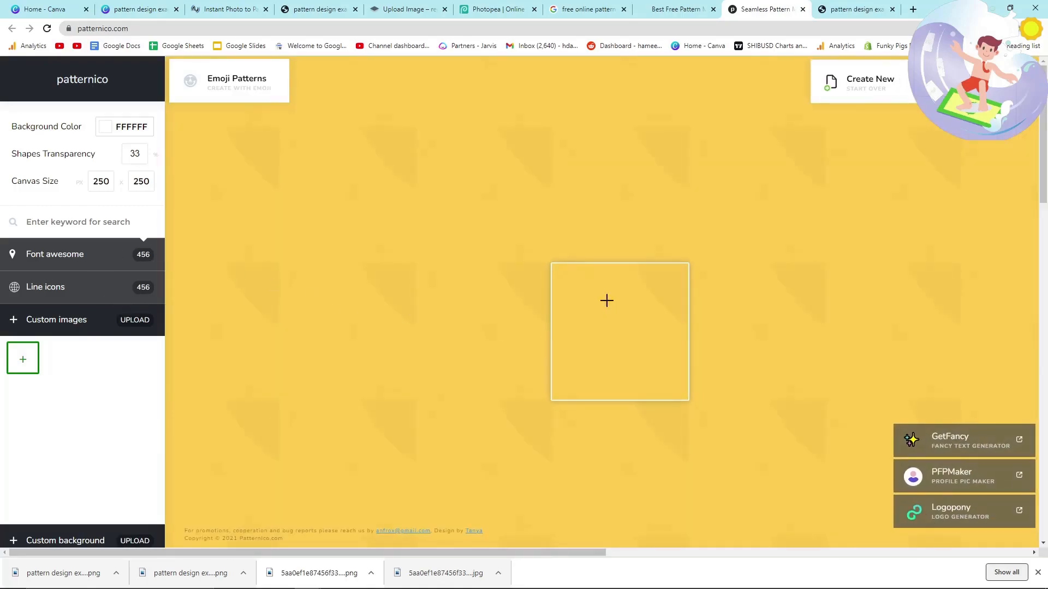
mouse_move(551, 230)
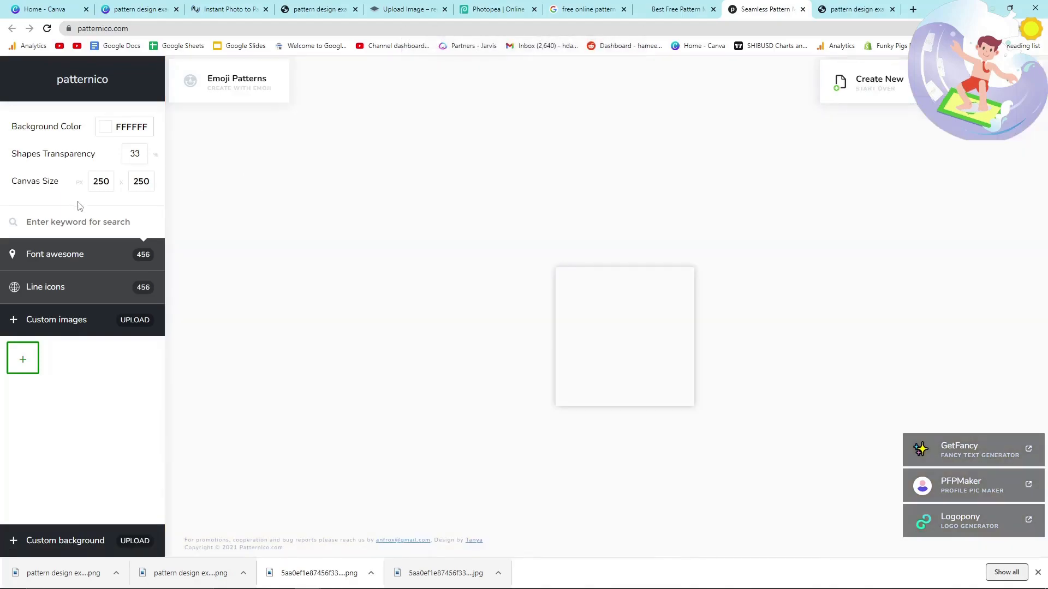
Repeat a line-icon face across the tile and set the background colour to cyan 00AFDB
left_click(45, 287)
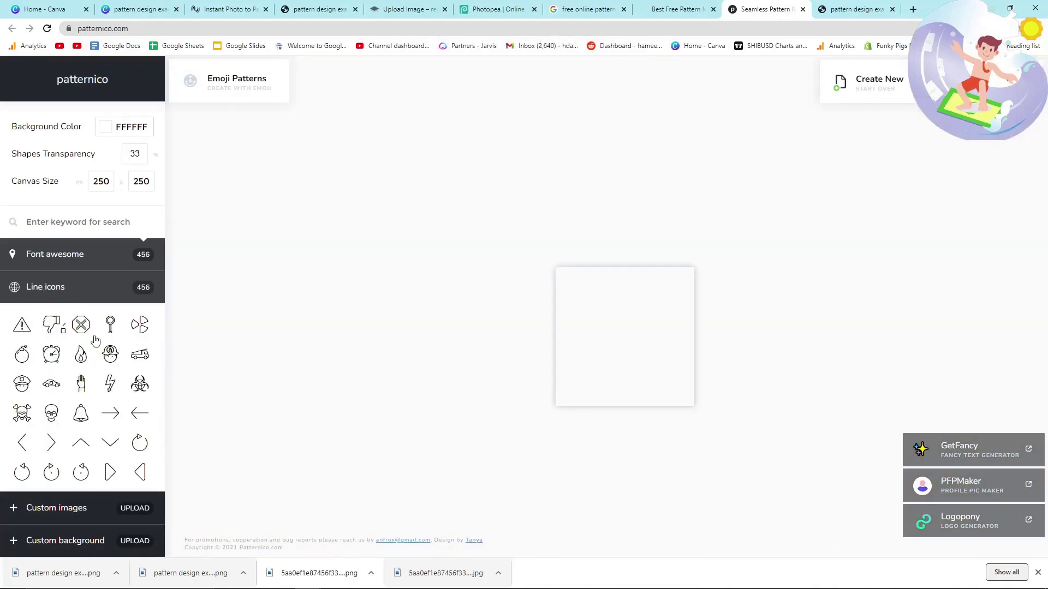
mouse_move(108, 359)
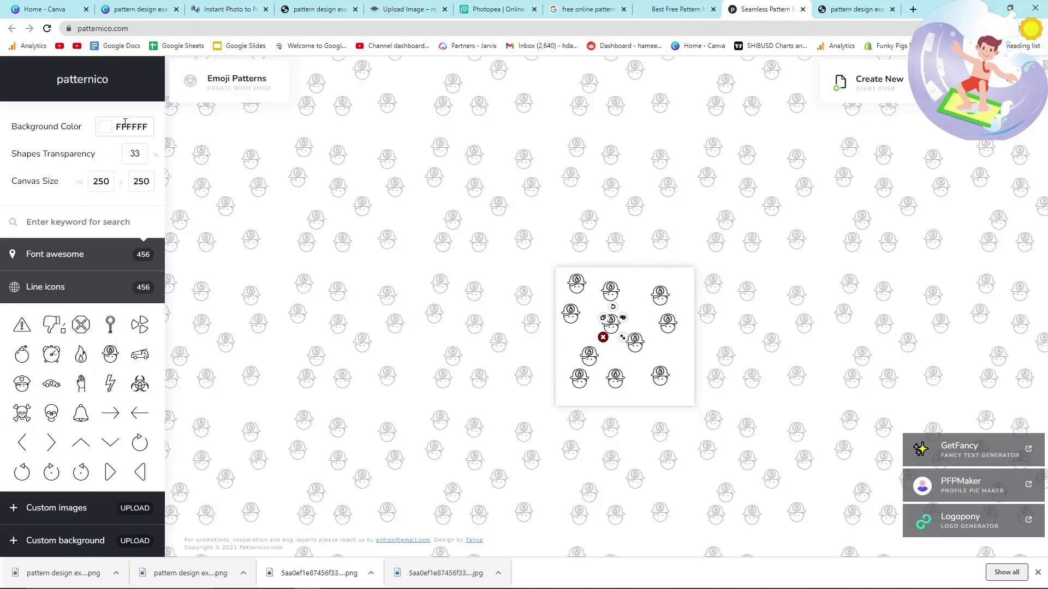
left_click(125, 126)
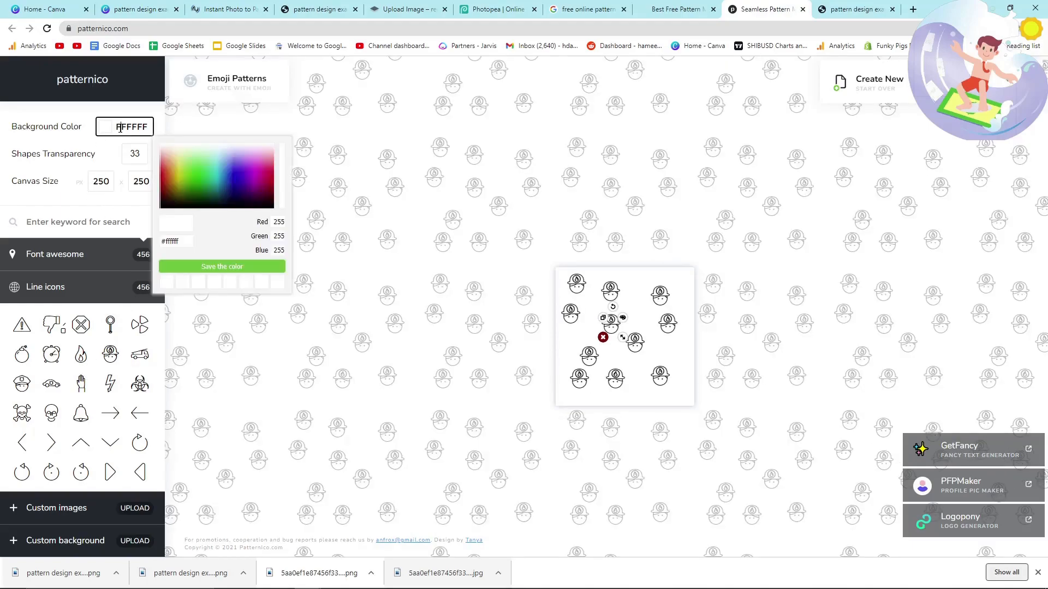
left_click(221, 186)
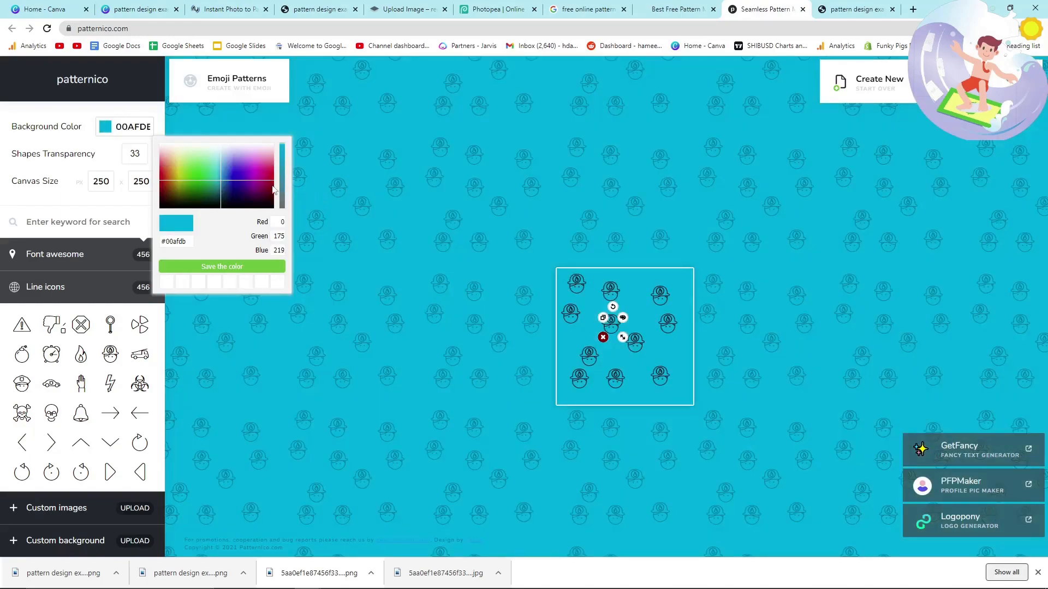
left_click(227, 9)
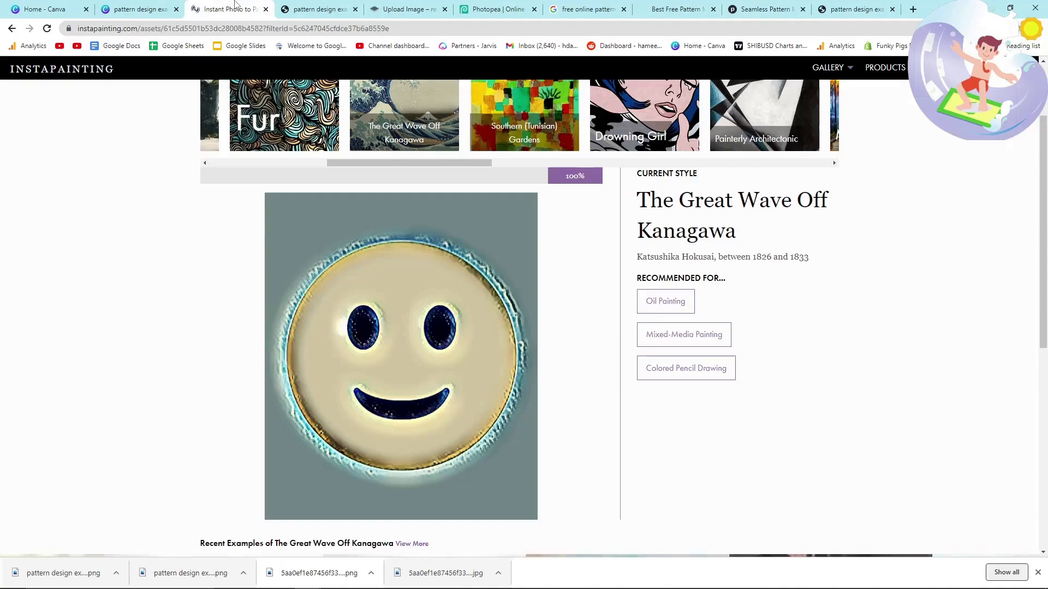
Render the smiley in the Misty Mood palette-knife style from the style carousel
scroll("up", 3)
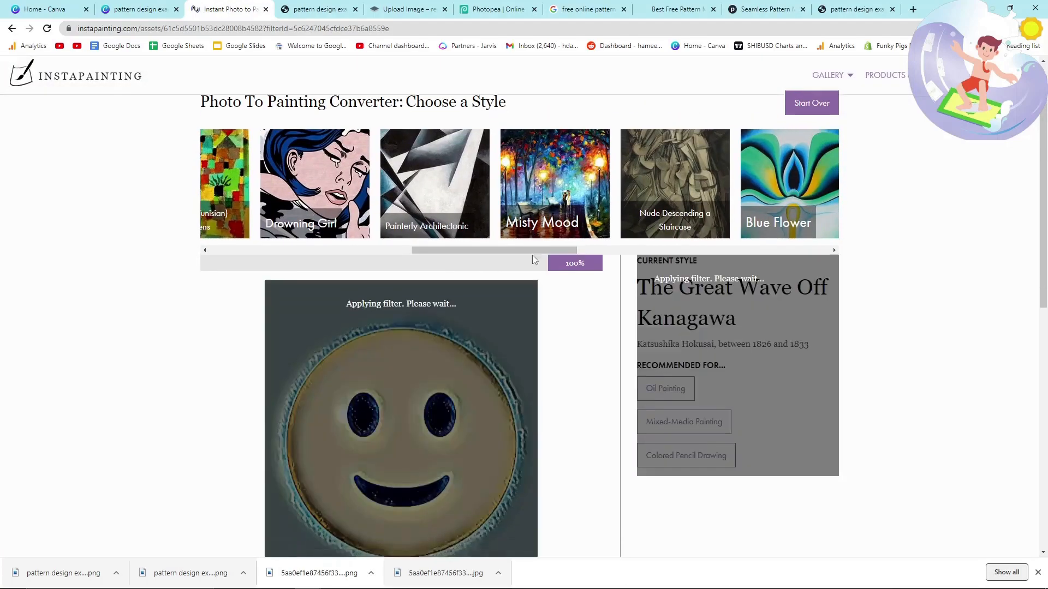
scroll("down", 3)
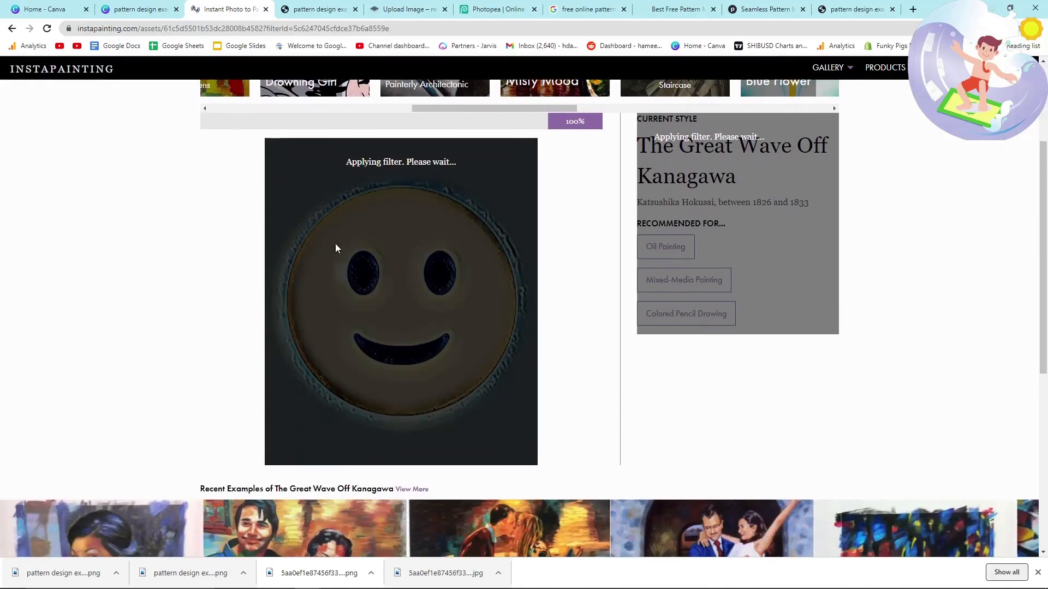
scroll("down", 3)
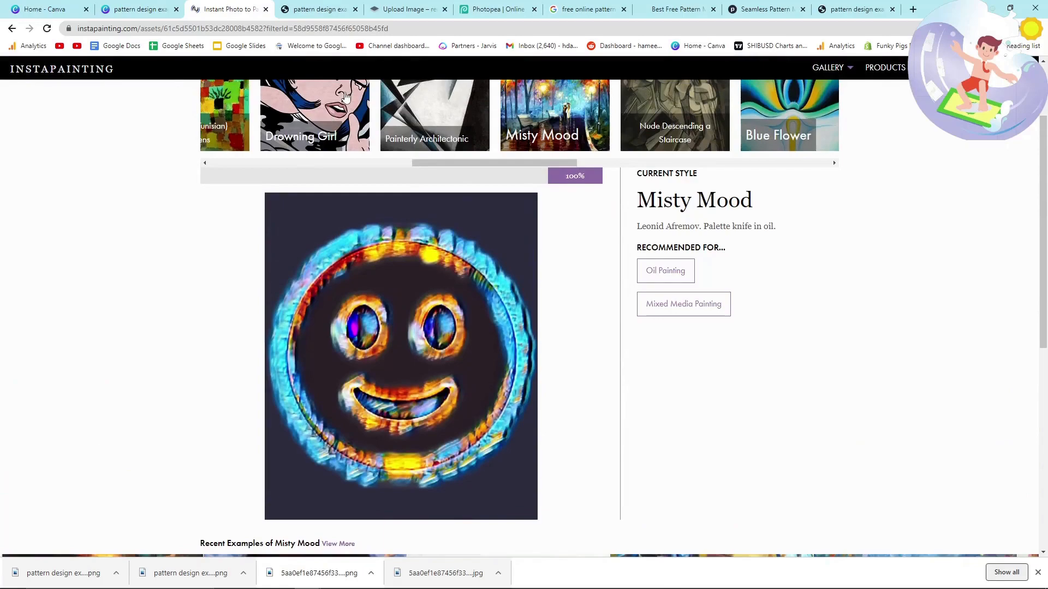
left_click(588, 9)
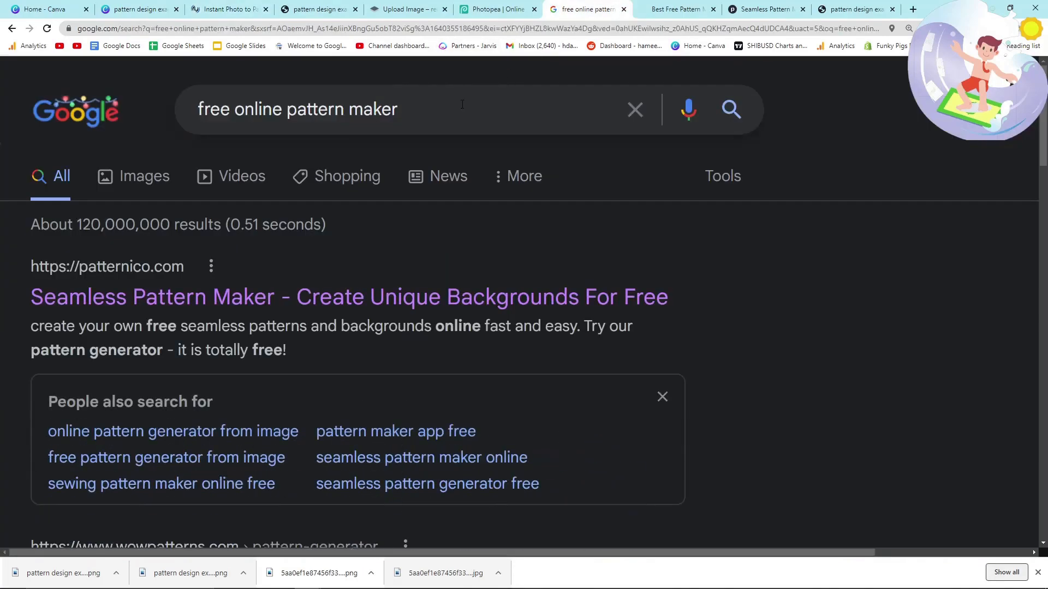
Search Google for 'style transfer ai' and scan results including deepart.io and TensorFlow tutorials
type("sty")
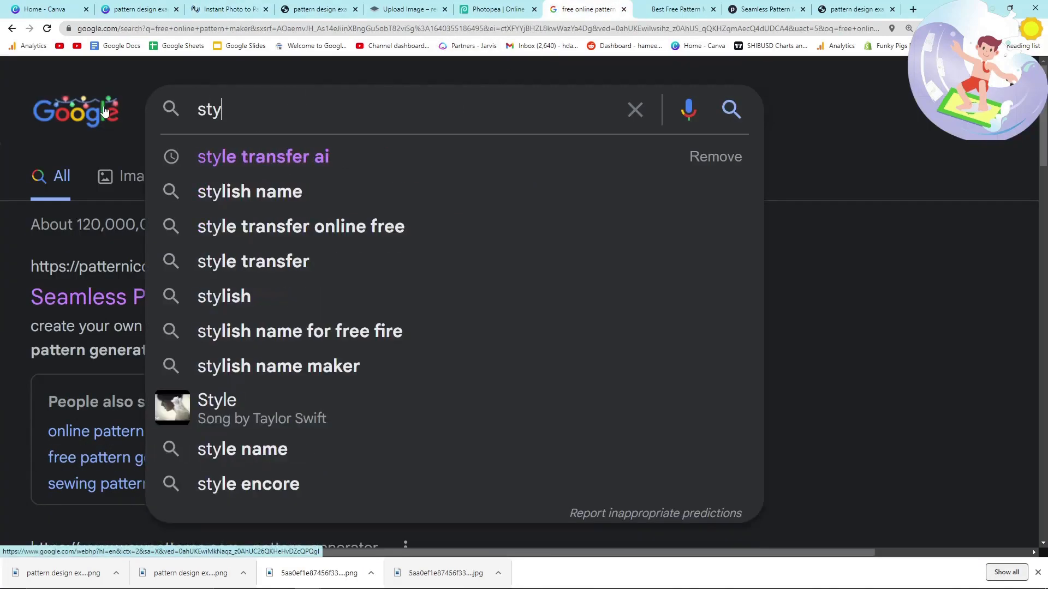
left_click(263, 156)
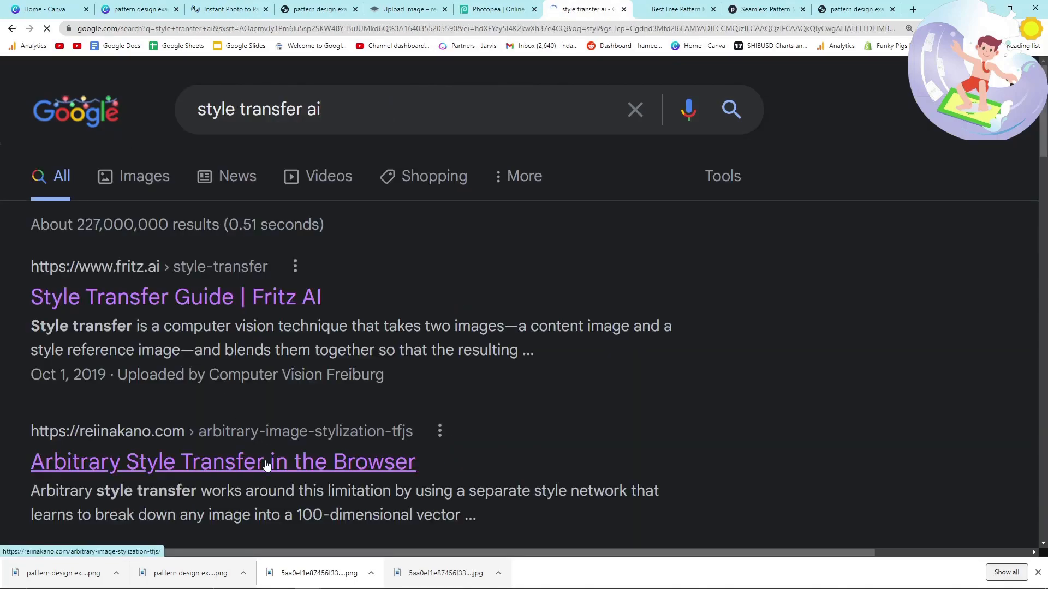
scroll("down", 3)
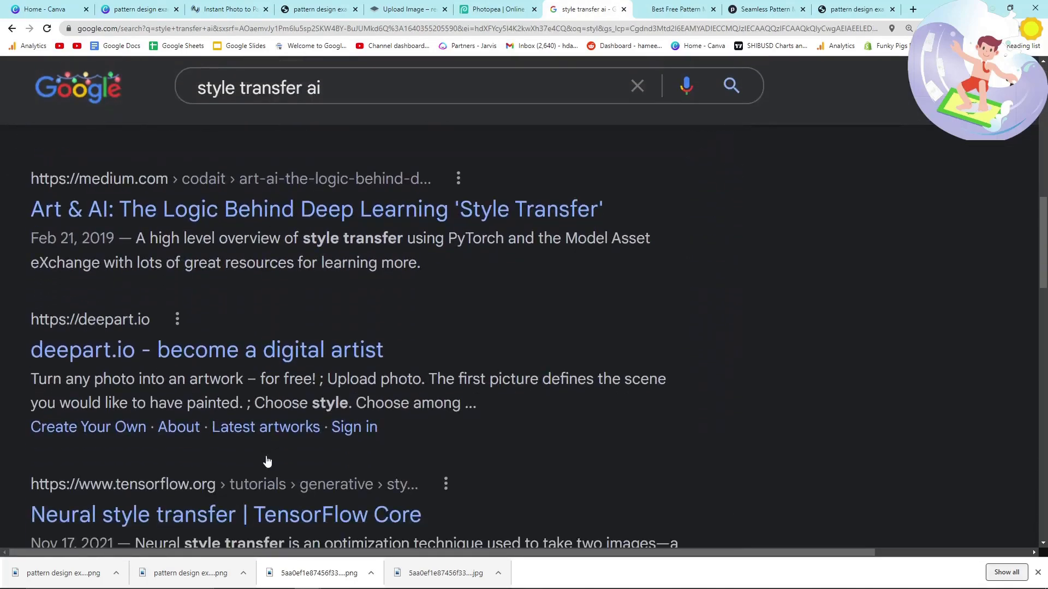
scroll("down", 3)
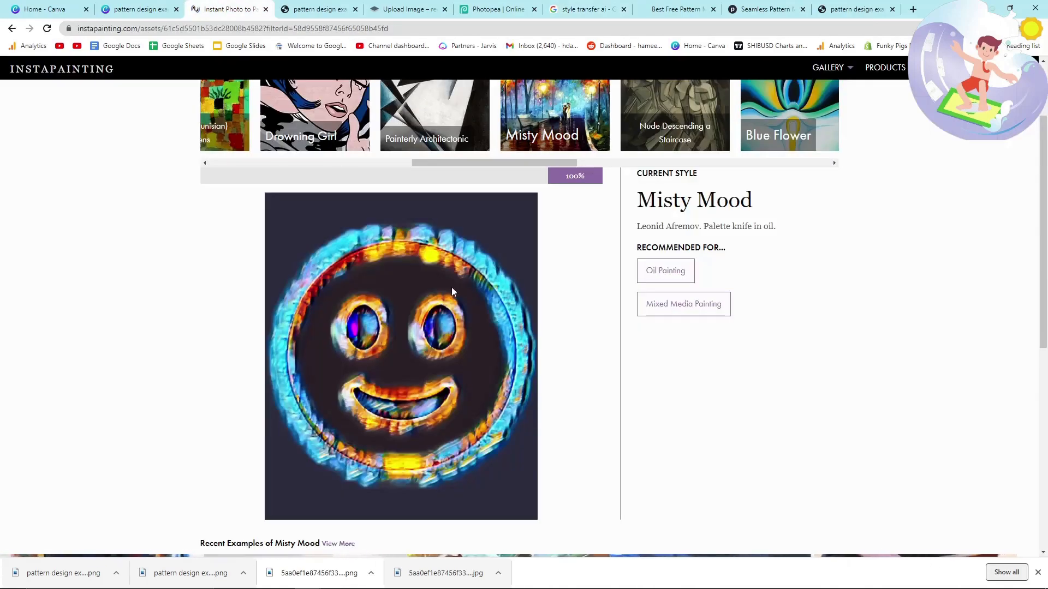
left_click(587, 9)
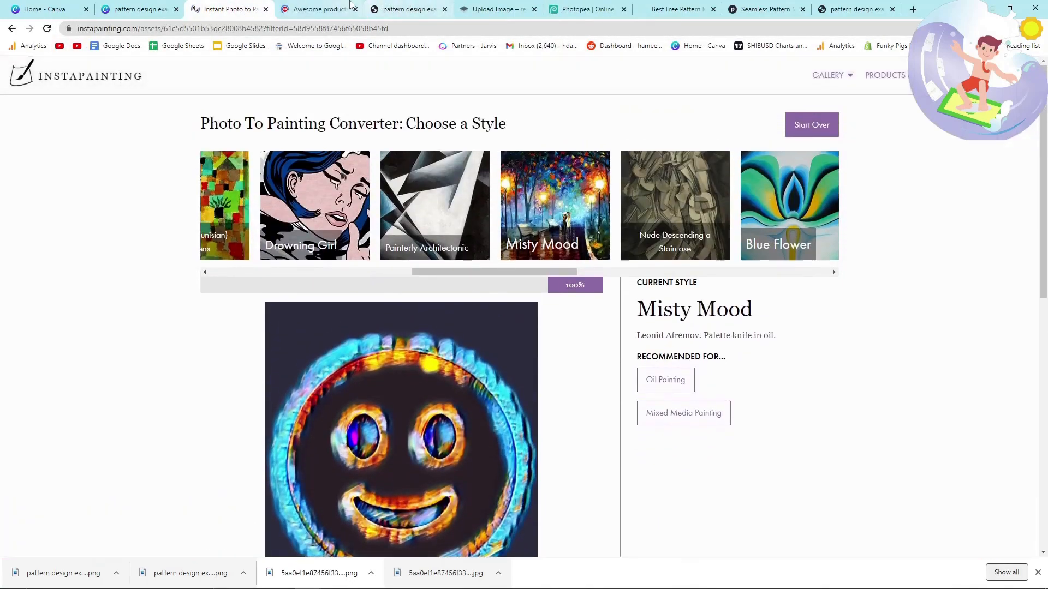
From the Redbubble account menu, visit the Dashboard and then Manage Portfolio
left_click(314, 9)
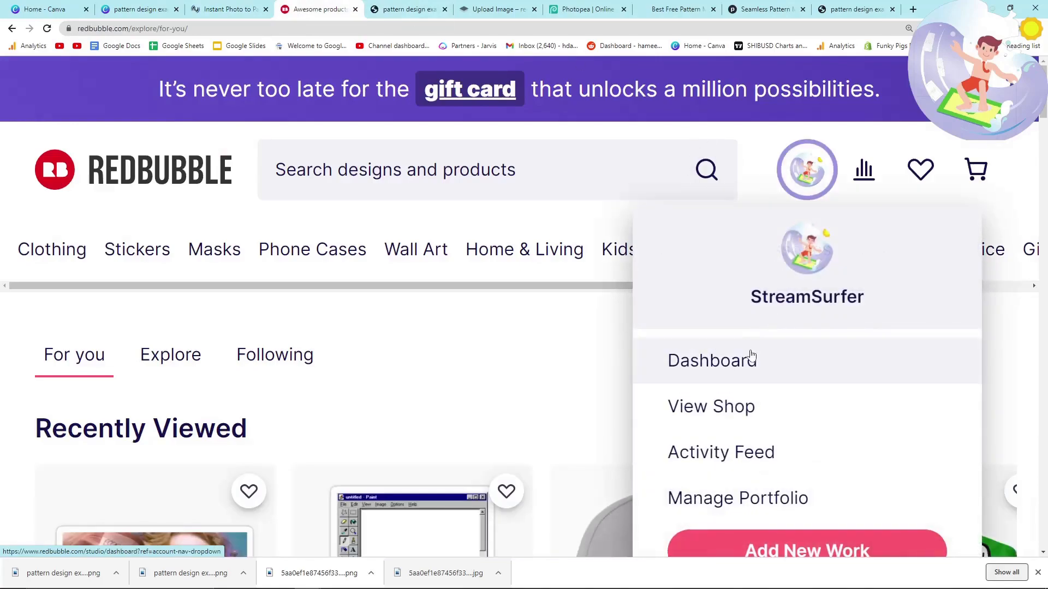
left_click(710, 361)
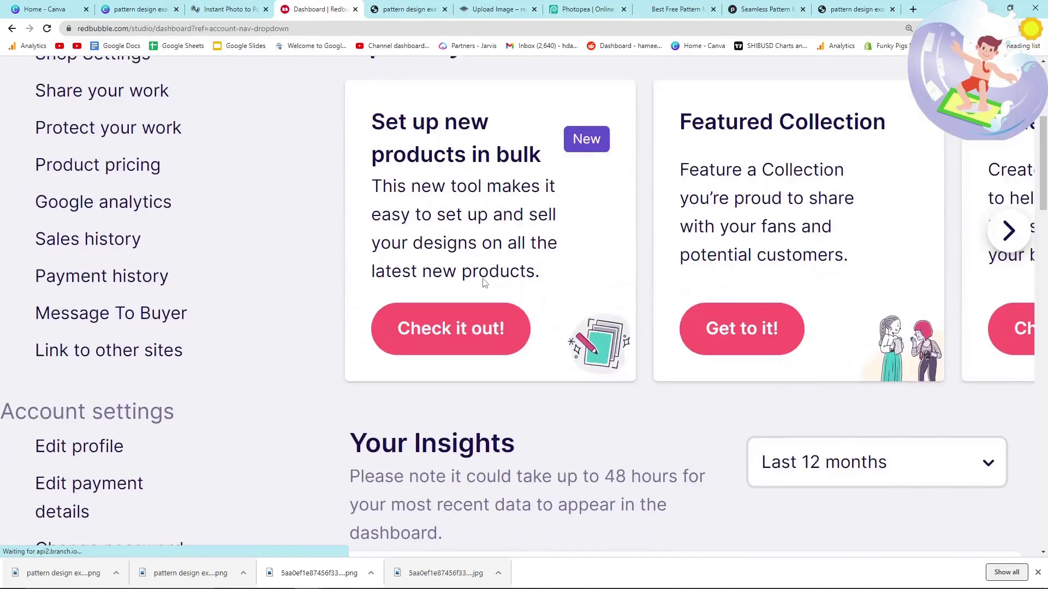
scroll("up", 3)
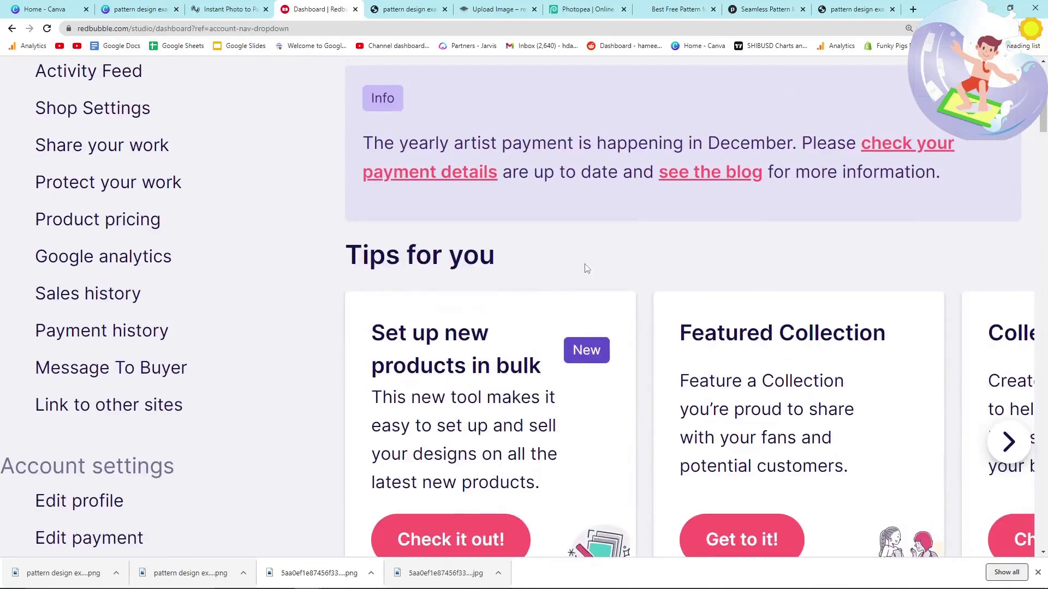
left_click(806, 104)
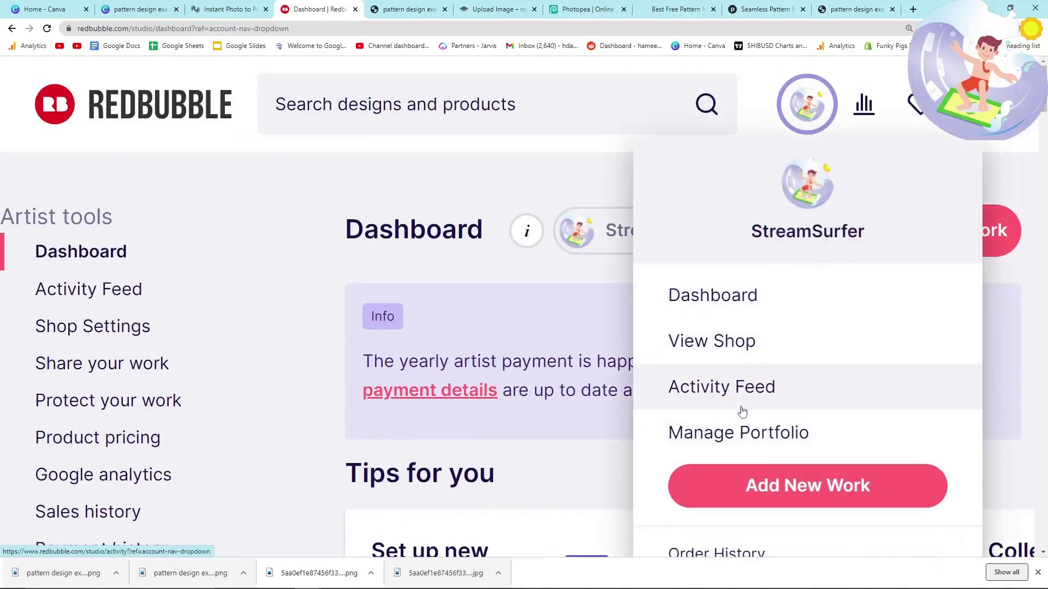
left_click(738, 433)
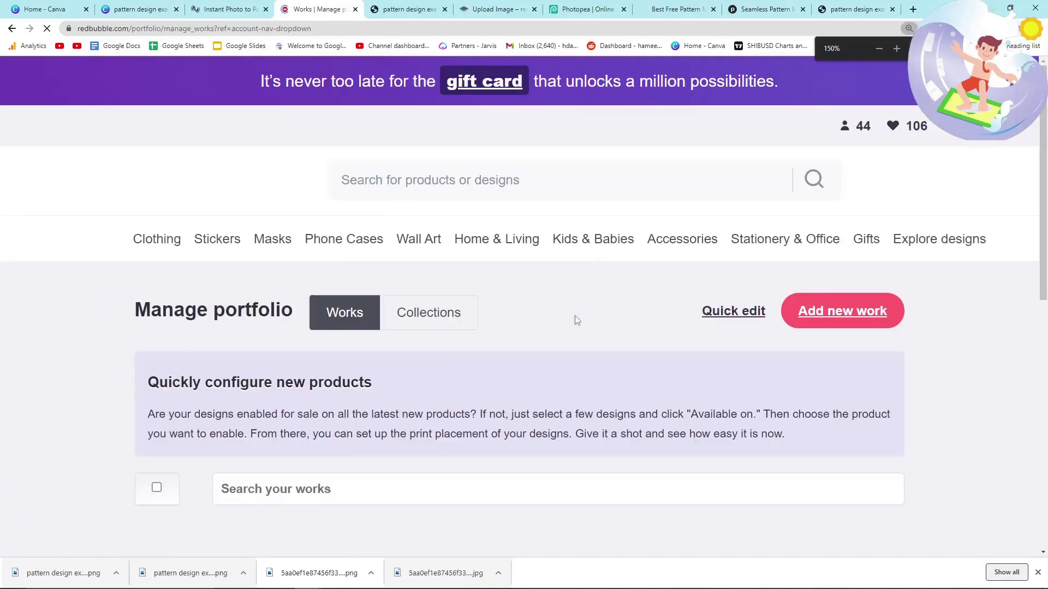
scroll("down", 3)
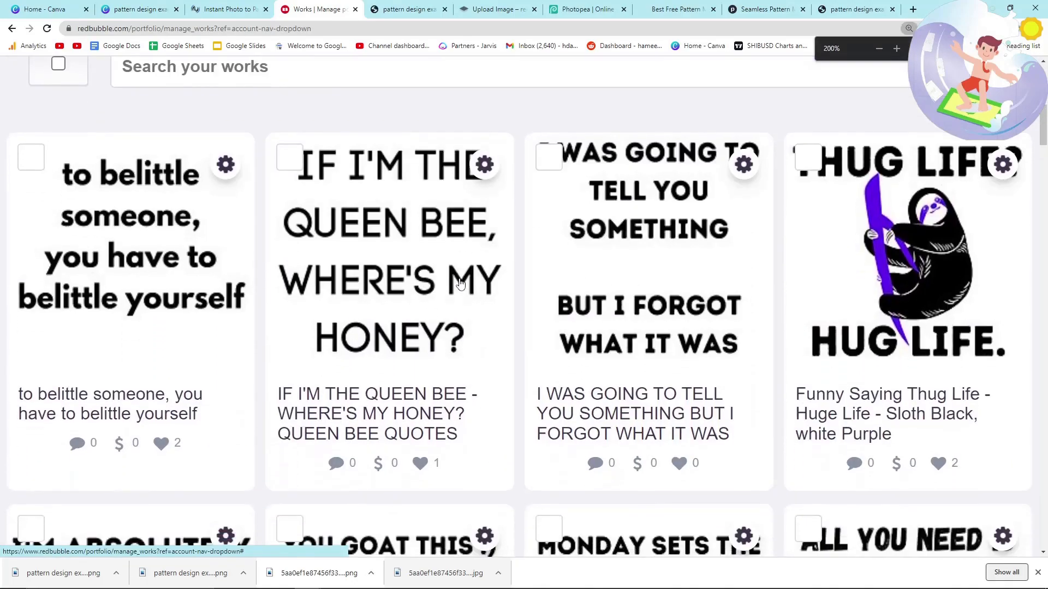
scroll("down", 3)
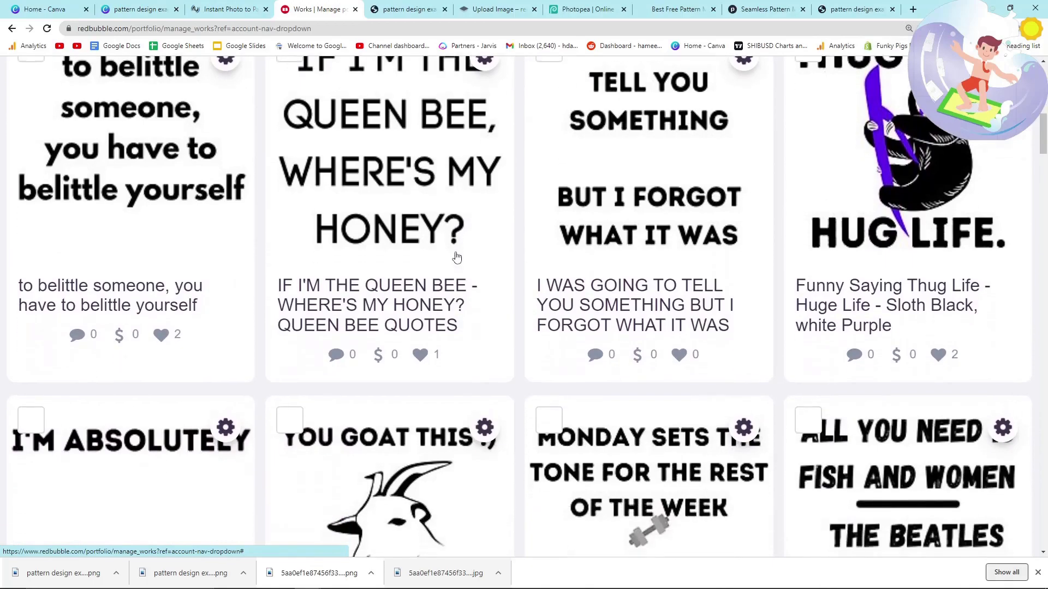
scroll("down", 3)
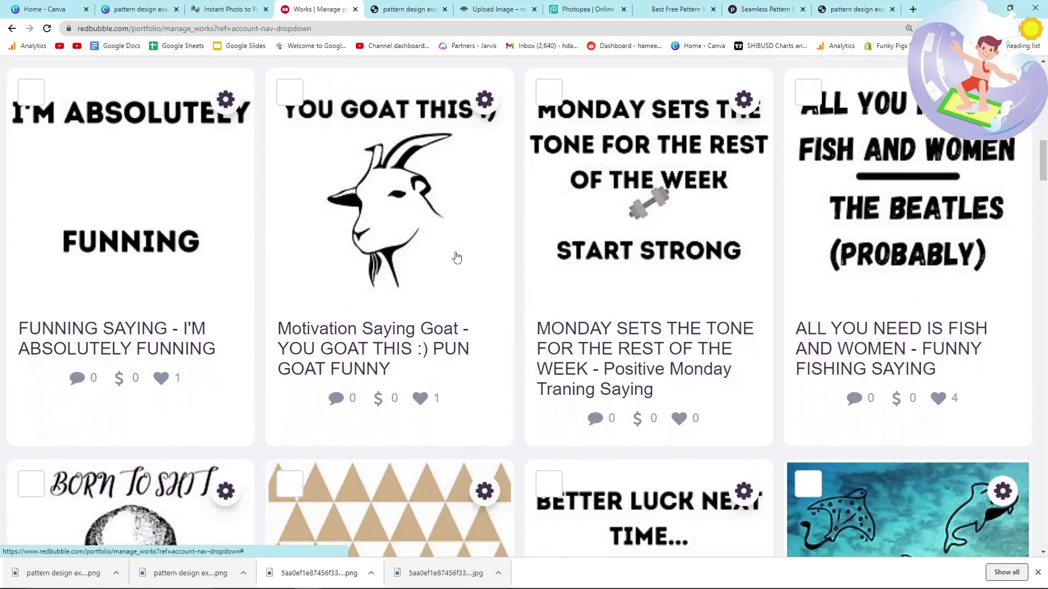
scroll("down", 3)
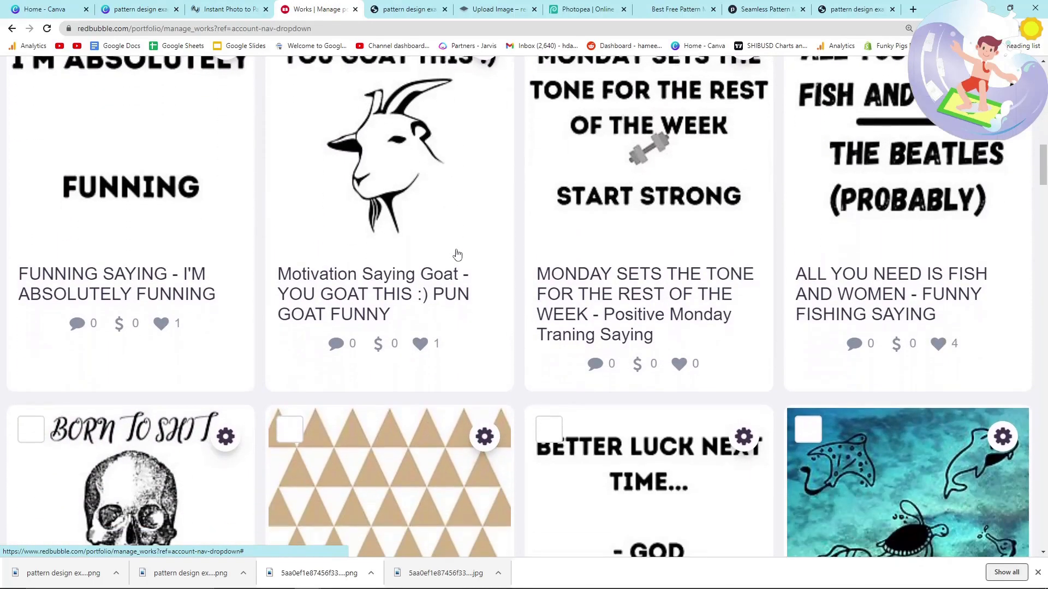
scroll("down", 3)
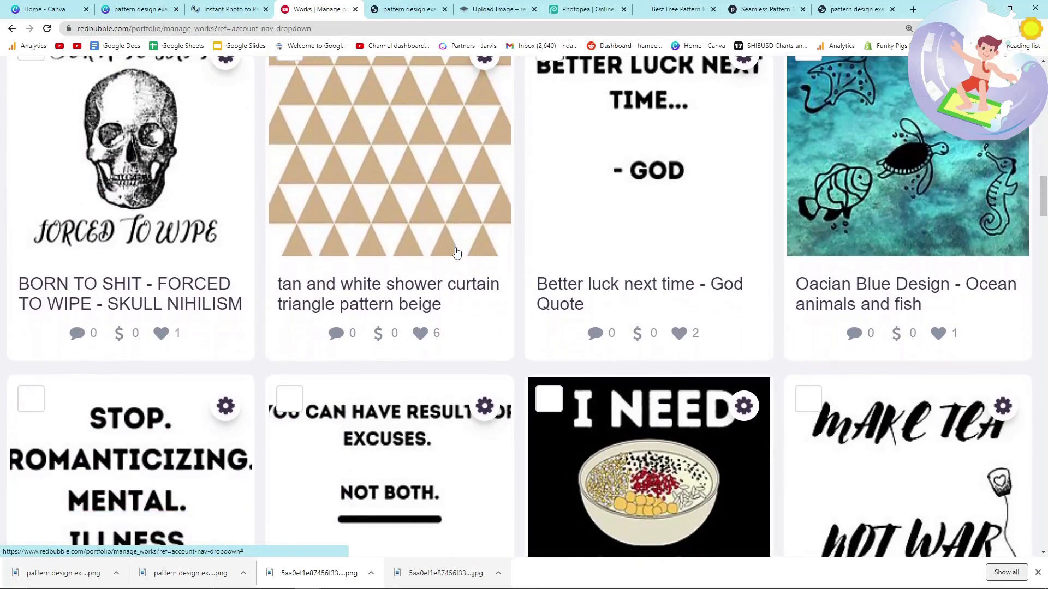
mouse_move(427, 337)
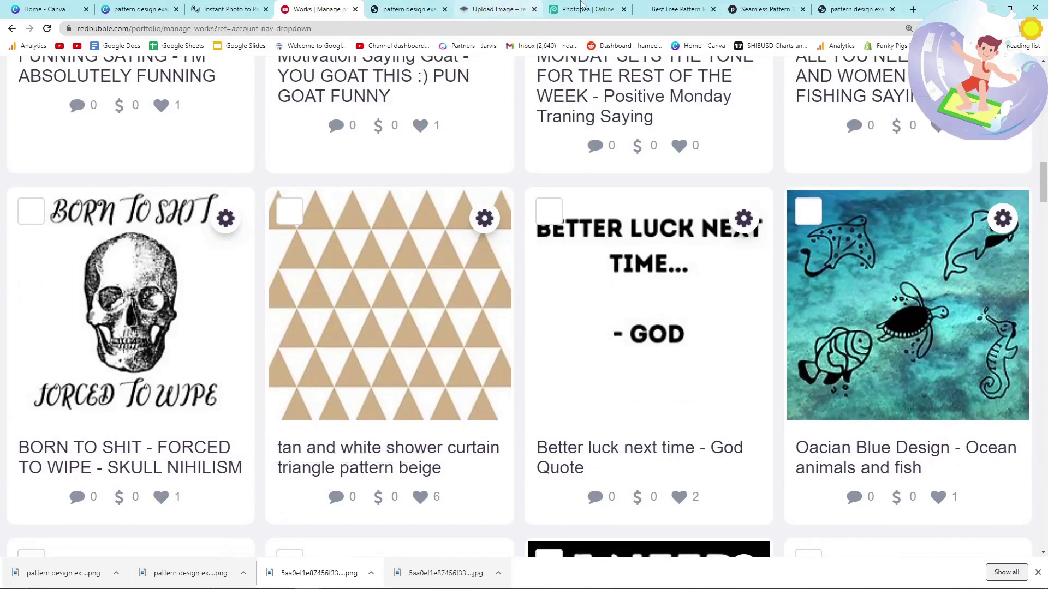
Search Google for 'tan and white shower curtain' and scan down the results
left_click(677, 8)
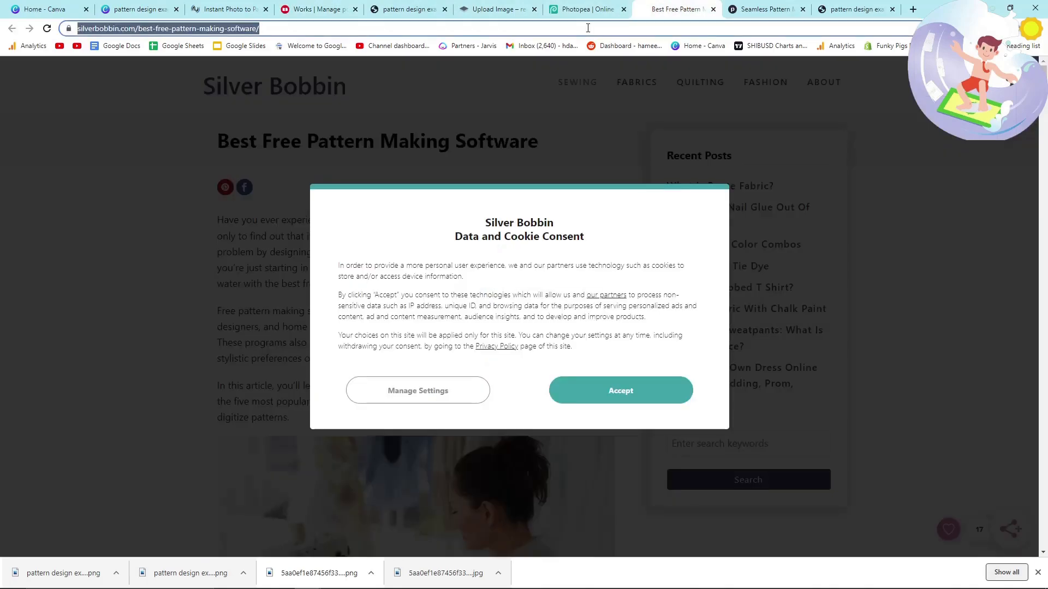
type("tan and white shower curtain")
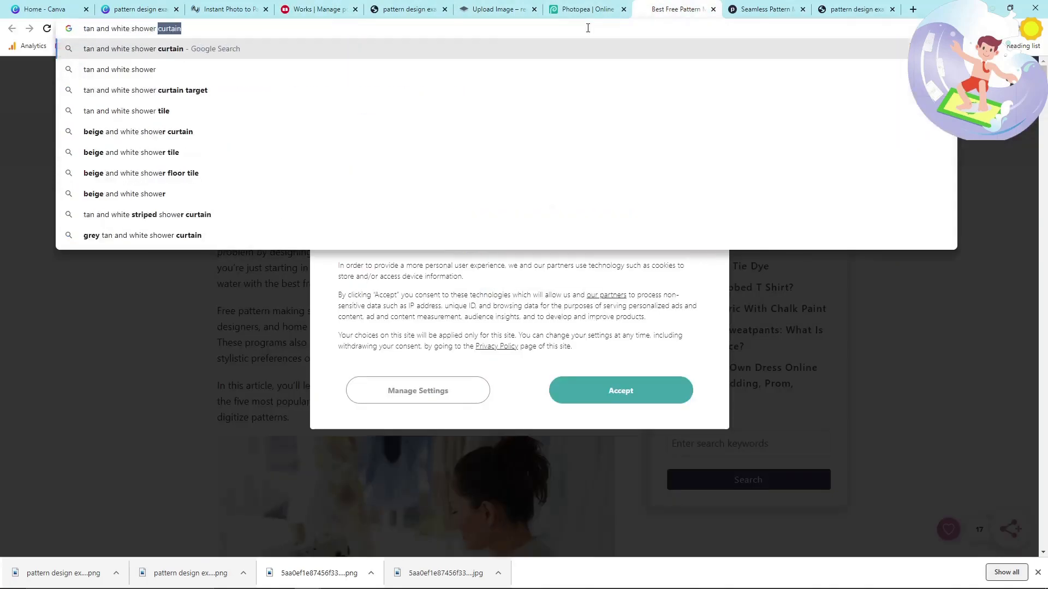
key("Return")
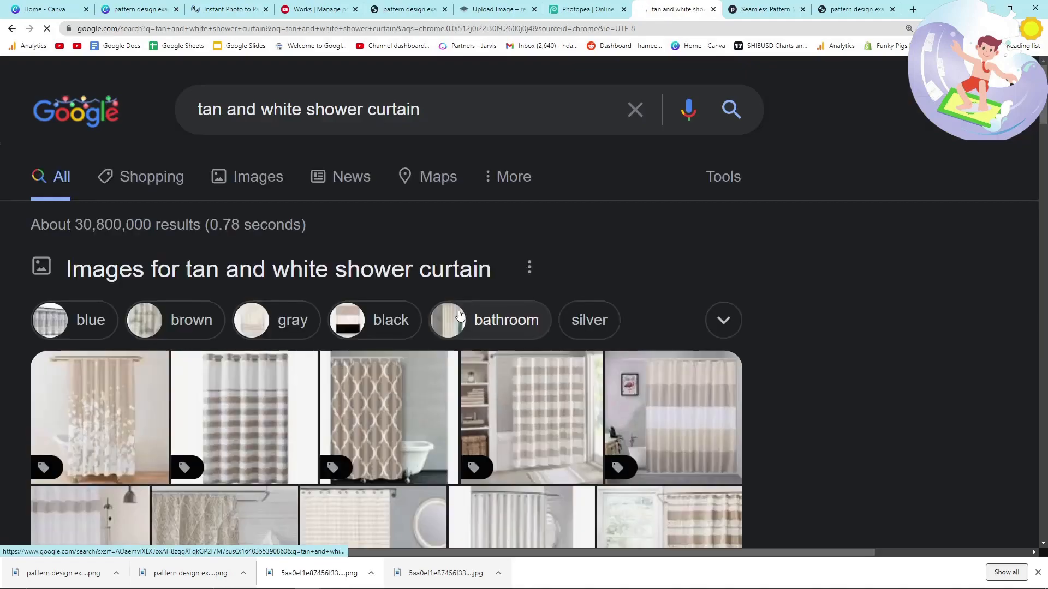
scroll("down", 3)
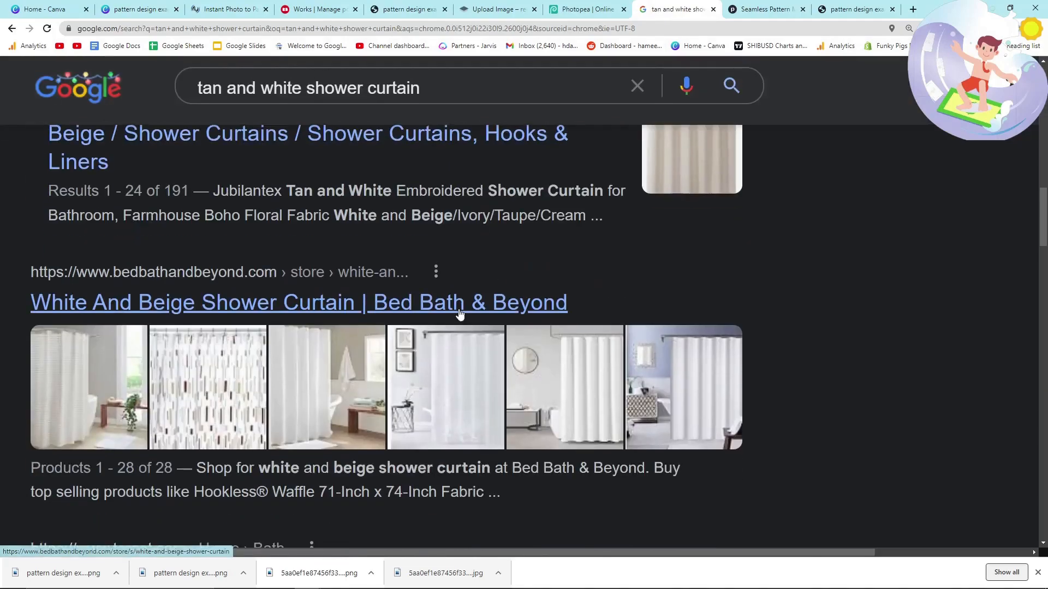
scroll("down", 3)
type("redbub")
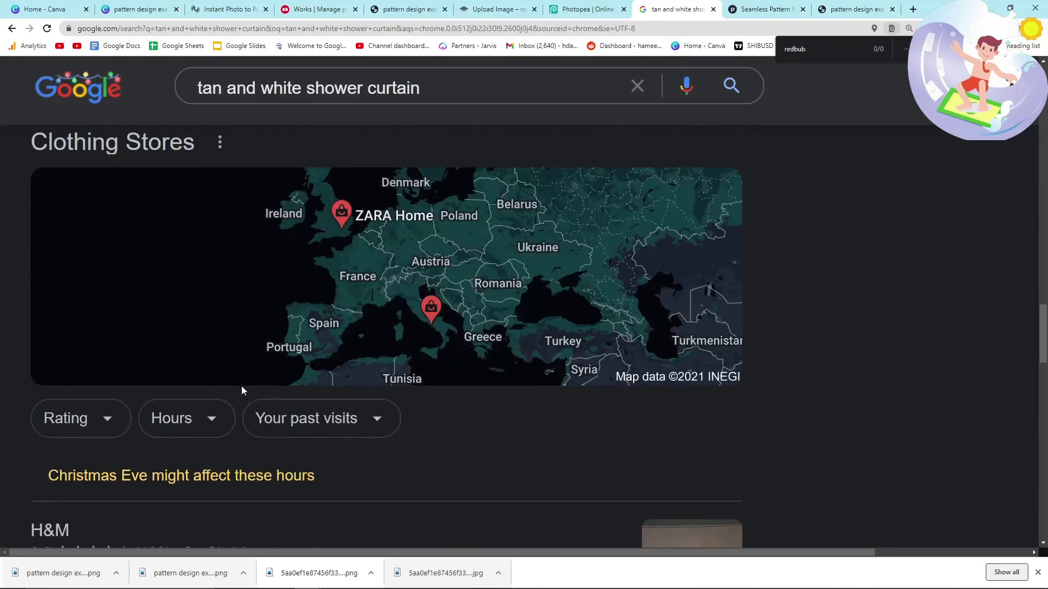
scroll("down", 3)
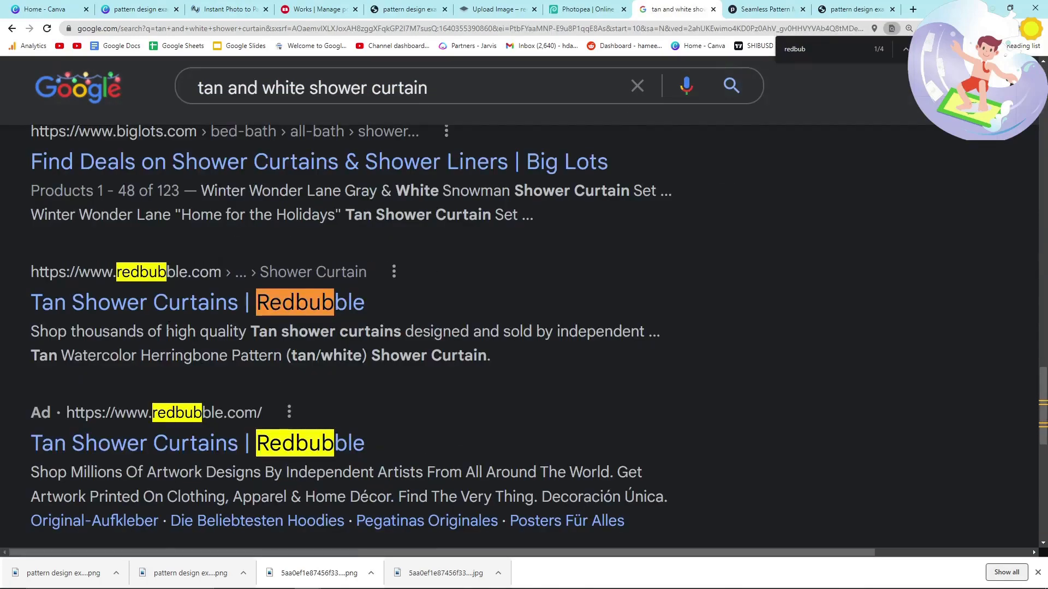
Go to Redbubble's Tan Shower Curtains listing from the search results
left_click(137, 302)
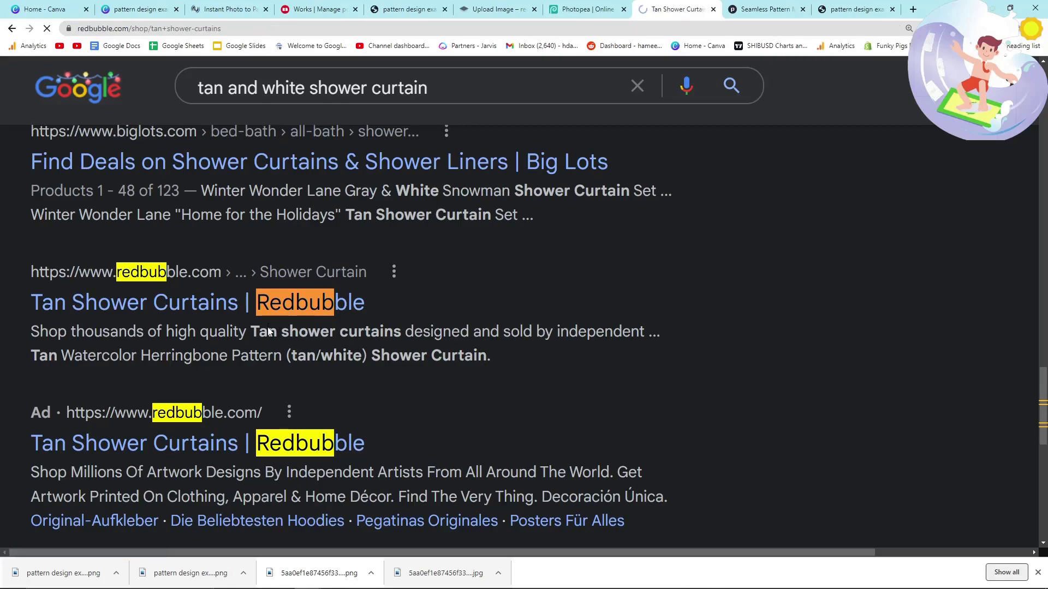
left_click(136, 302)
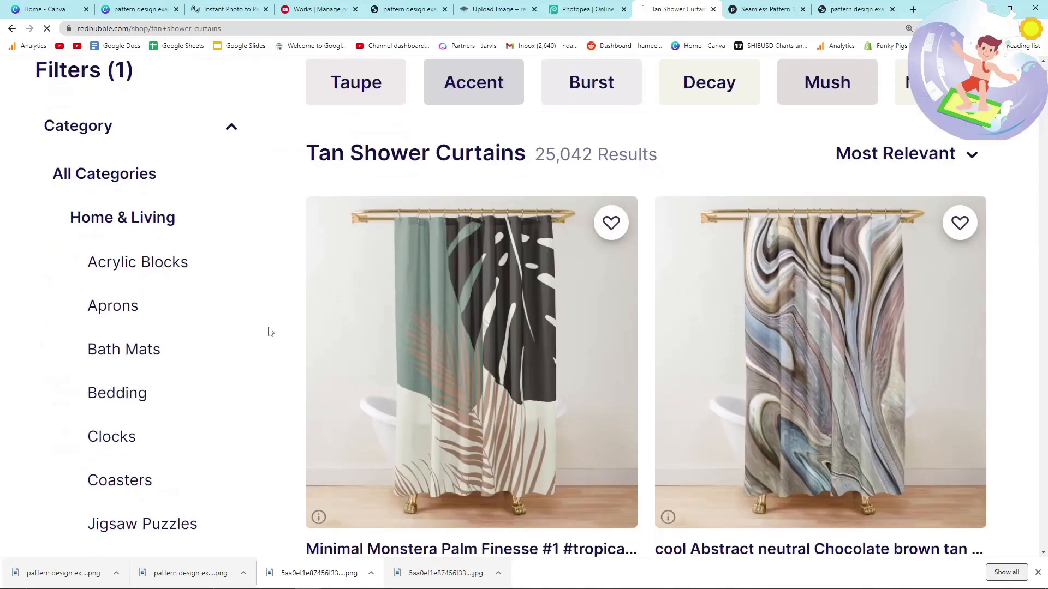
Check the top of the tan shower curtain results, then return to the Canva home page
scroll("up", 3)
type("streamsurfer")
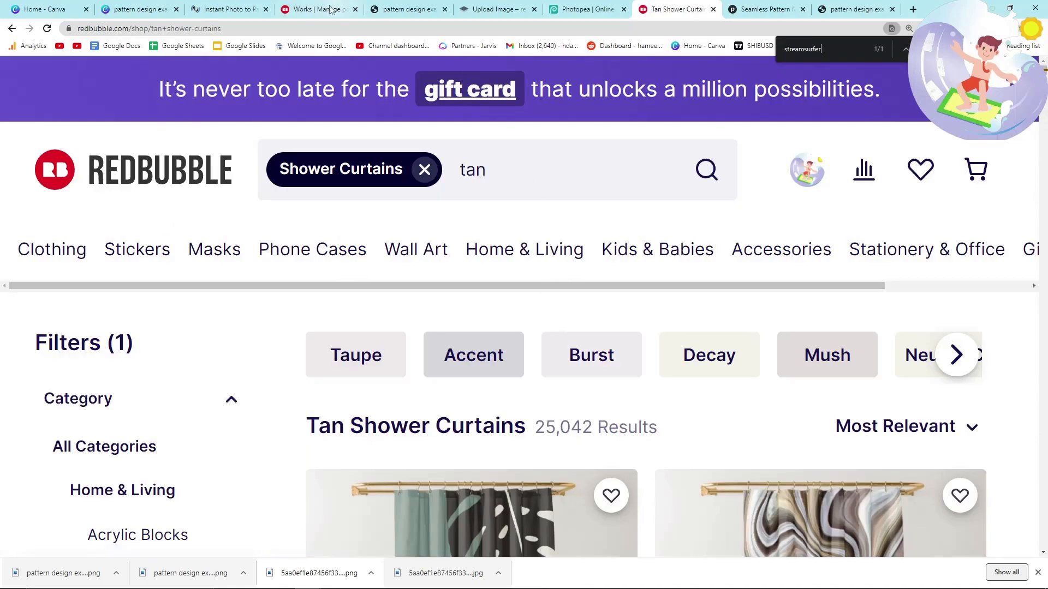
left_click(43, 9)
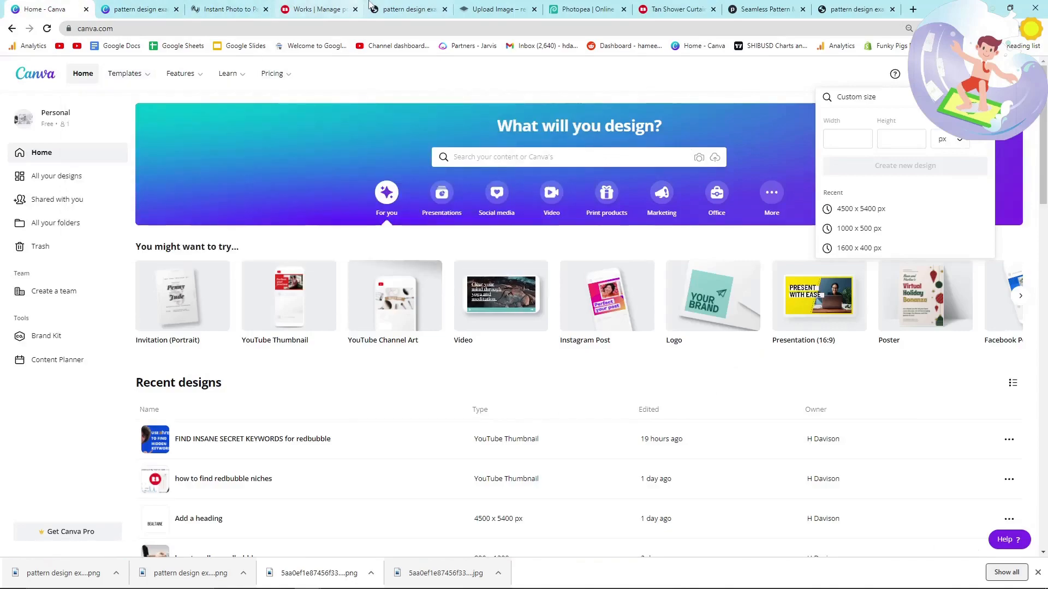
Scroll the Manage Portfolio down to the hamster monster truck design and show its gear options
left_click(318, 9)
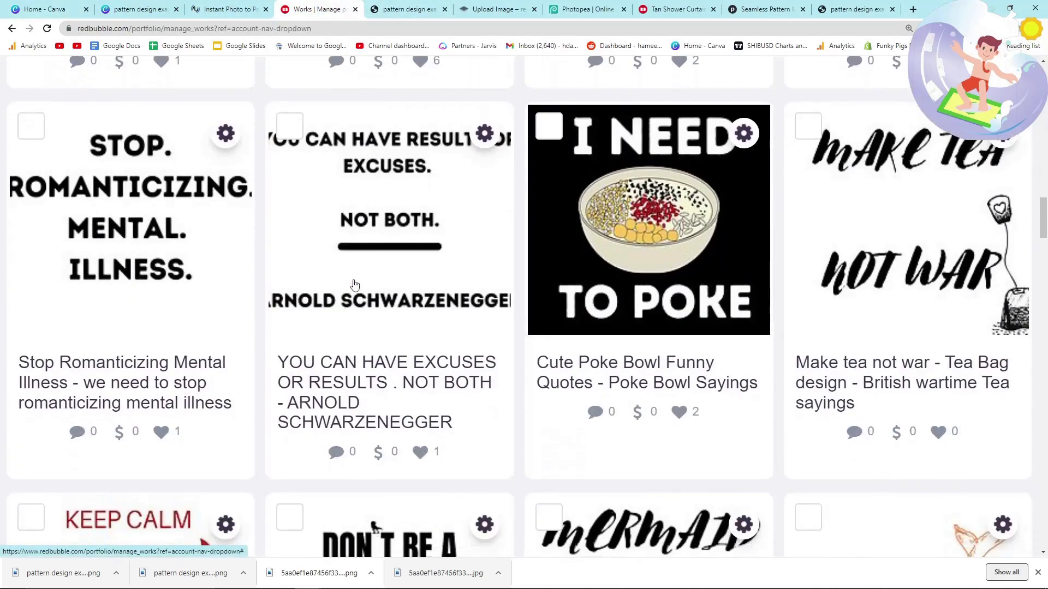
scroll("down", 3)
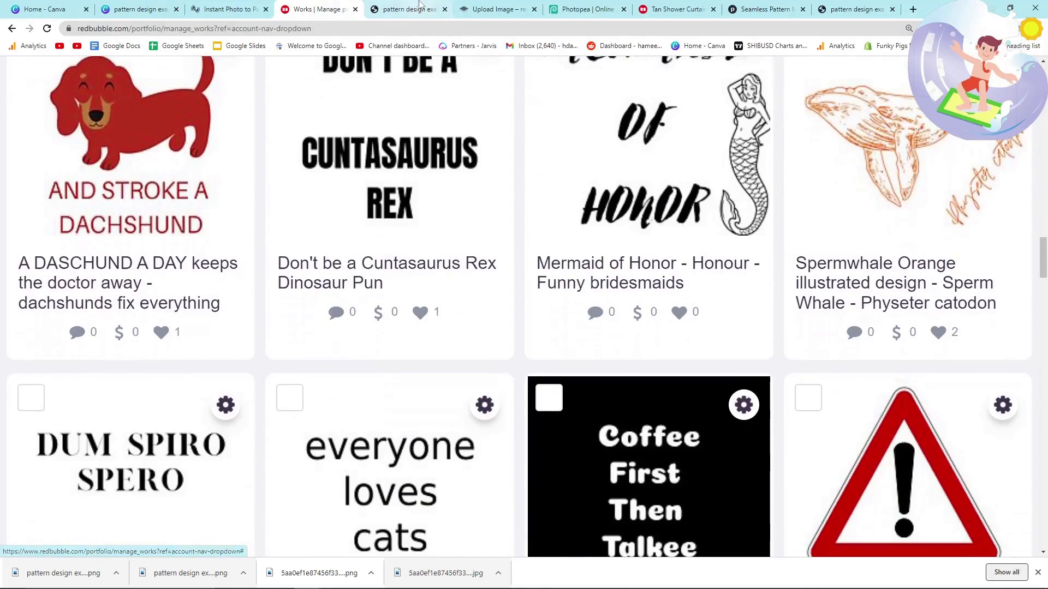
scroll("down", 3)
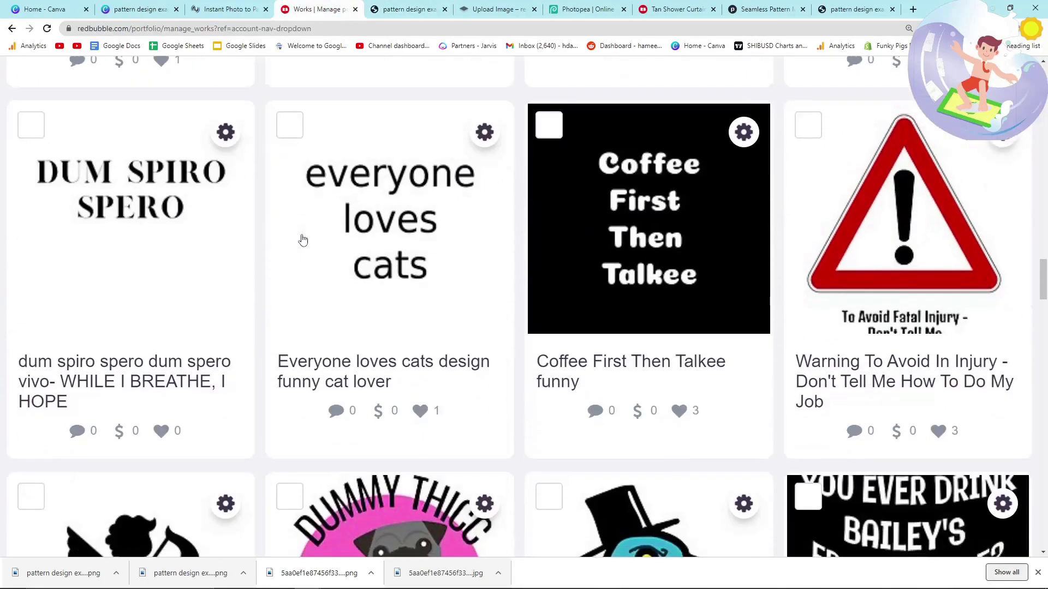
scroll("down", 3)
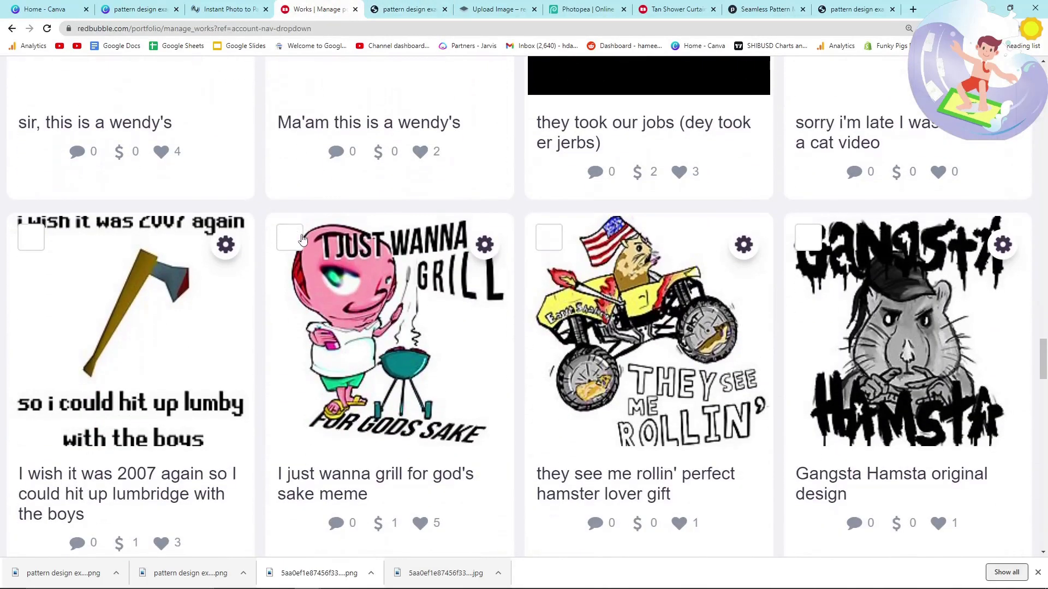
scroll("down", 3)
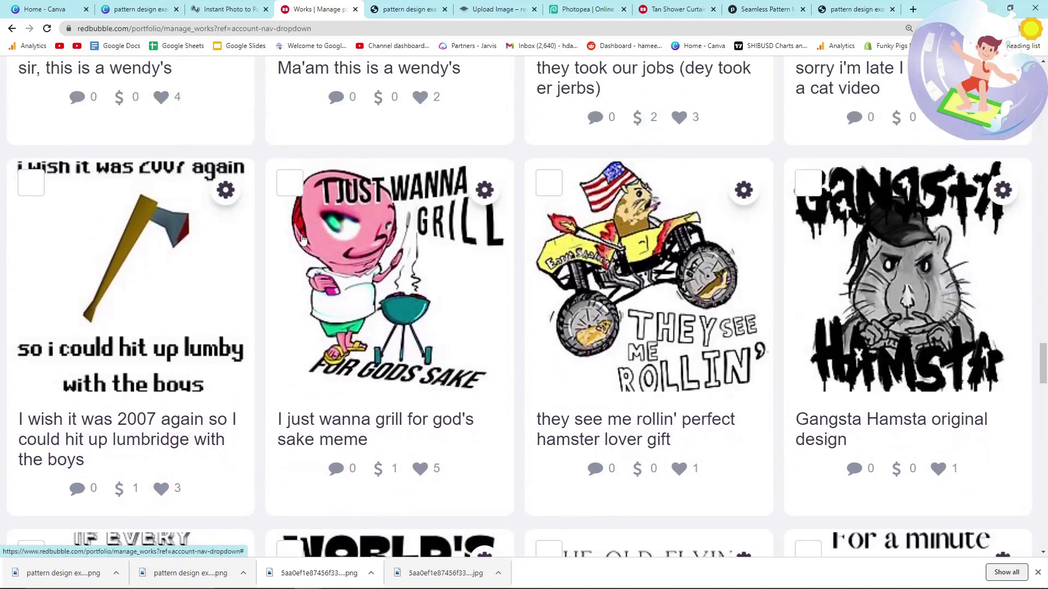
left_click(549, 182)
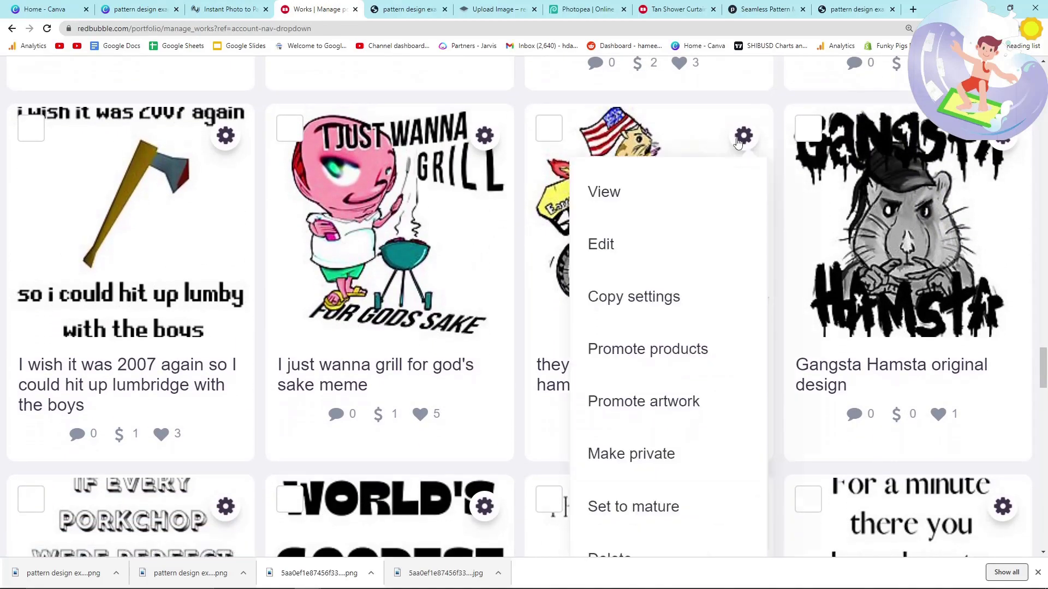
View the 'they see me rollin' perfect hamster lover gift' public page with its 70 apparel products
left_click(603, 192)
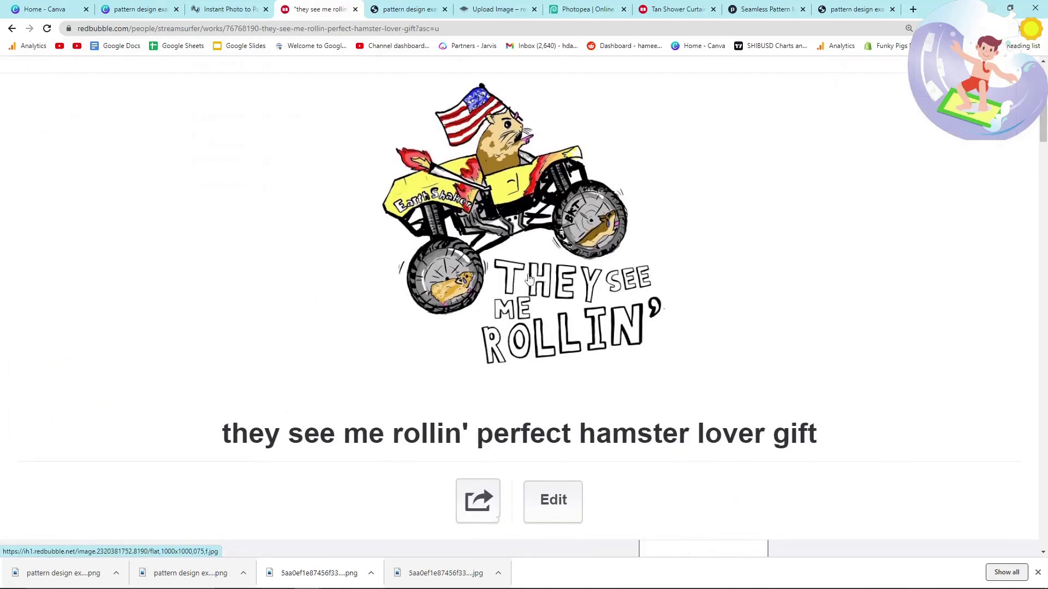
scroll("up", 3)
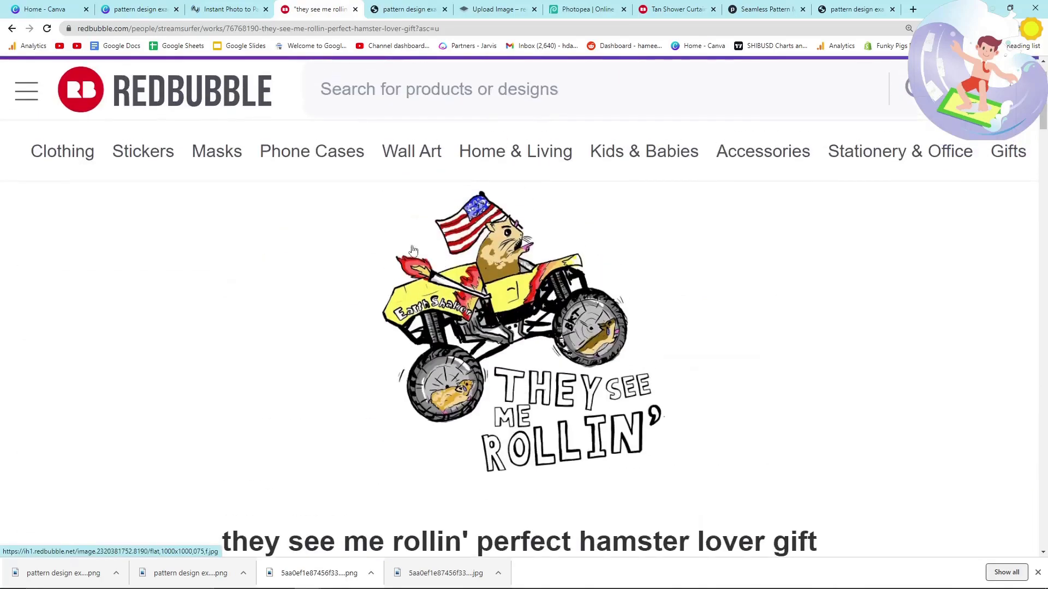
scroll("down", 3)
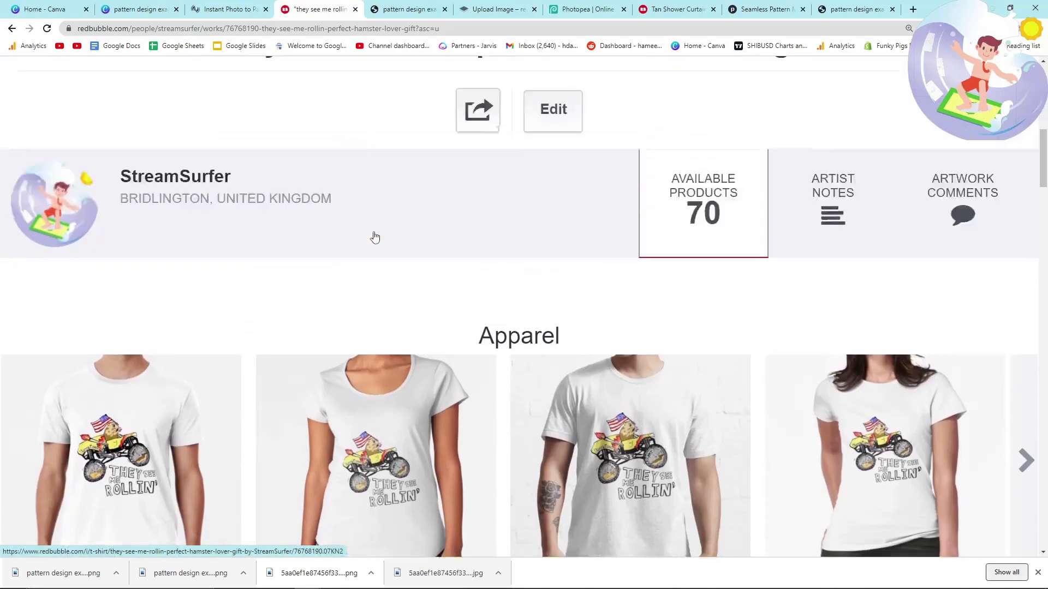
scroll("up", 3)
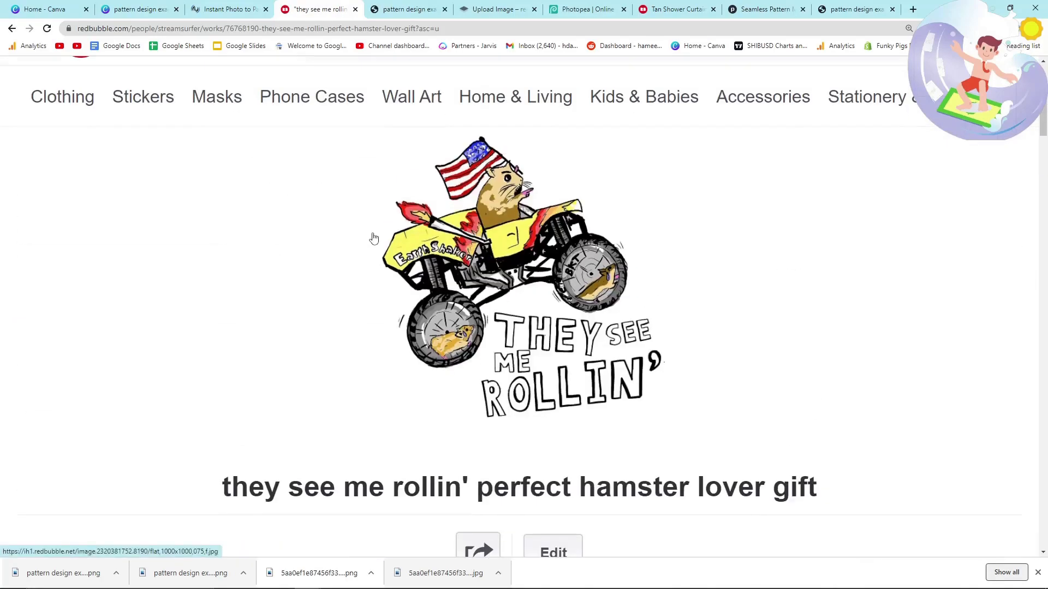